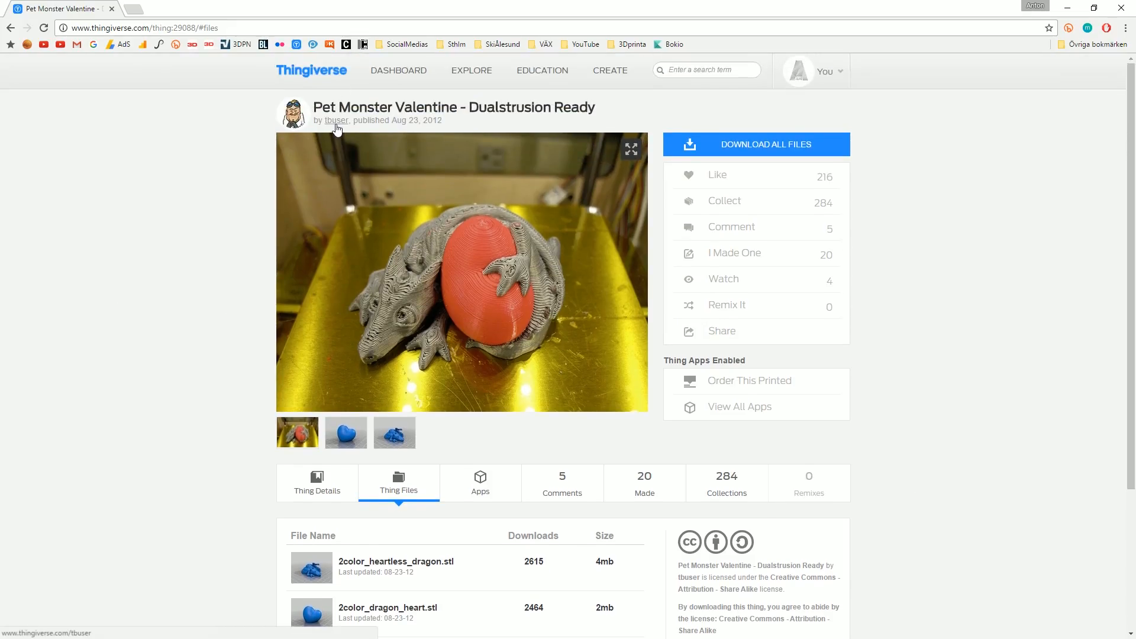
Scroll the Thingiverse Thing Files page before switching to Simplify3D with both dragon STLs imported
scroll(down, 3)
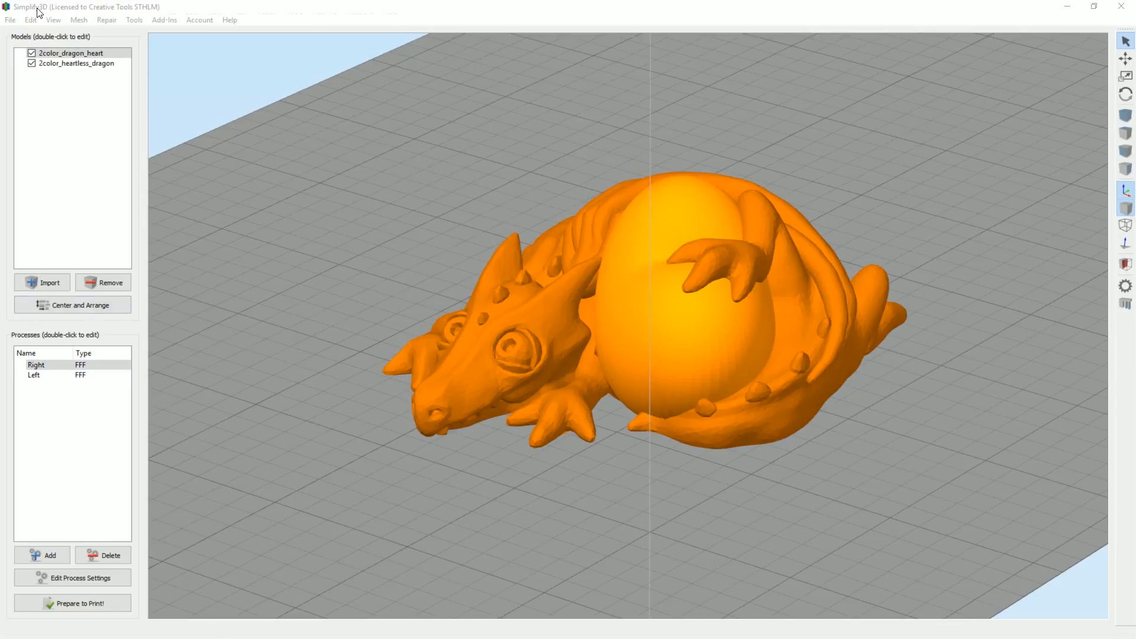
Select the Right process and bring up its Process Settings
click(34, 375)
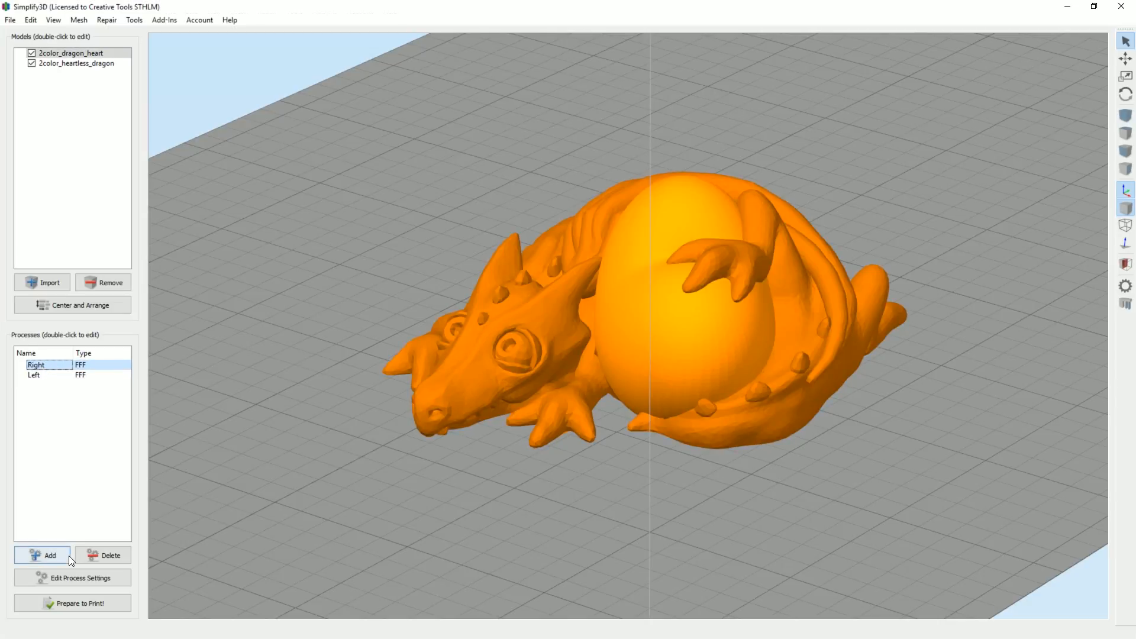
click(73, 578)
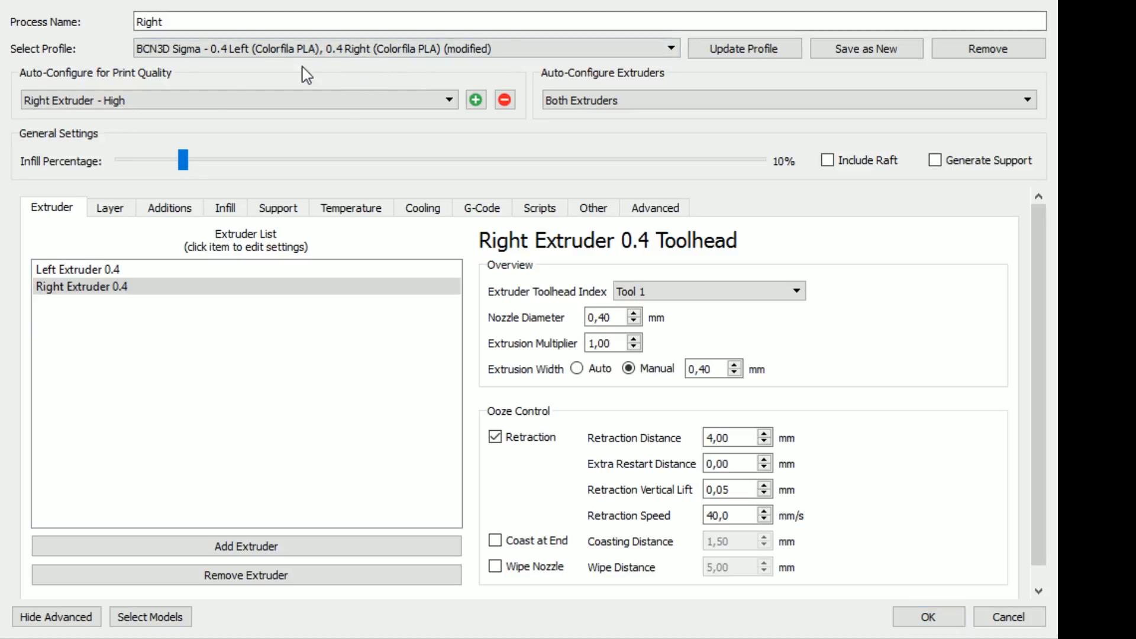
Review the Right process's toolhead, Other and Advanced settings pages
click(232, 99)
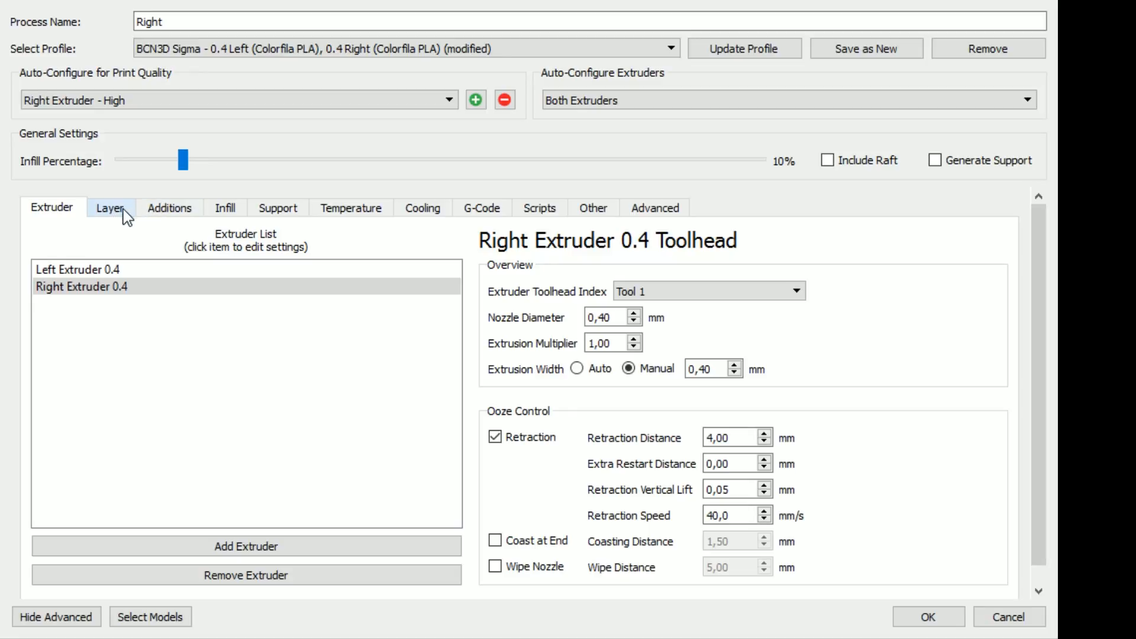
click(592, 209)
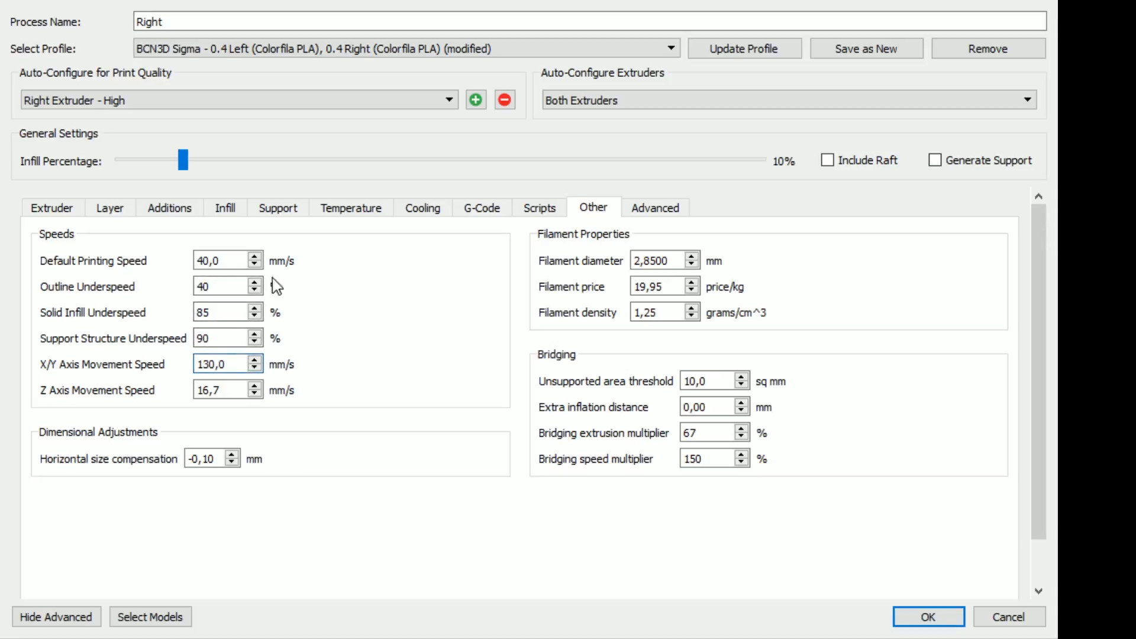
click(655, 208)
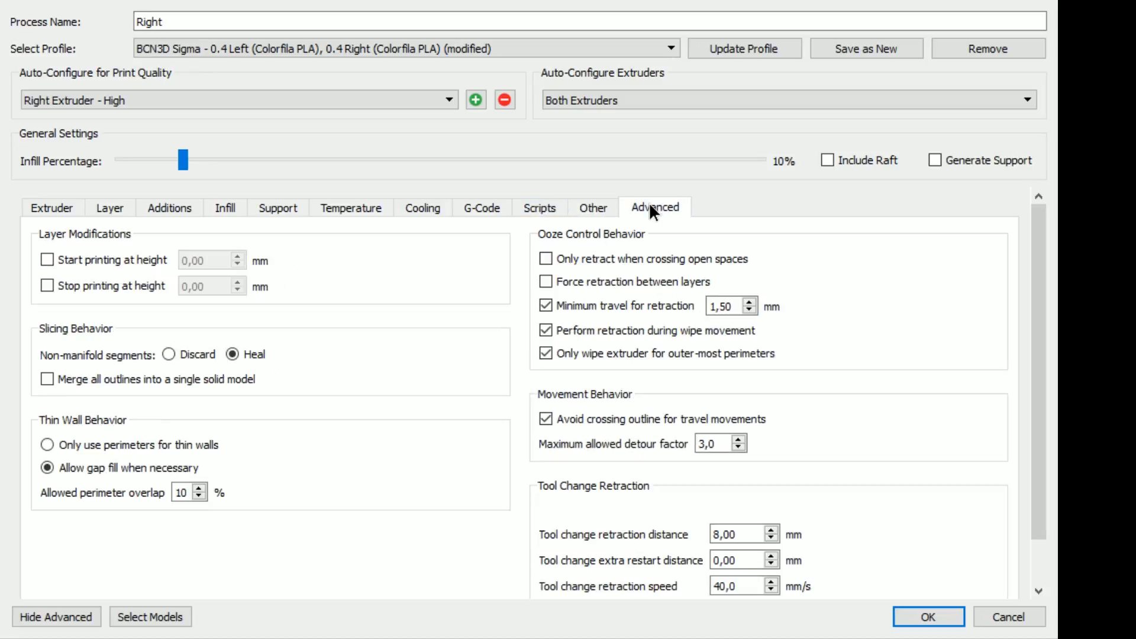
Return to the Extruder page, then show the Layer settings (0.1 mm layers, Right Extruder 0.4)
click(51, 208)
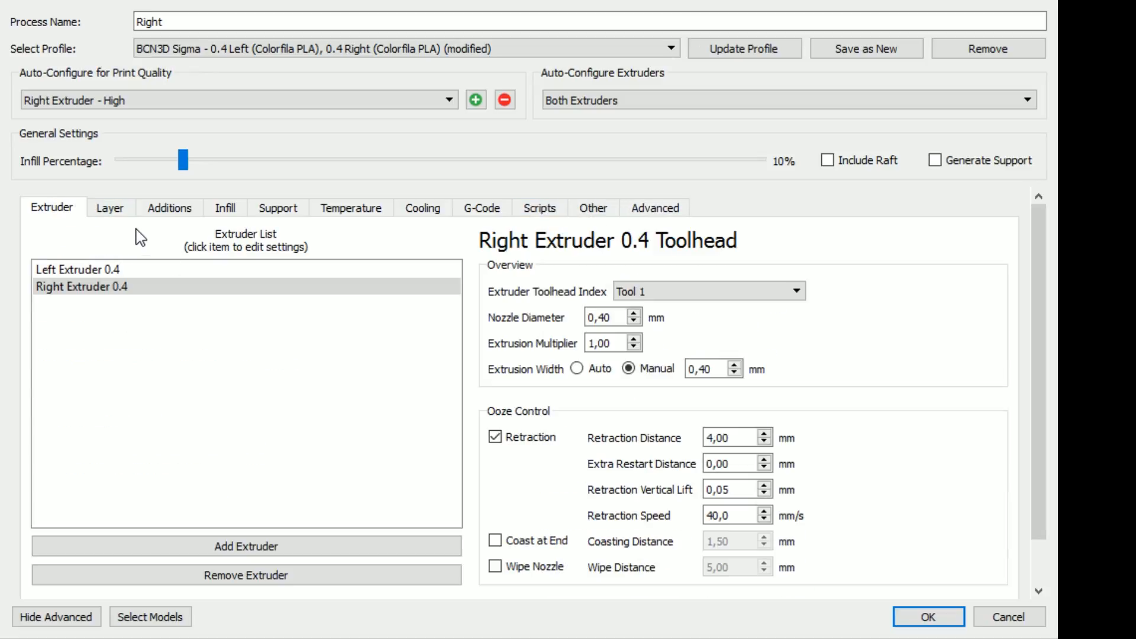
click(403, 49)
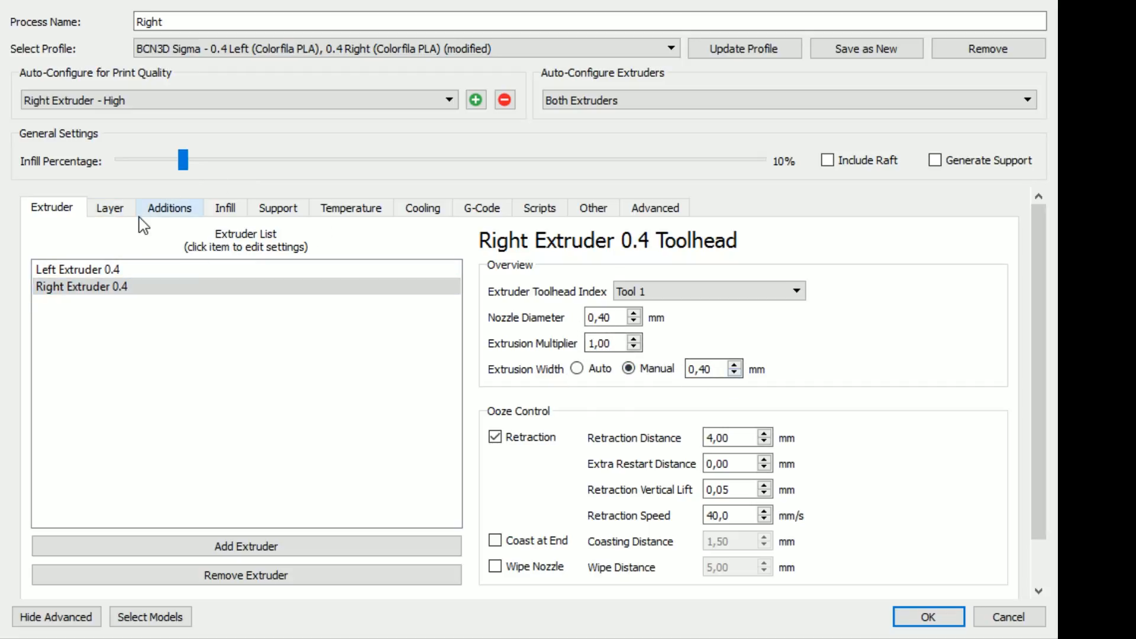
click(110, 208)
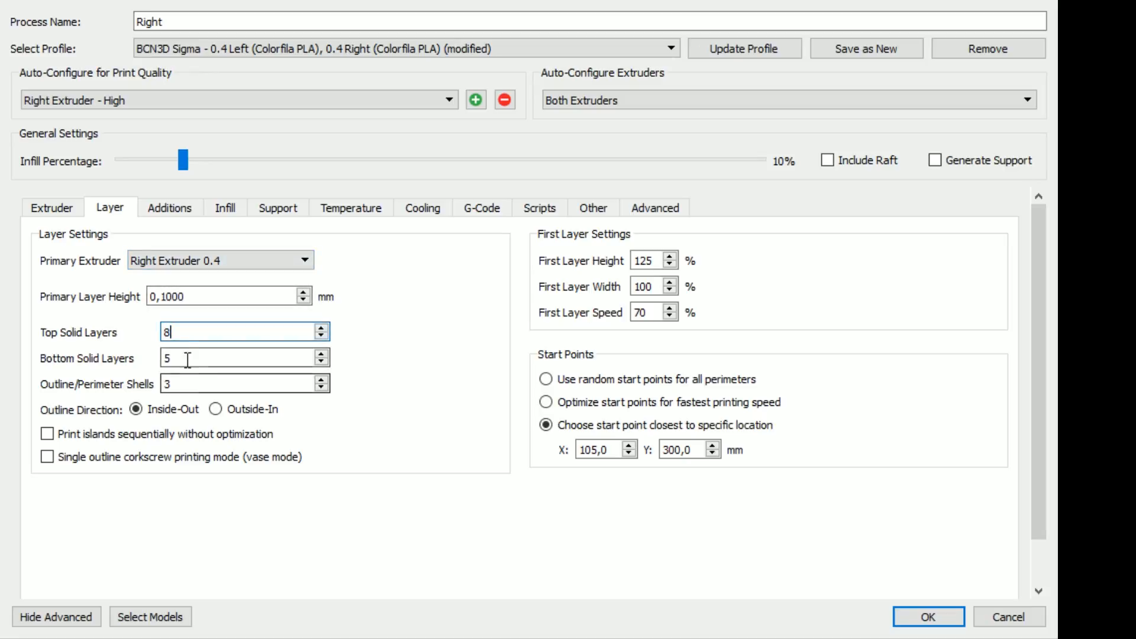
Set the Right process's top and bottom solid layers to 5 each
text(8)
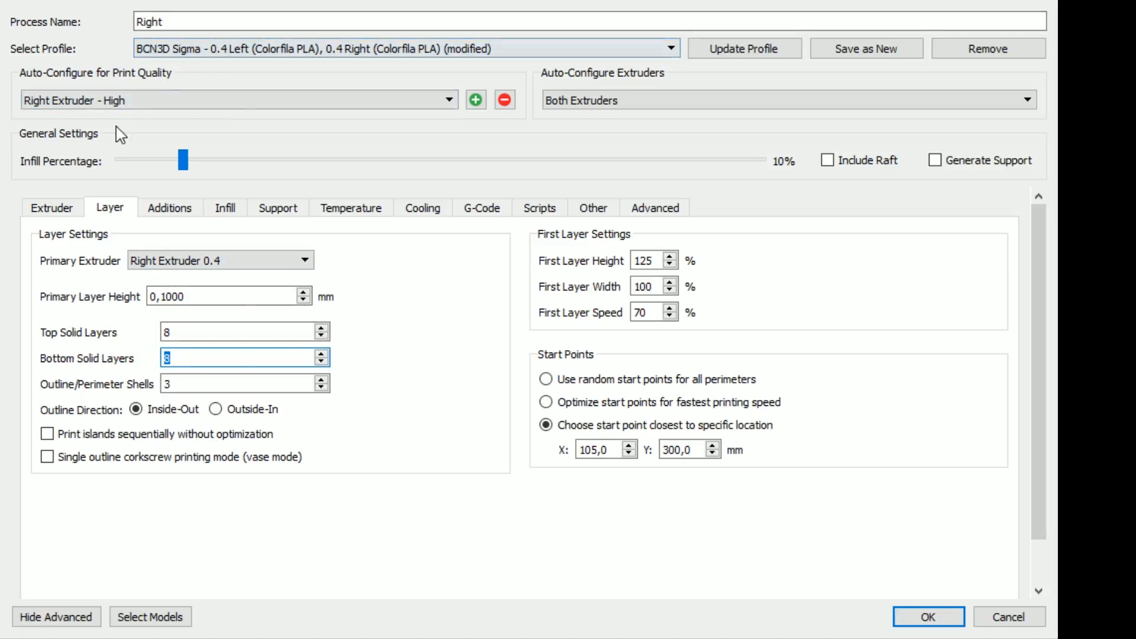
click(243, 358)
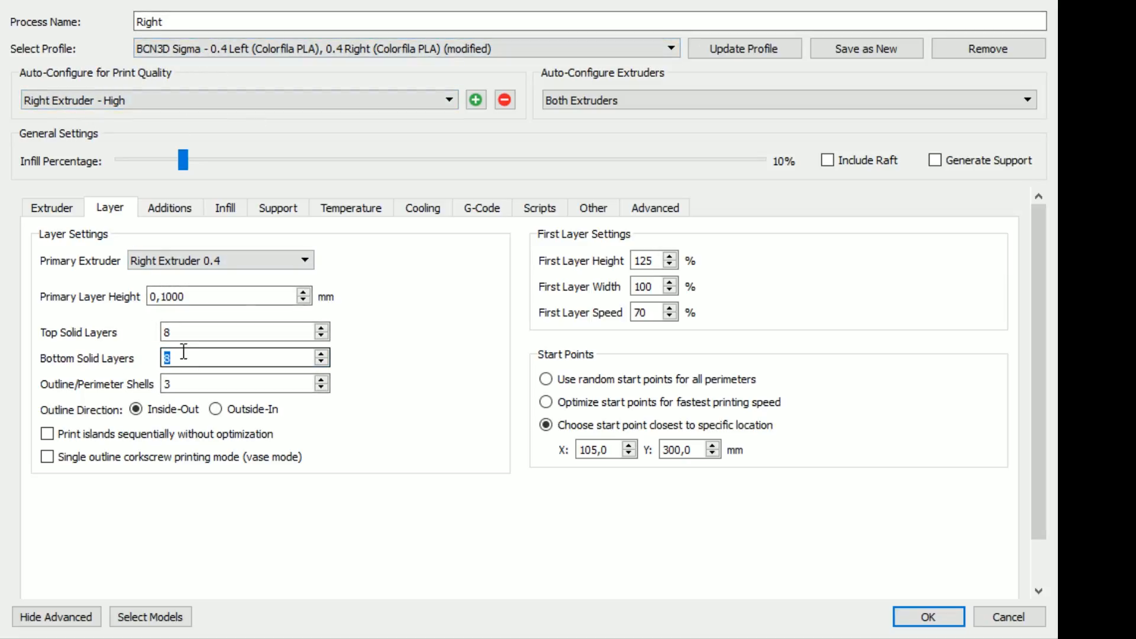
text(5)
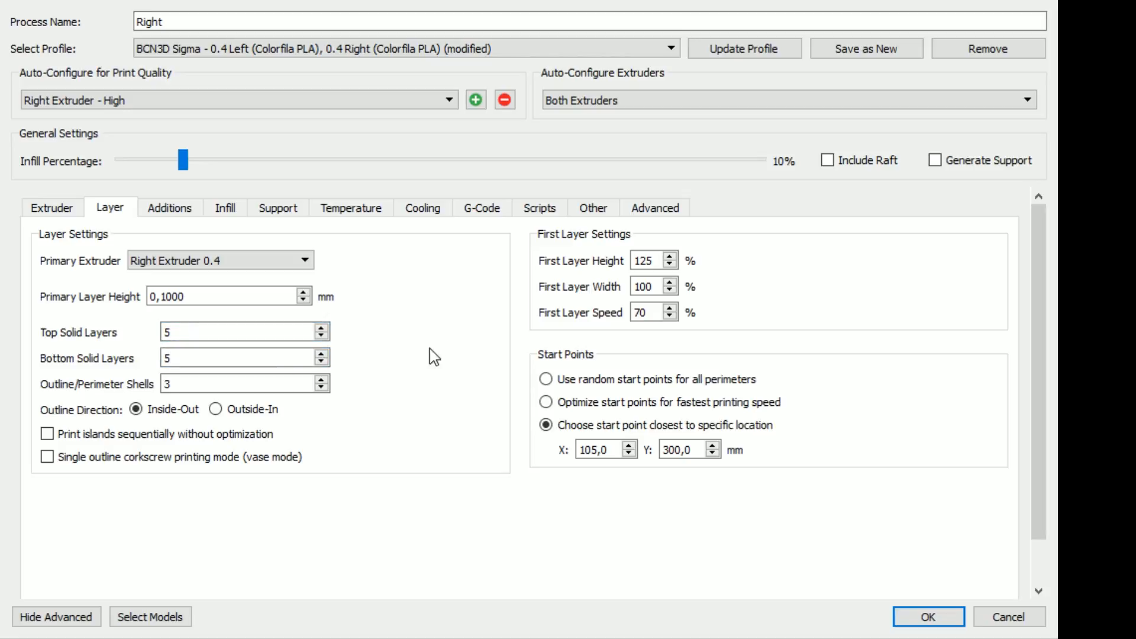
mouse_move(466, 387)
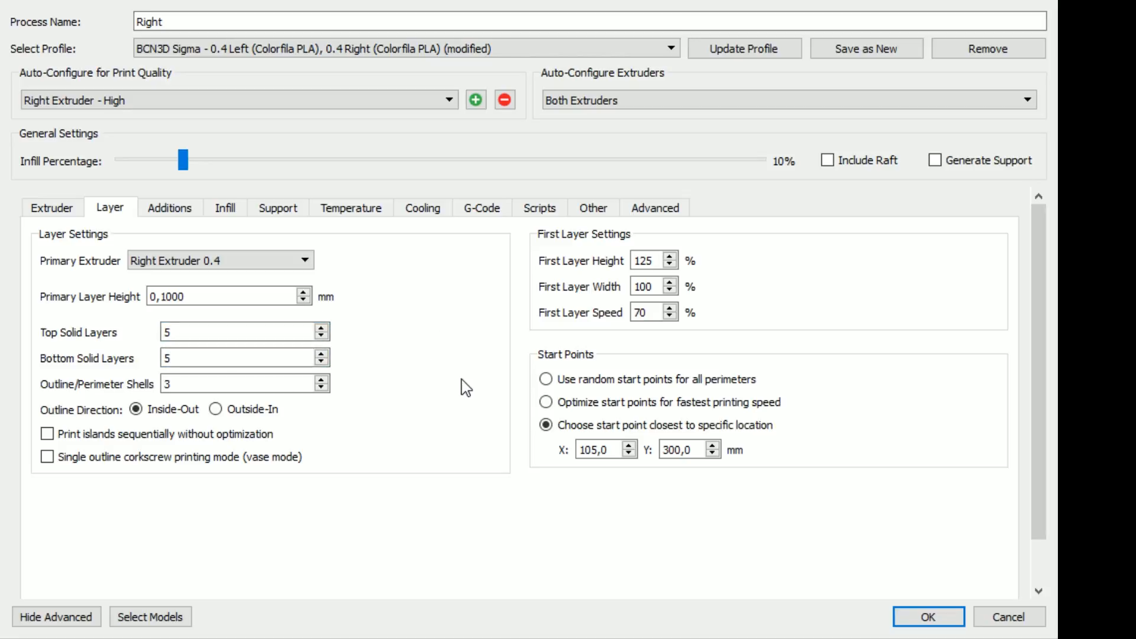
Check the skirt/raft additions and the Fast Honeycomb infill at 10%
click(170, 209)
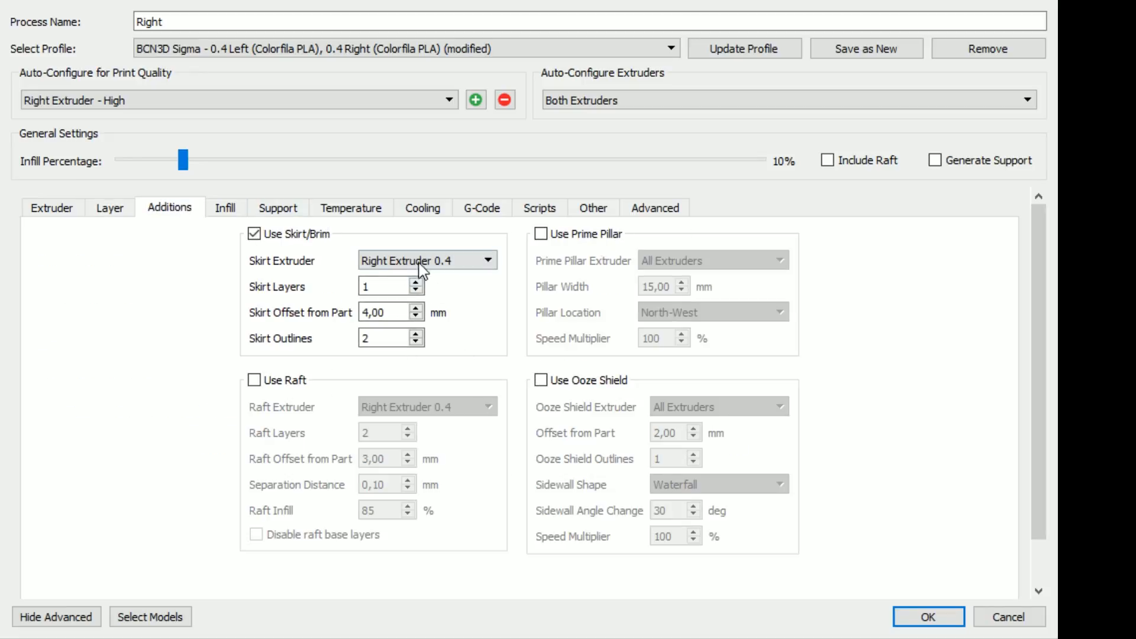
mouse_move(322, 374)
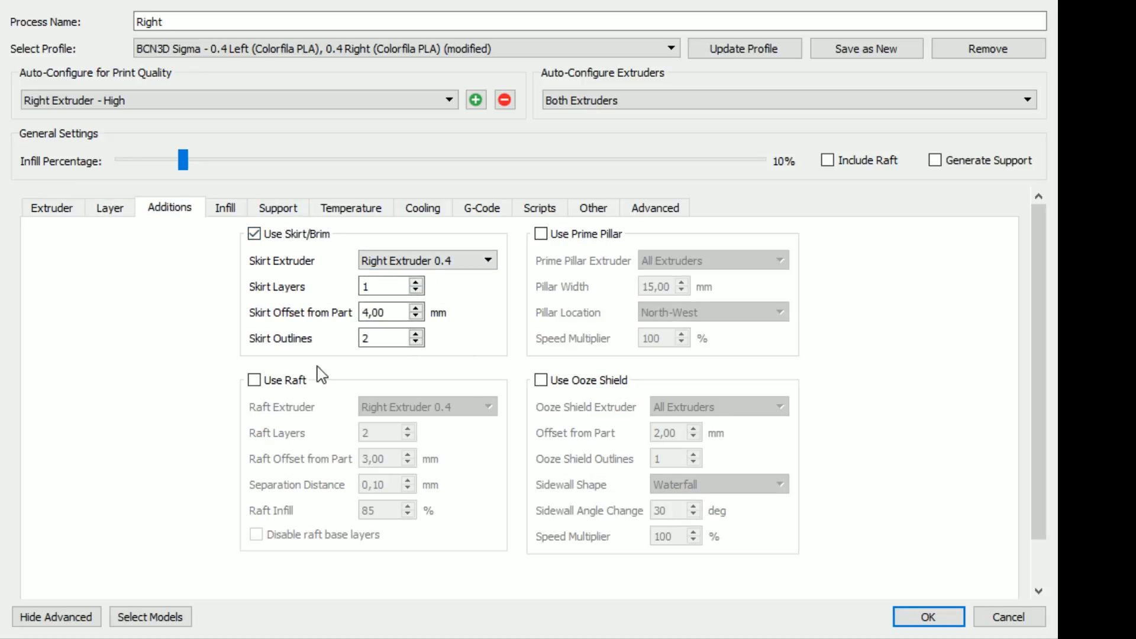
click(225, 208)
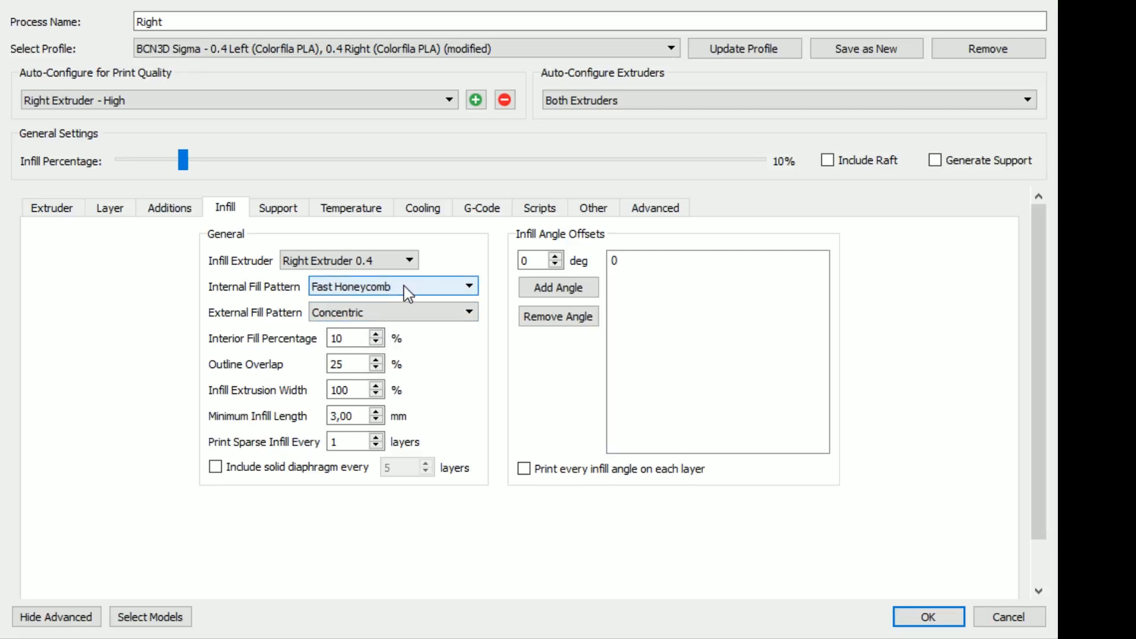
Check the infill pattern, then look through Support, Temperature, G-Code and Scripts pages
click(392, 311)
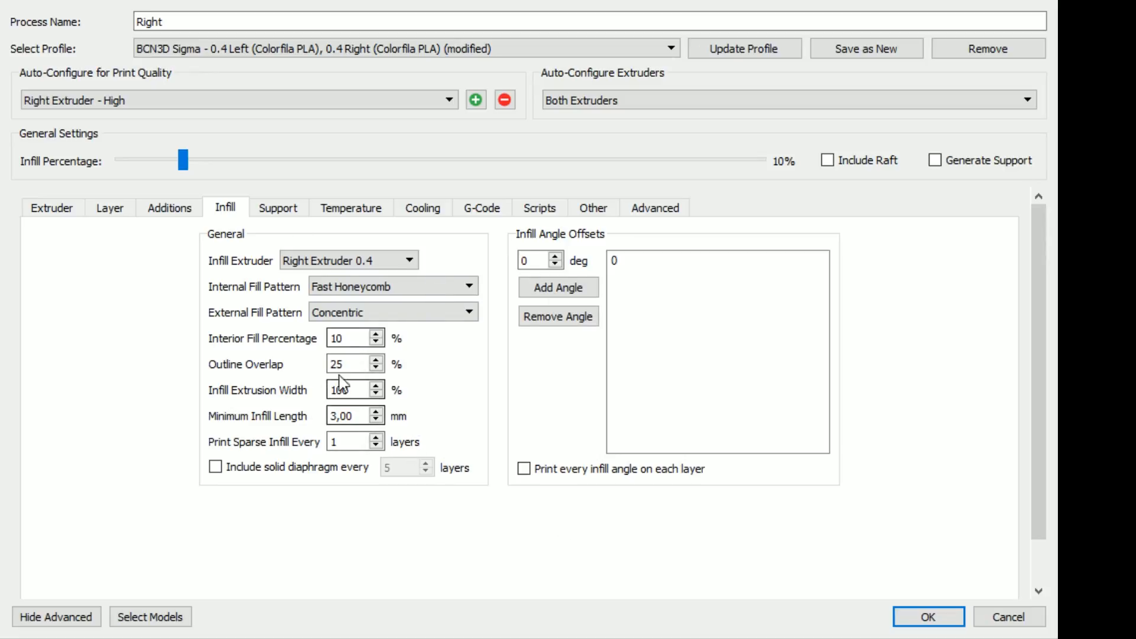
click(277, 208)
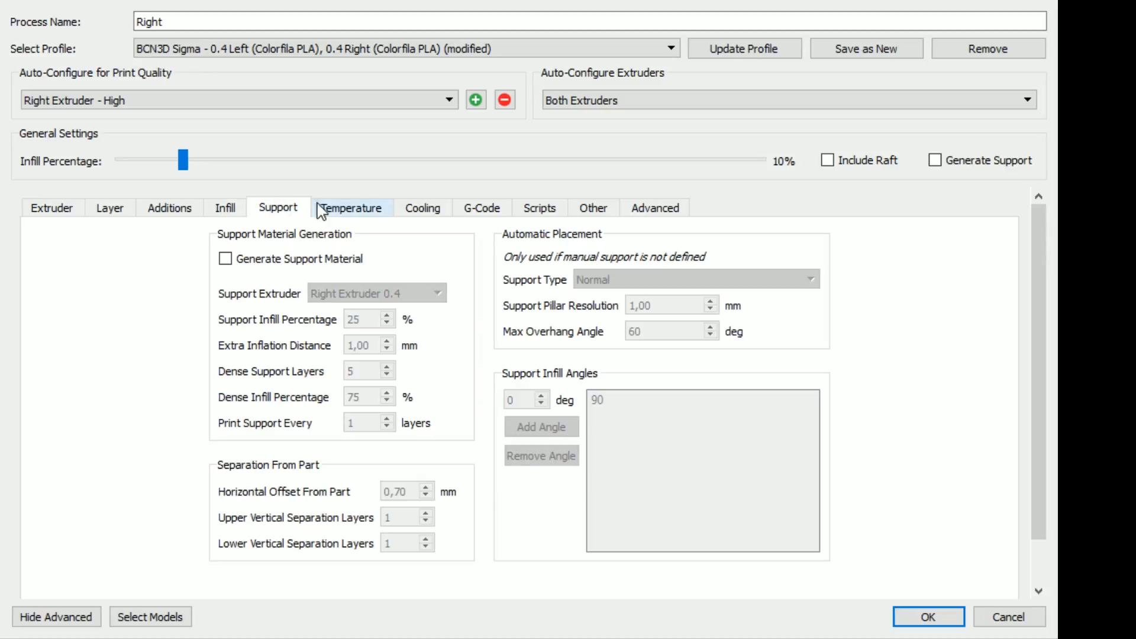
click(351, 208)
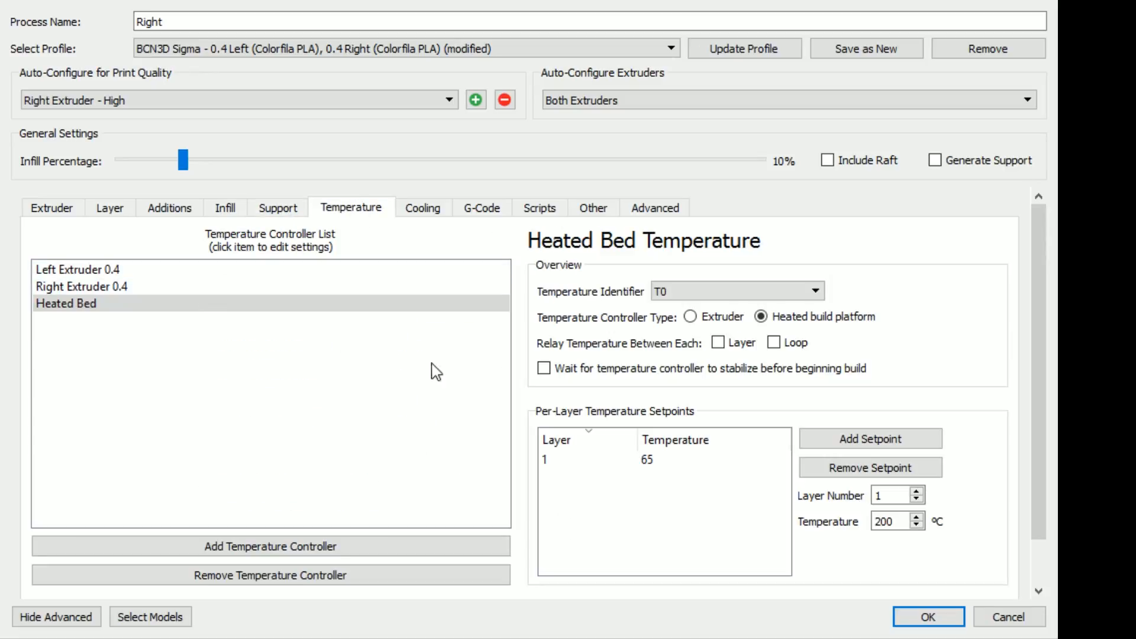
click(482, 208)
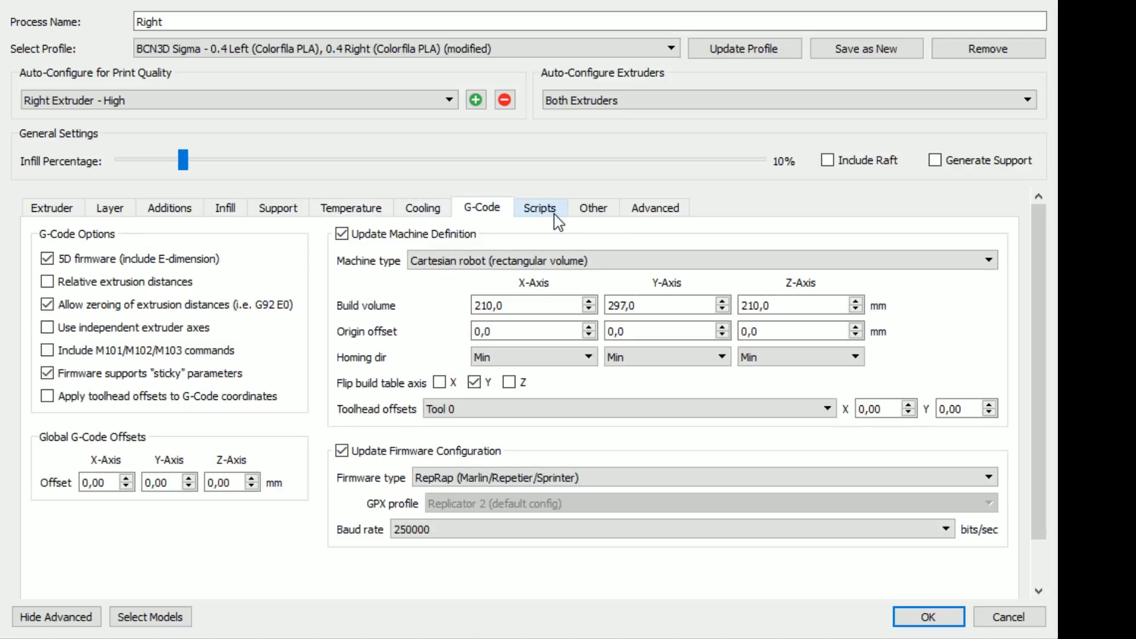
click(539, 209)
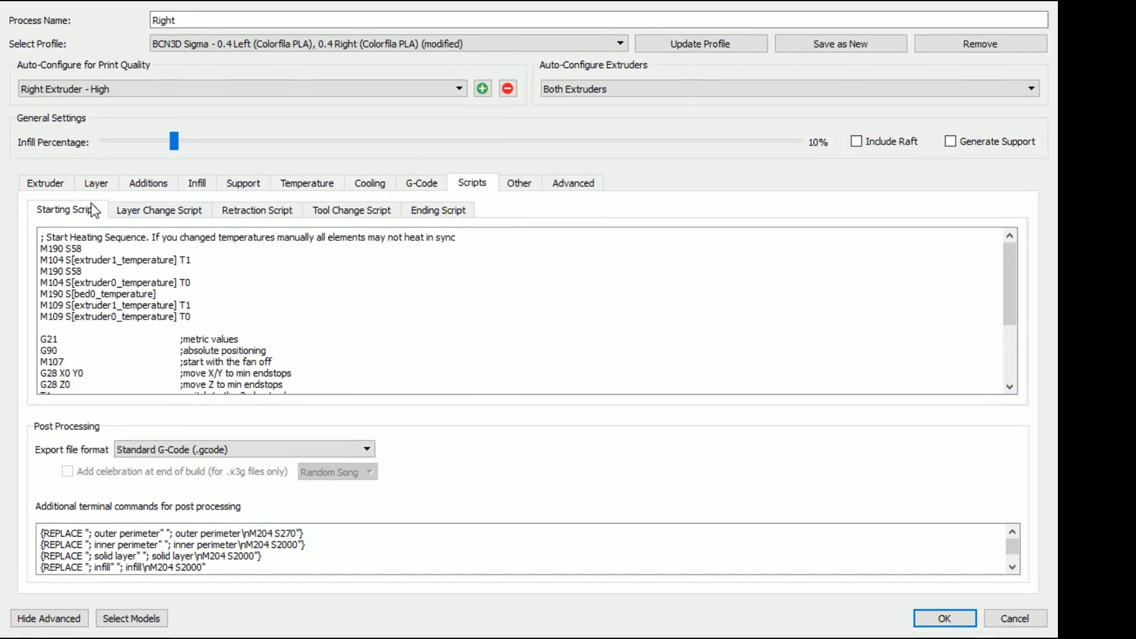
Review the layer-change and tool-change scripts, inspecting the tool 0 purge amount
scroll(down, 3)
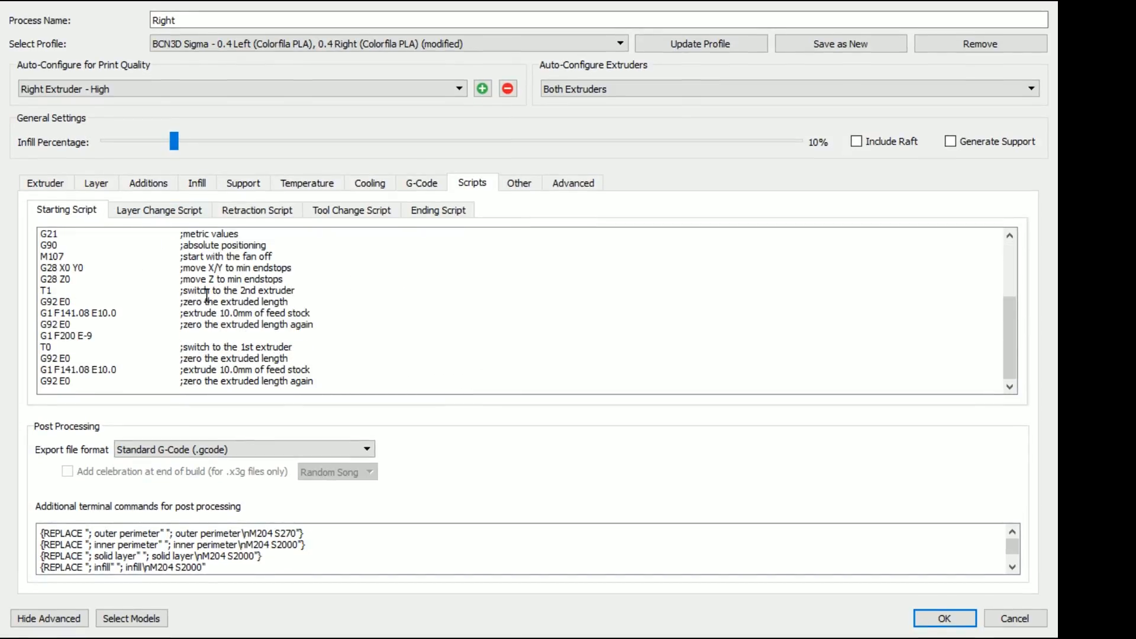
click(157, 209)
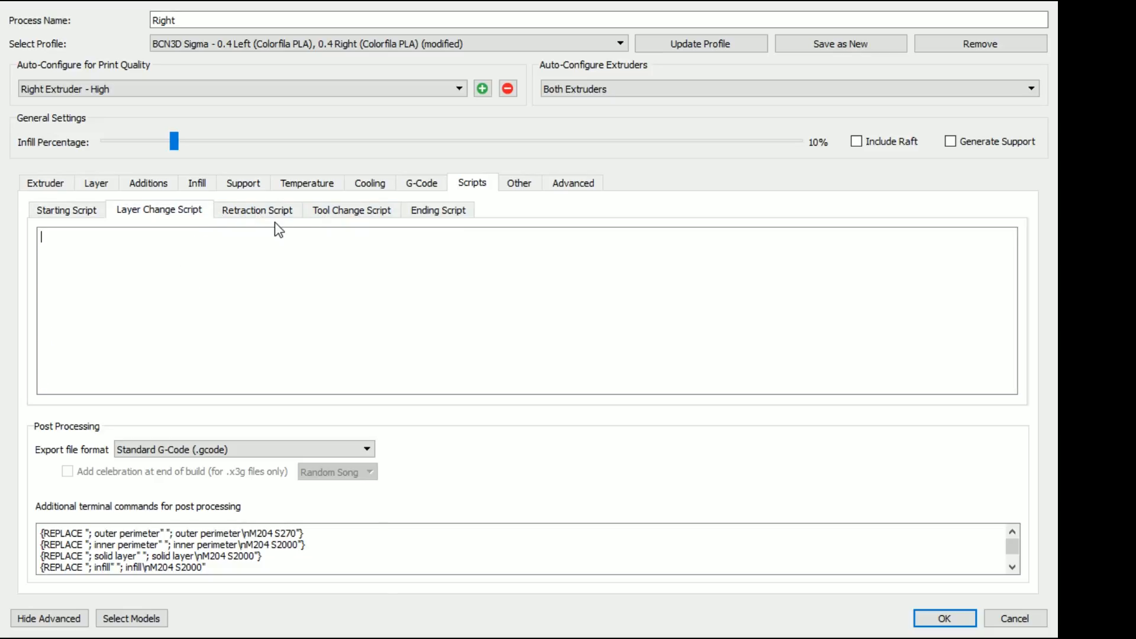
click(350, 209)
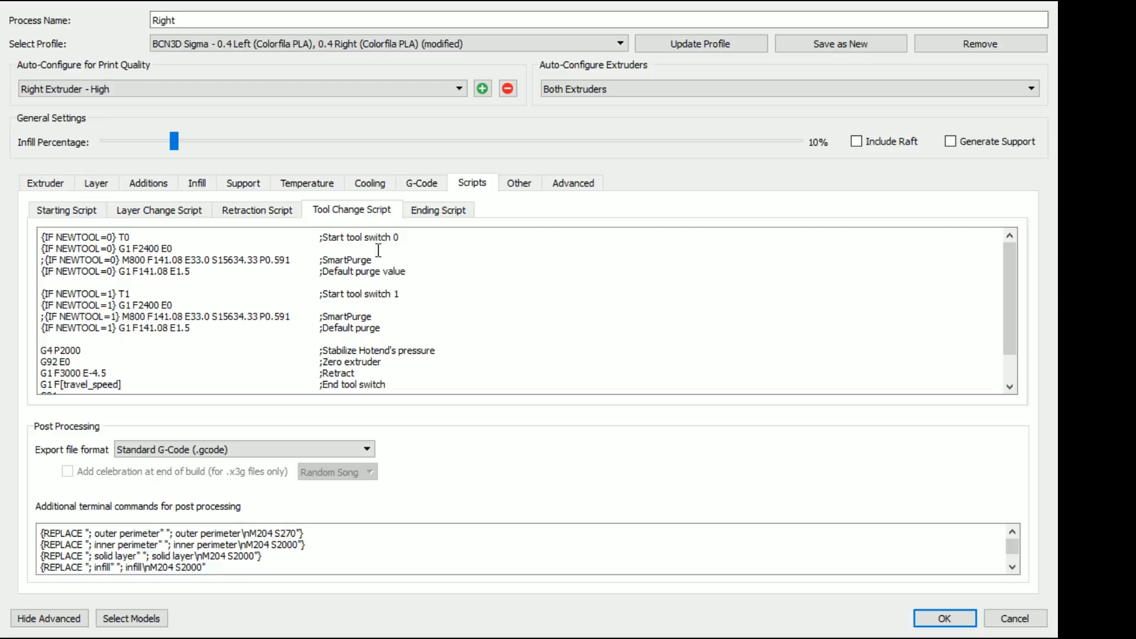
double_click(338, 271)
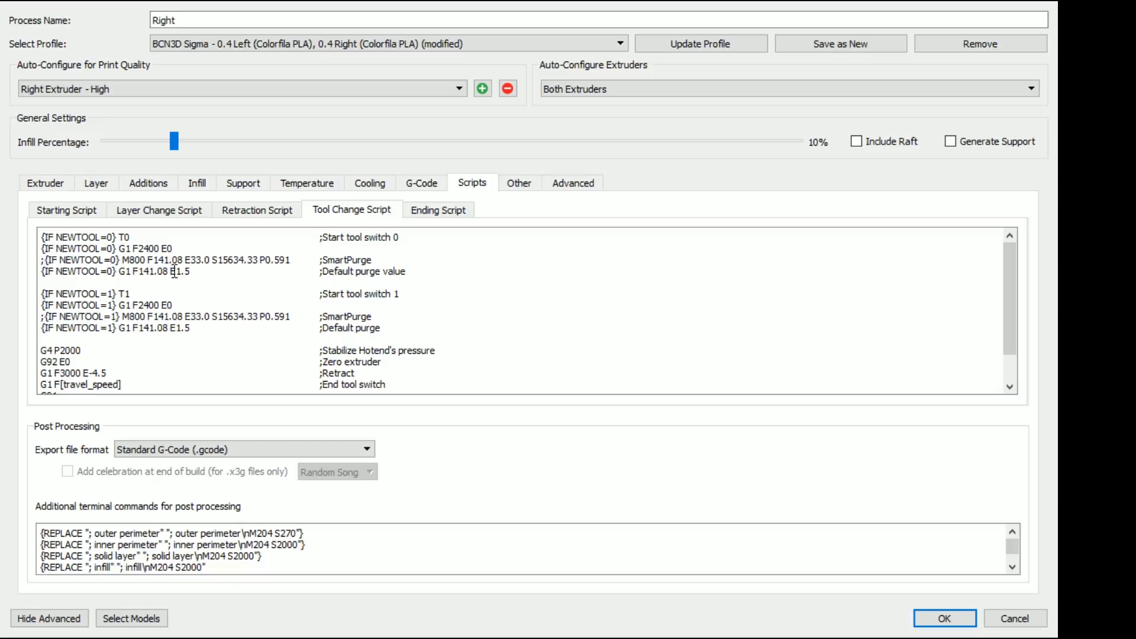
double_click(174, 273)
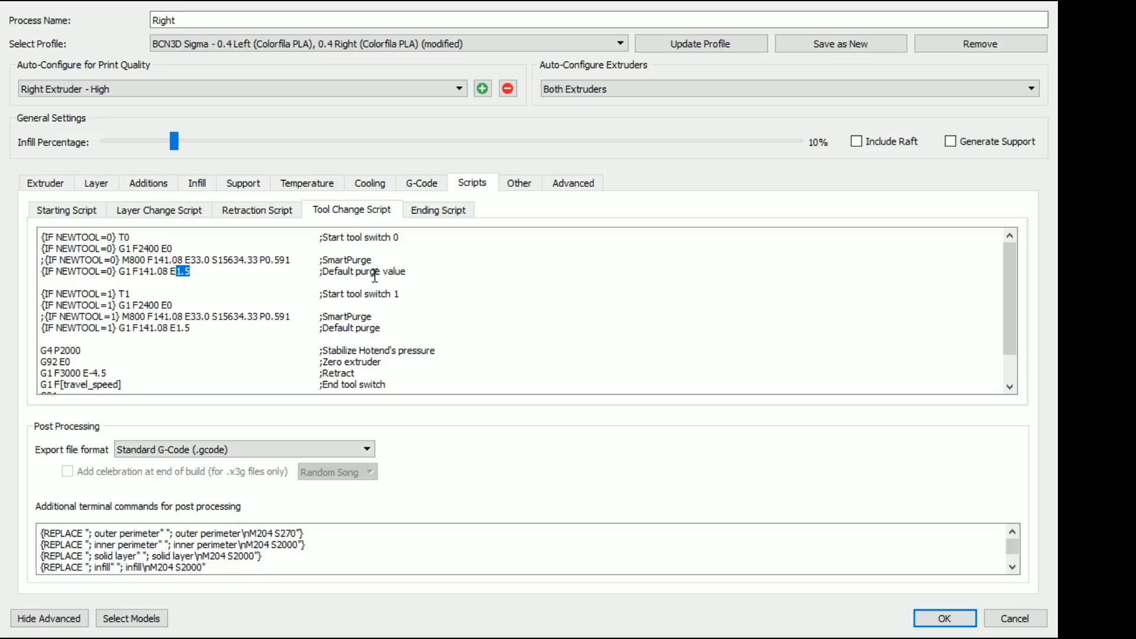
Check the ending script, then show the Other page with speeds, filament and bridging
click(438, 210)
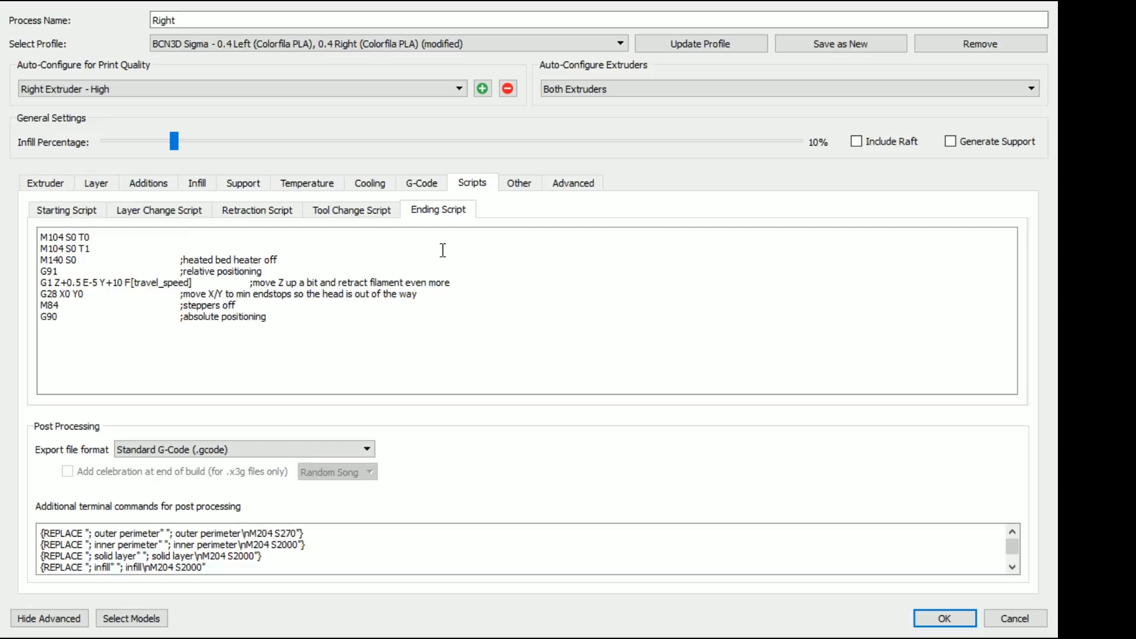
click(518, 183)
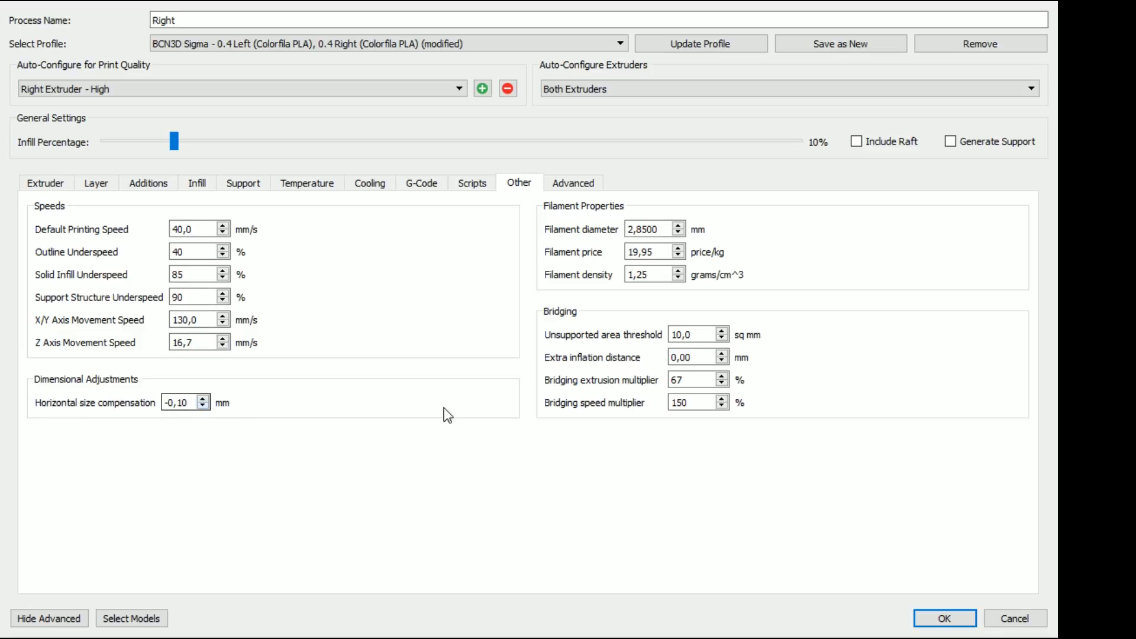
Review the Advanced ooze and thin-wall options and accept the Right process settings with OK
click(649, 229)
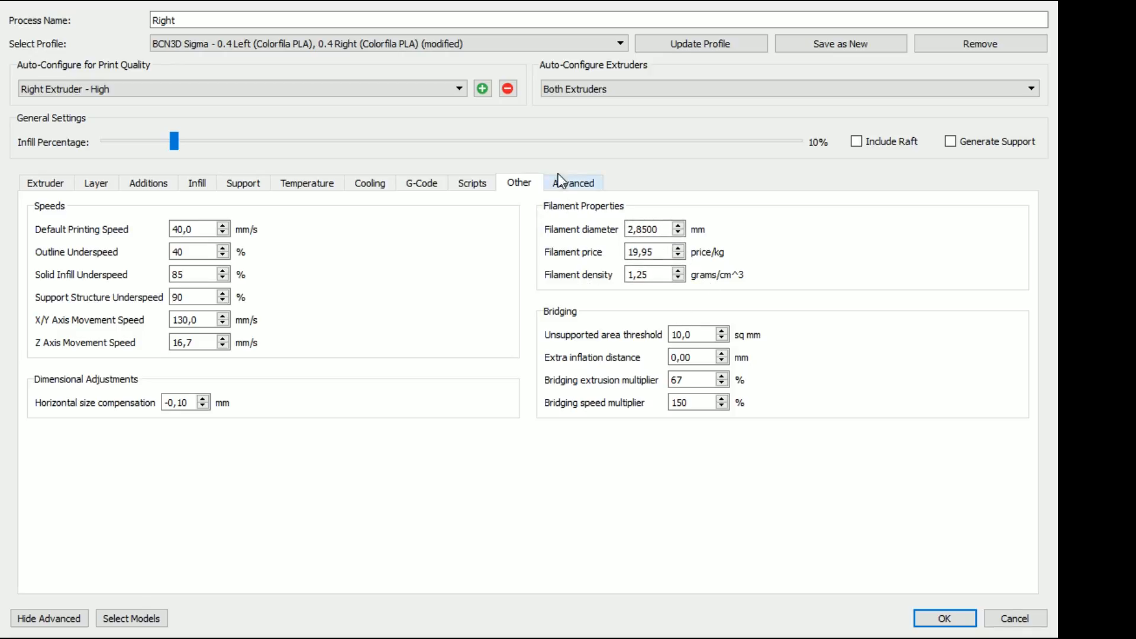
click(573, 182)
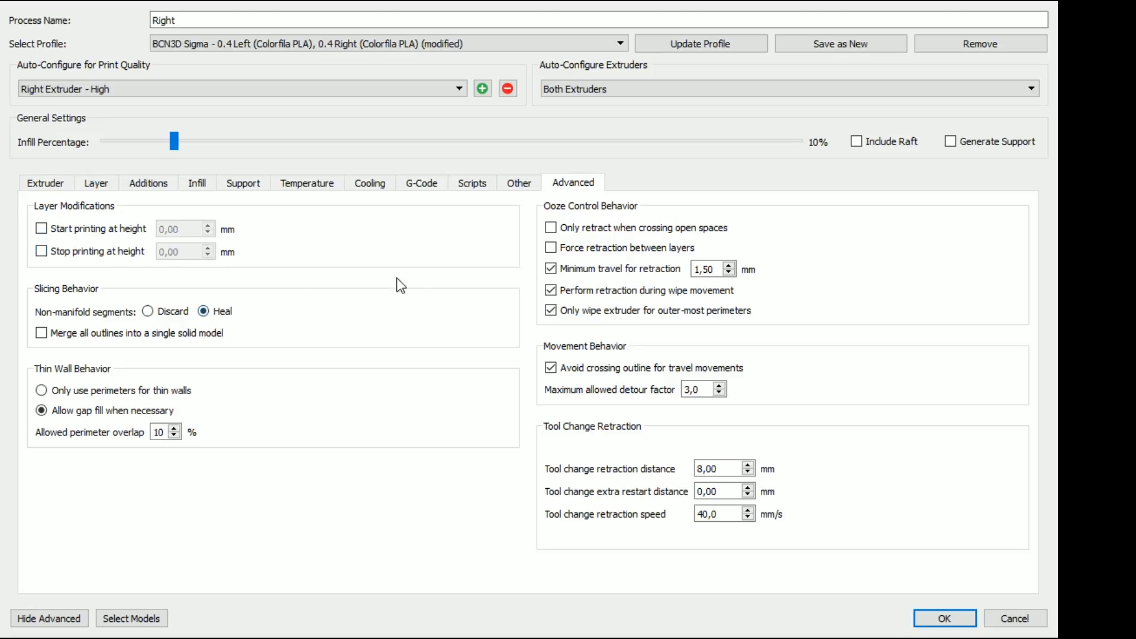
mouse_move(594, 199)
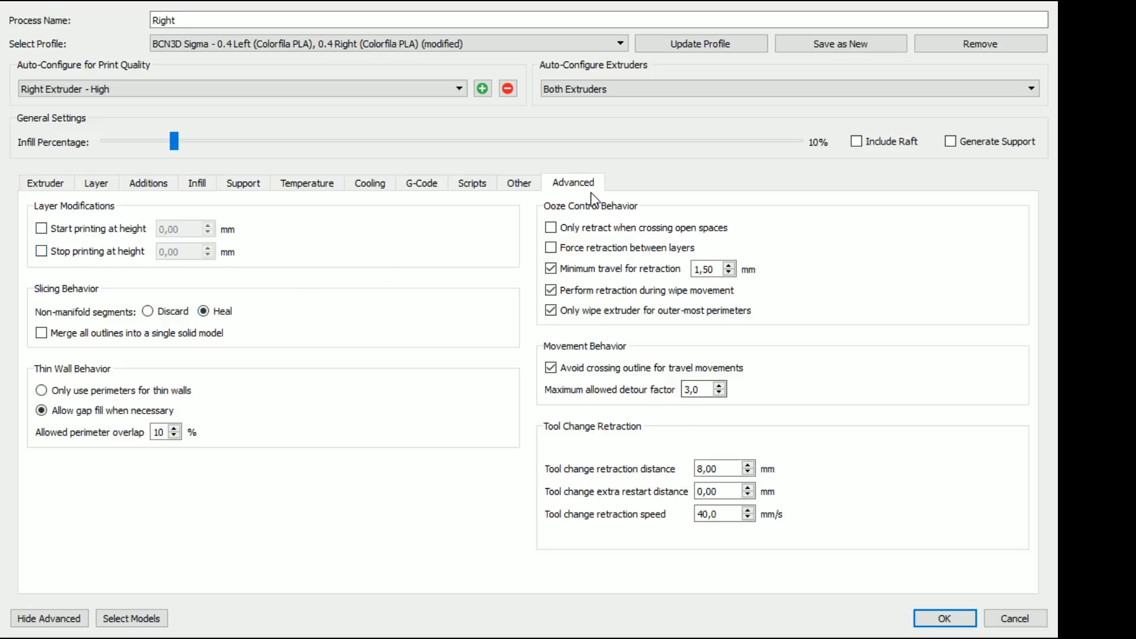
mouse_move(806, 606)
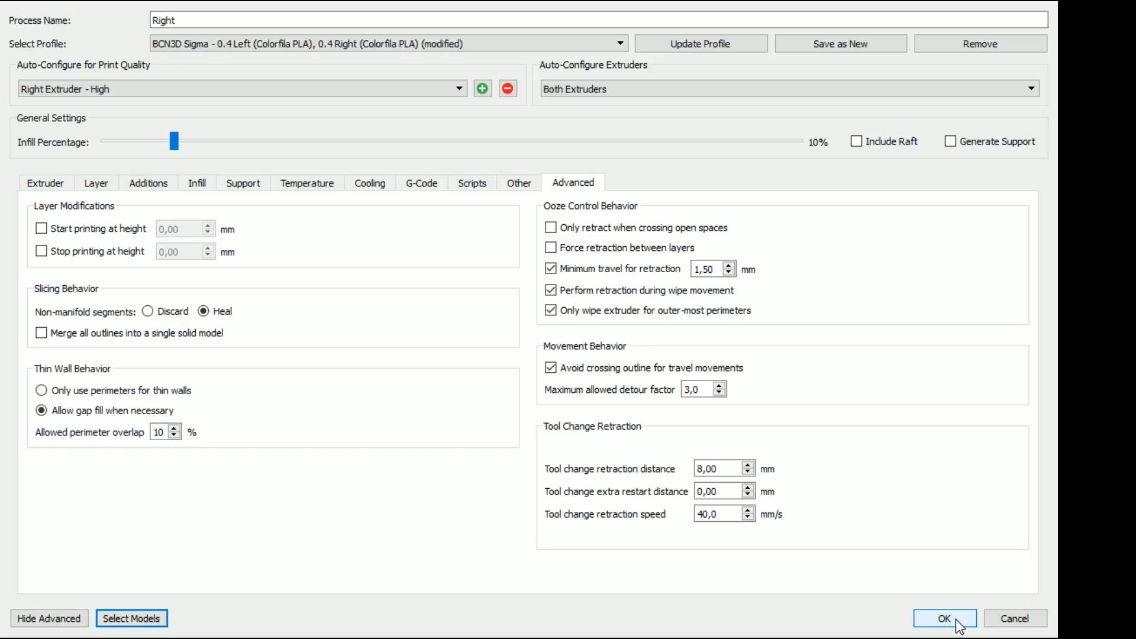
click(943, 618)
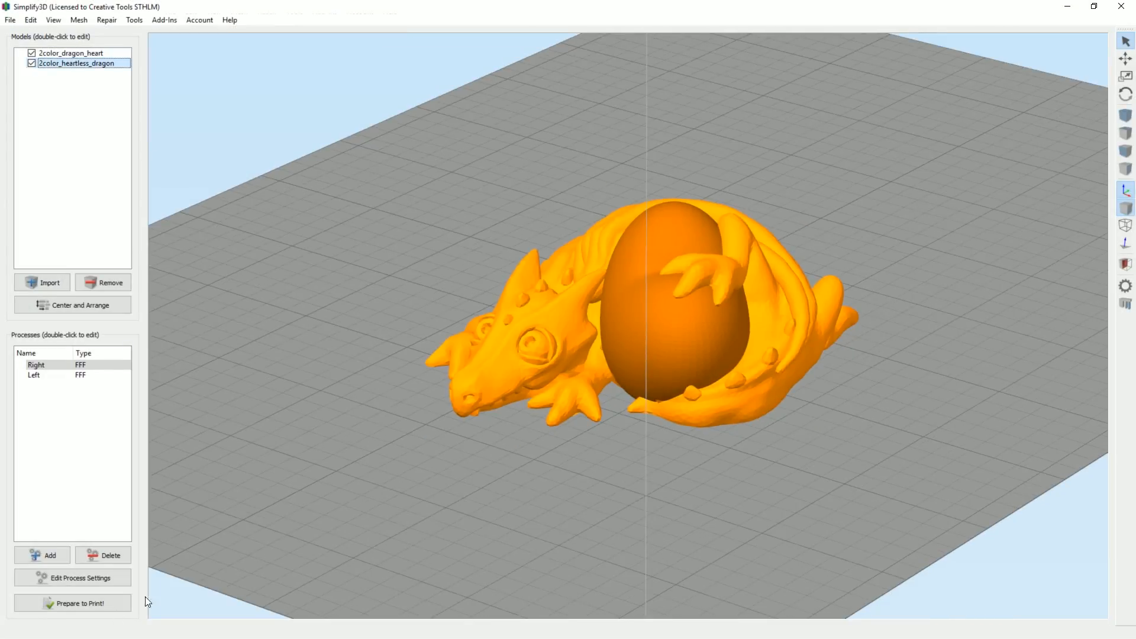
Prepare to print with both Right and Left processes selected for continuous layer-by-layer slicing
click(73, 602)
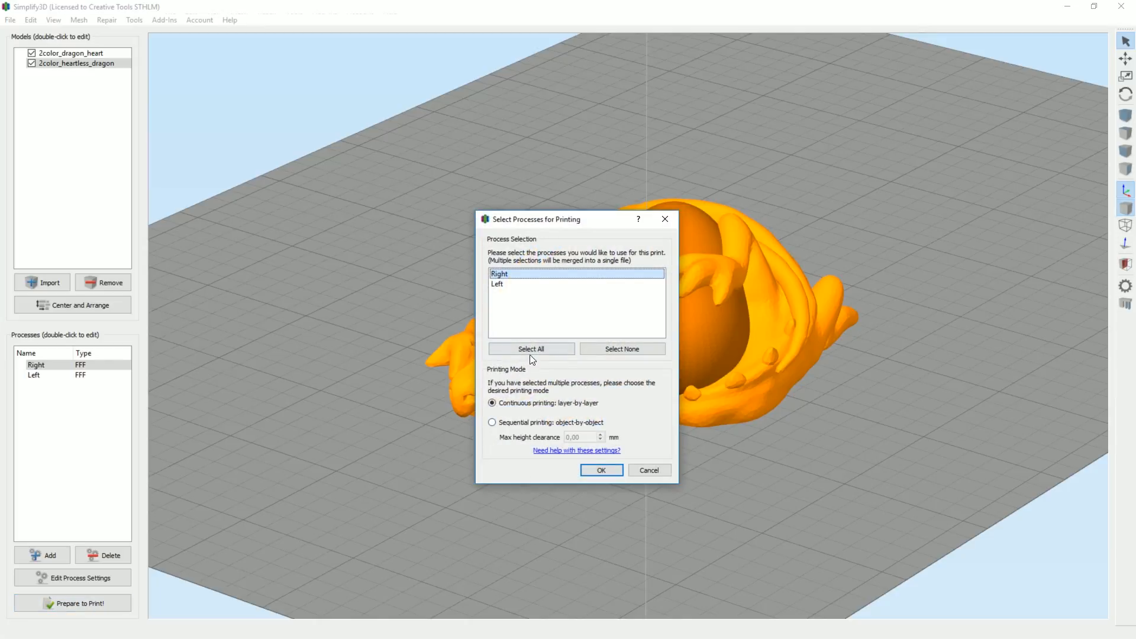
click(498, 283)
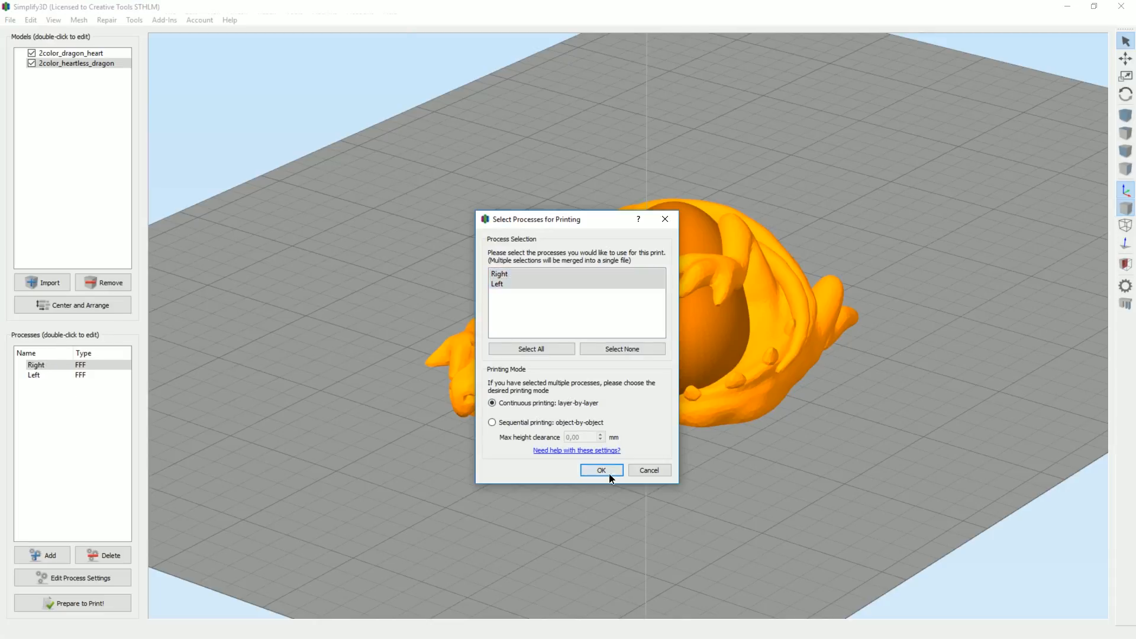
click(601, 470)
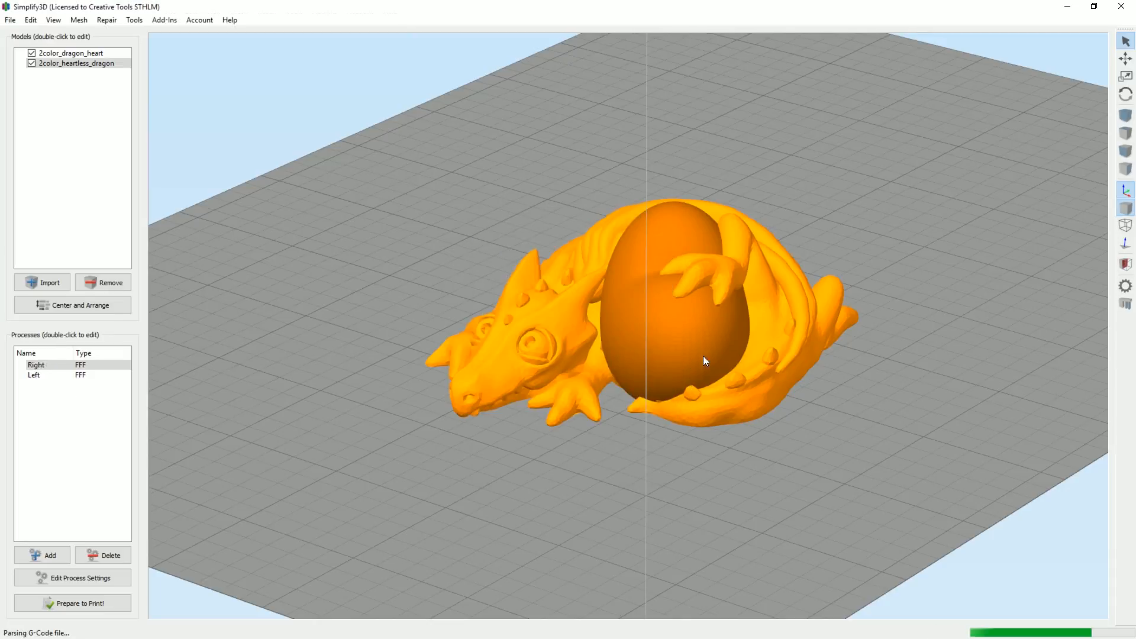
Colour the toolpath preview by Movement Speed, then back to Active Toolhead
click(73, 602)
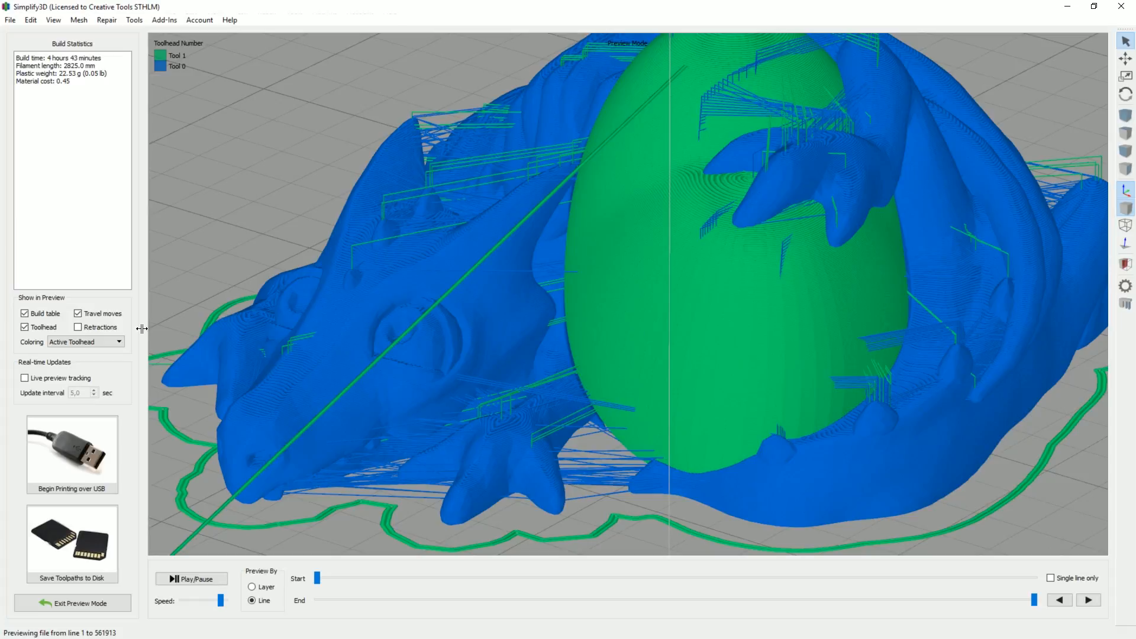
click(85, 341)
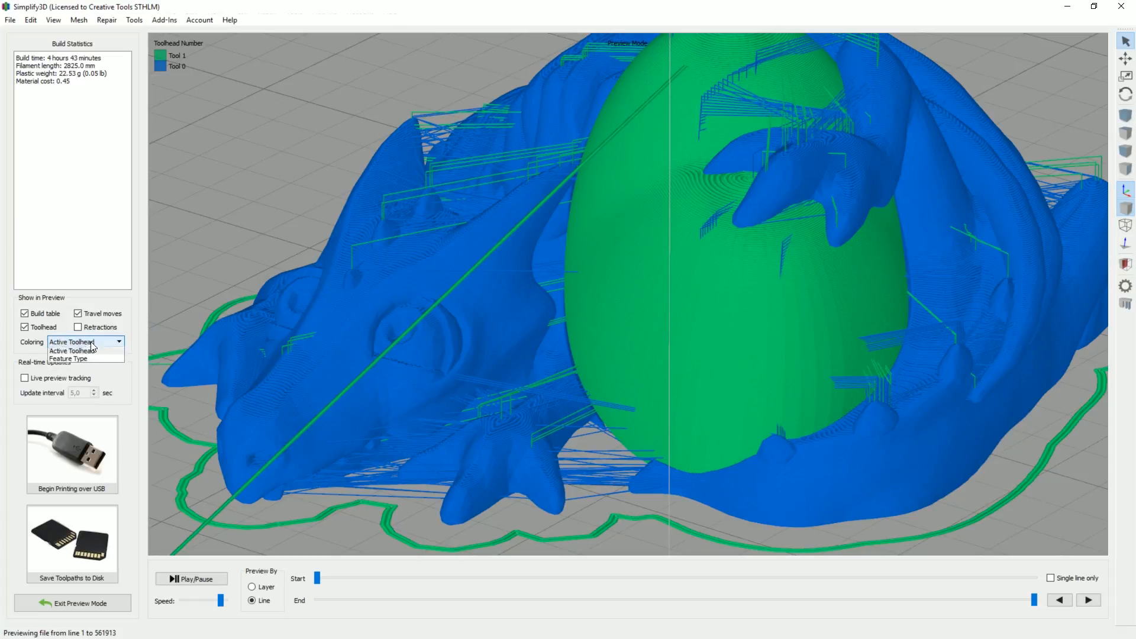
click(72, 351)
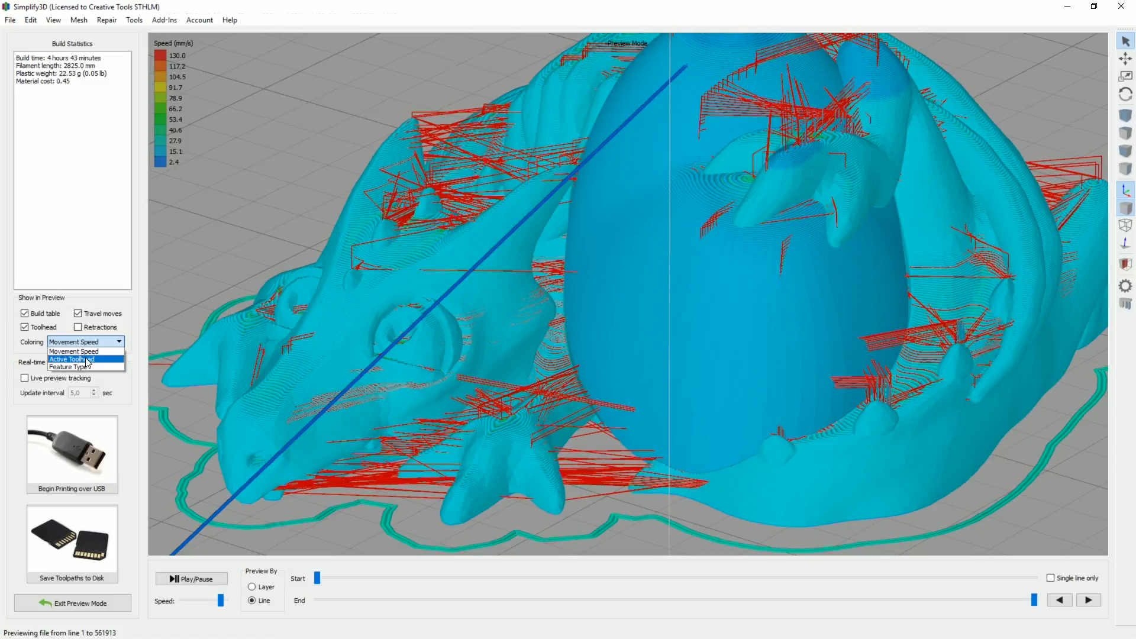
click(69, 366)
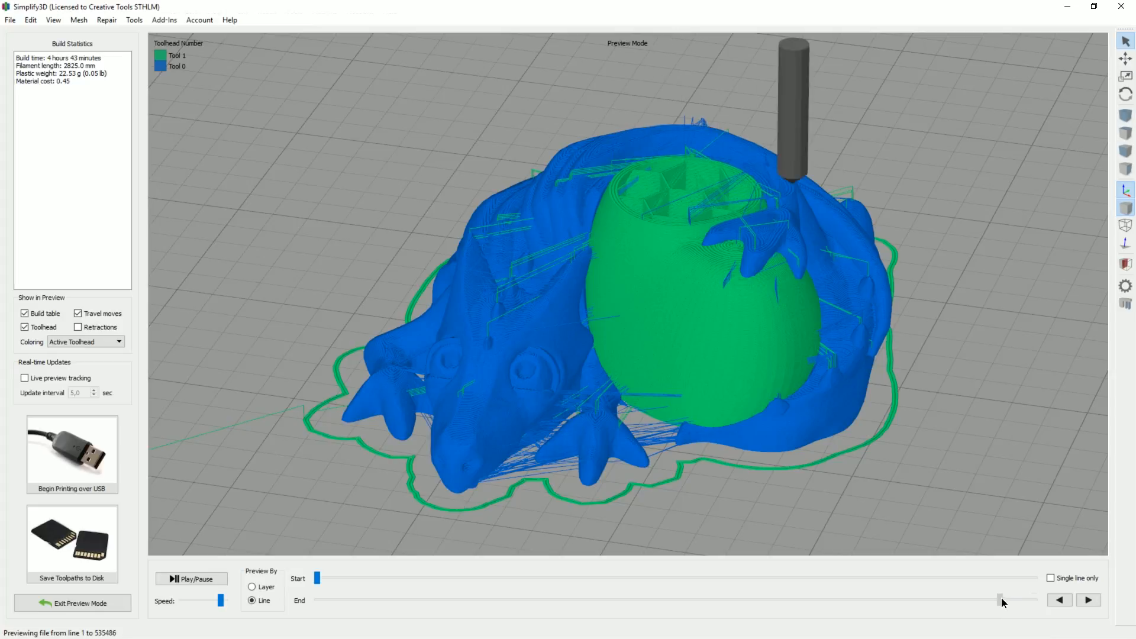
Cut the preview down with the End slider to expose the egg's honeycomb infill
drag(1001, 599, 888, 599)
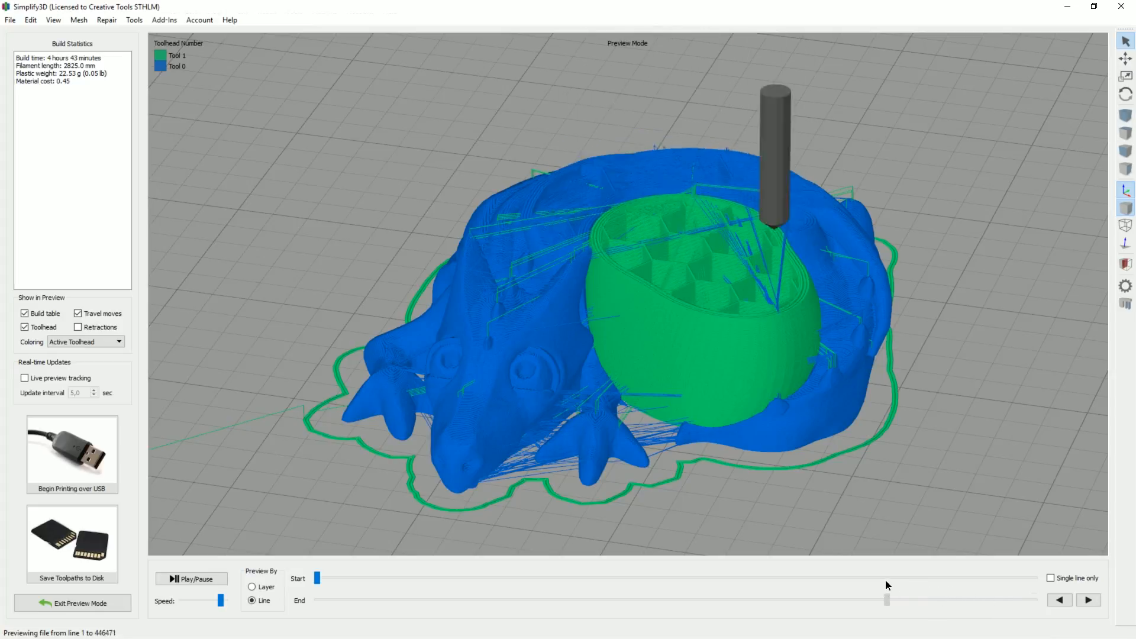
drag(887, 600, 844, 600)
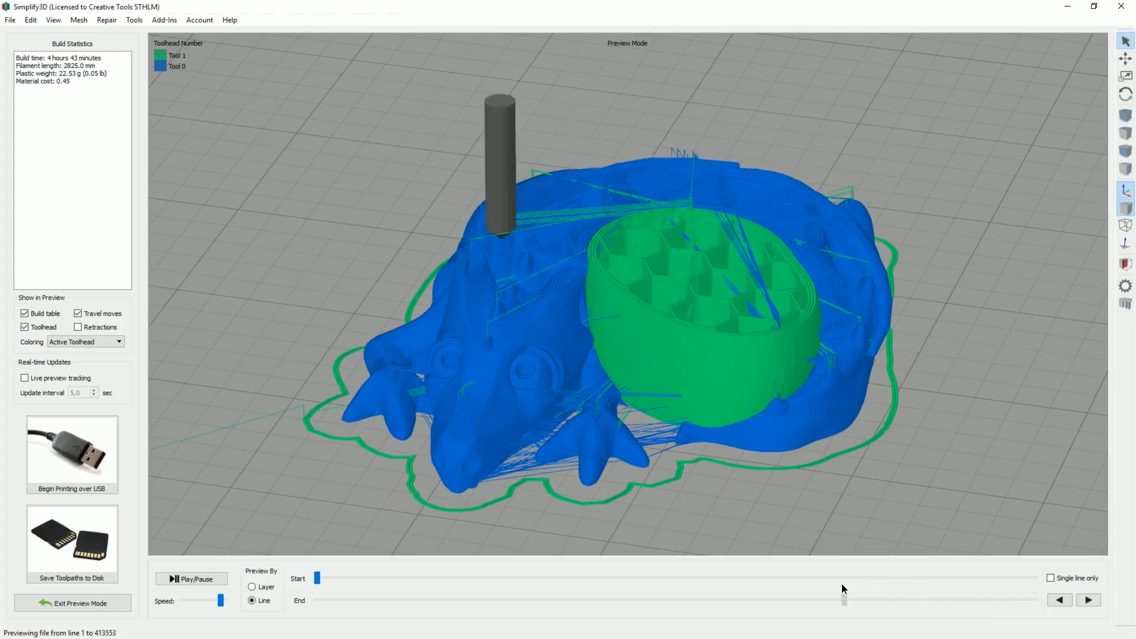
drag(844, 599, 815, 599)
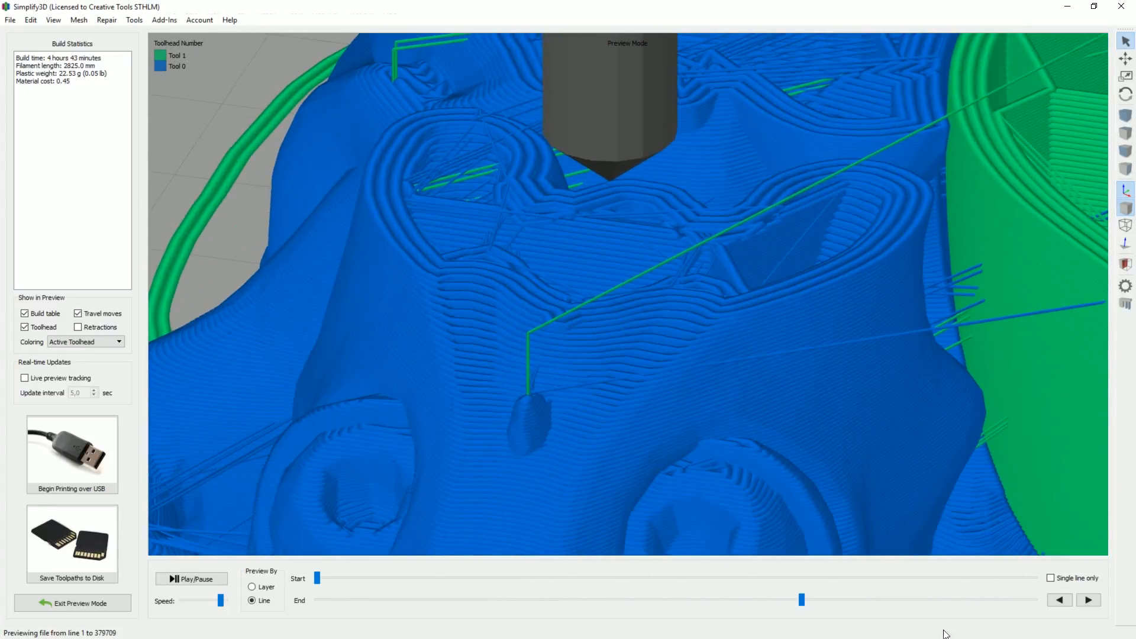
drag(803, 600, 800, 600)
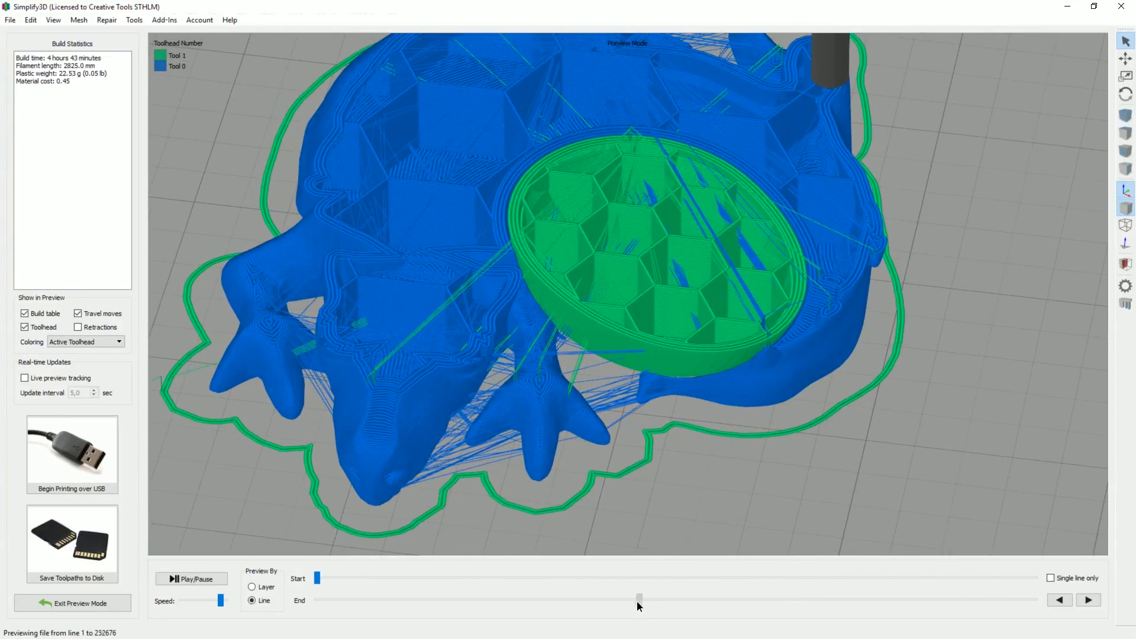
Rewind the preview to the skirt and first-layer outlines at the very start of the print
drag(639, 599, 398, 599)
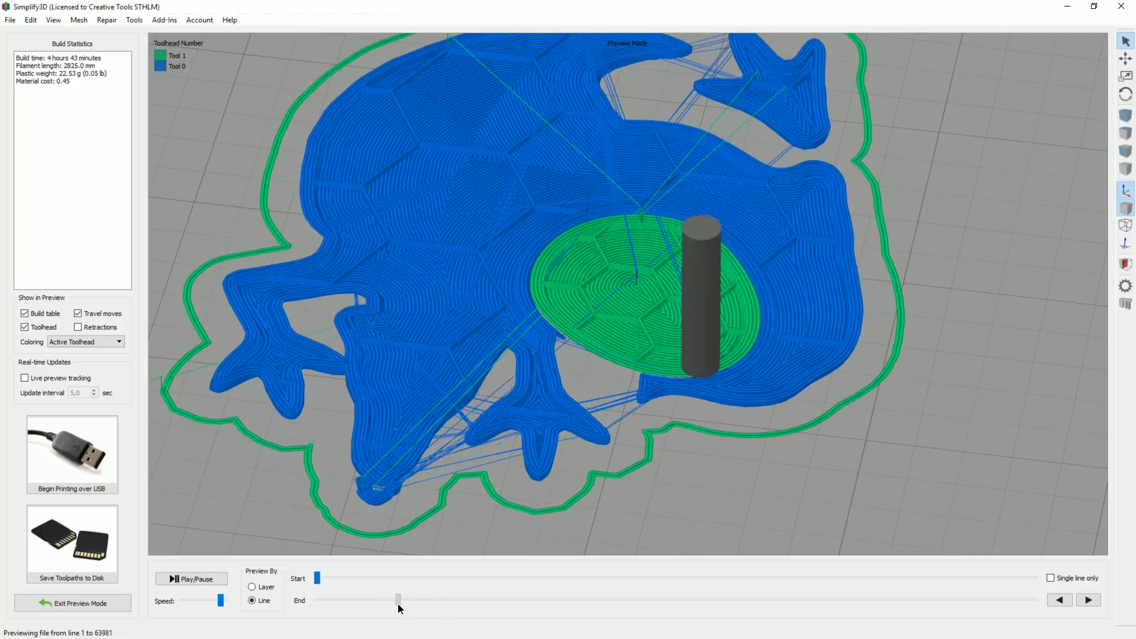
drag(397, 599, 355, 599)
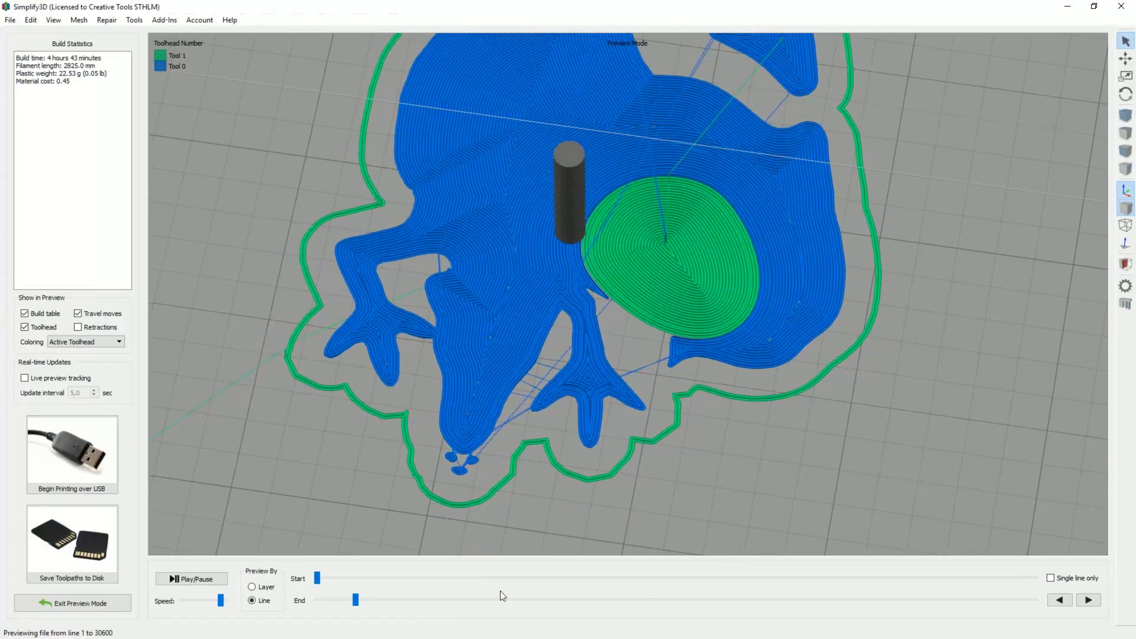
drag(354, 600, 318, 601)
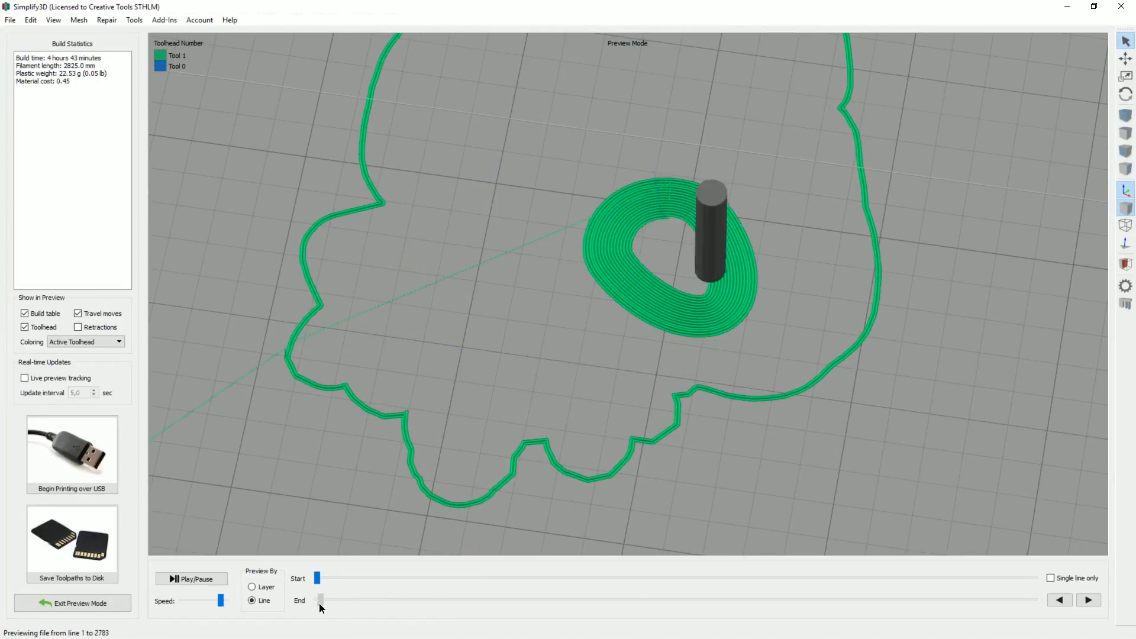
drag(318, 600, 318, 600)
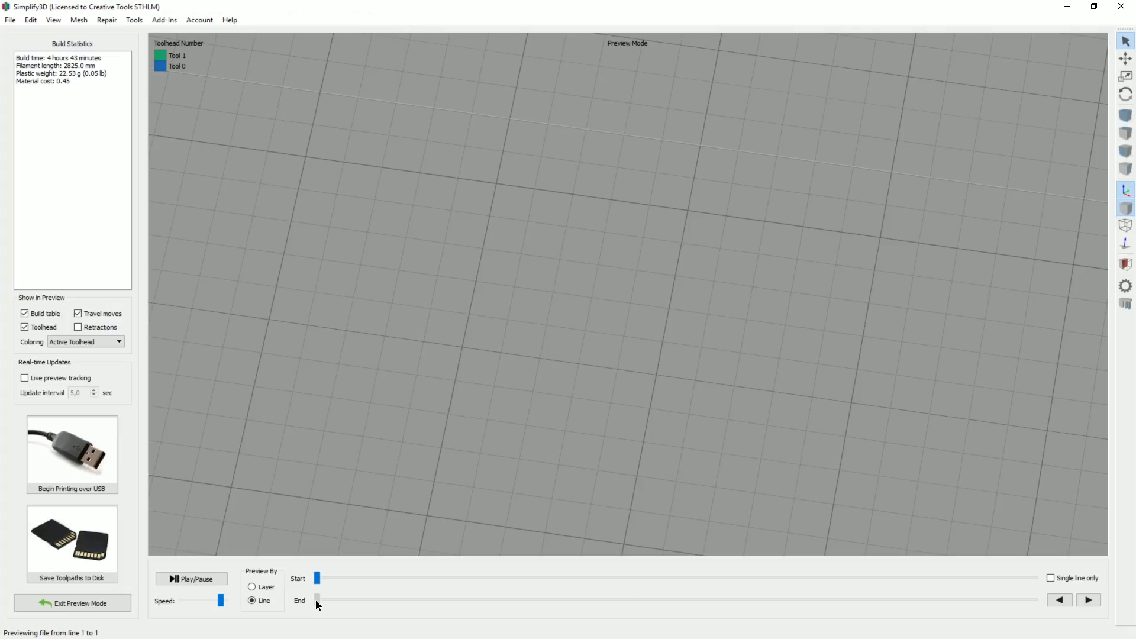
drag(317, 600, 322, 600)
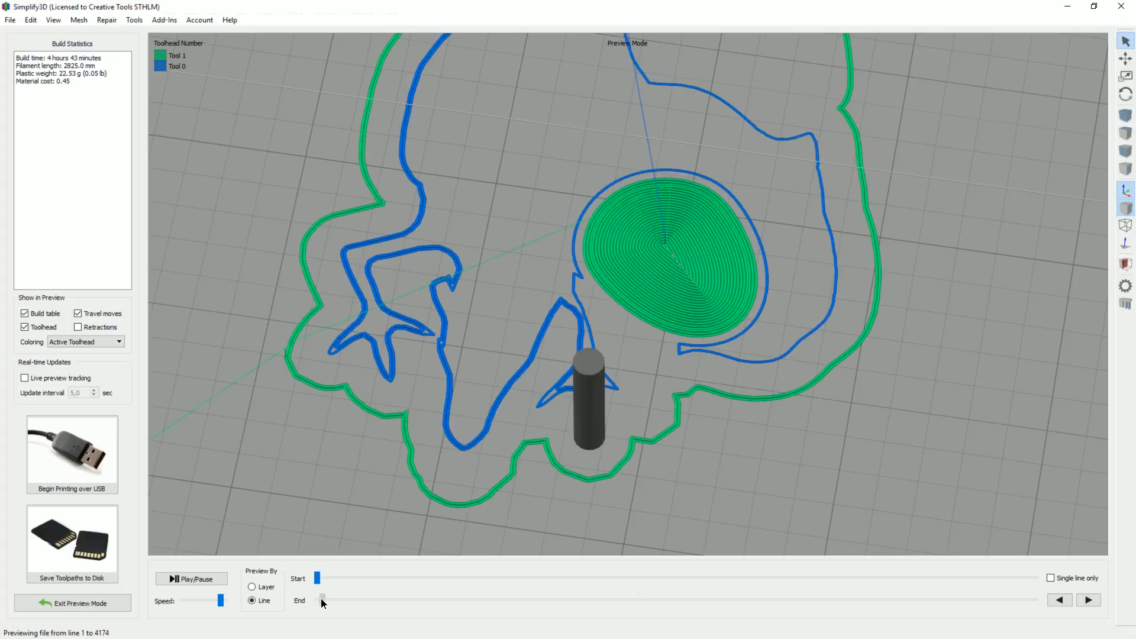
drag(322, 600, 332, 600)
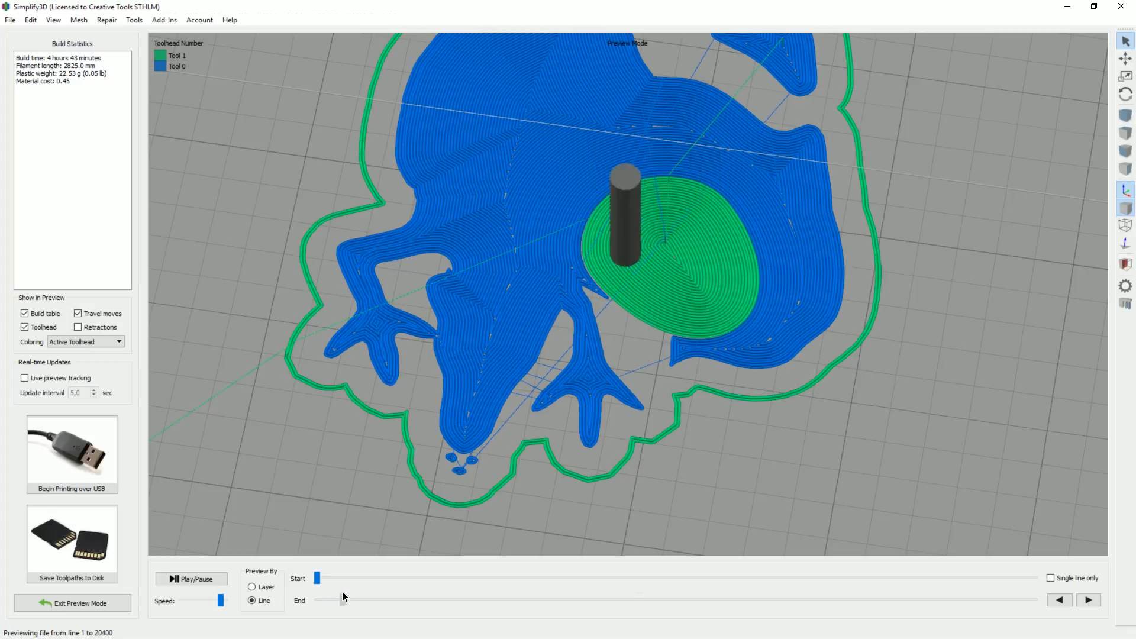
Run the preview forward to the final line showing the complete two-extruder print
drag(343, 601, 379, 600)
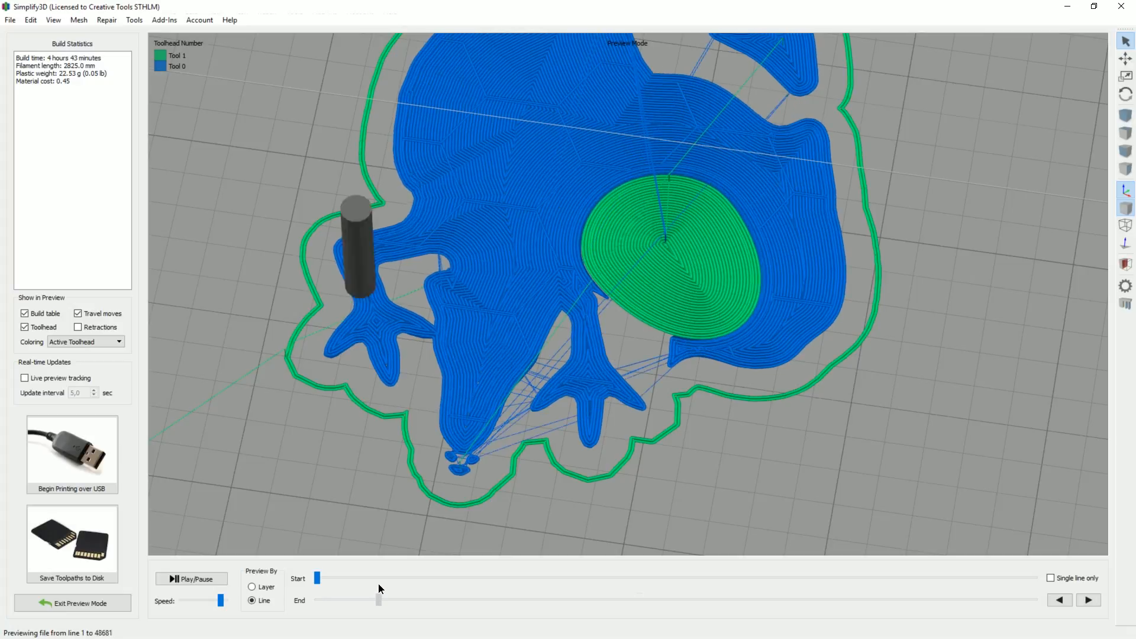
drag(379, 600, 592, 600)
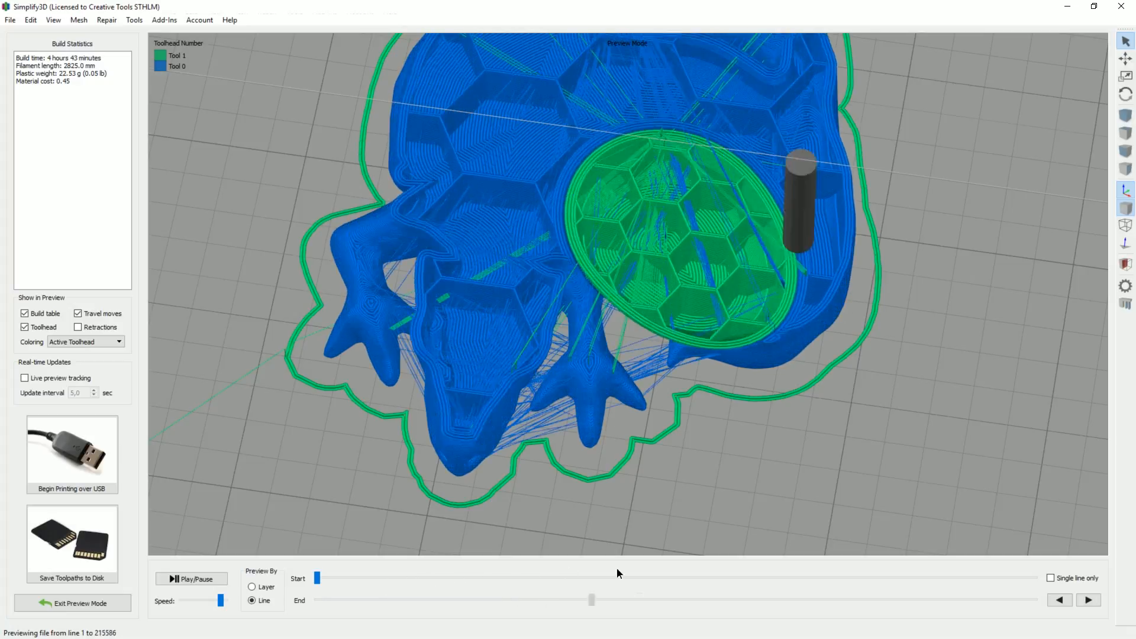
drag(592, 600, 1033, 600)
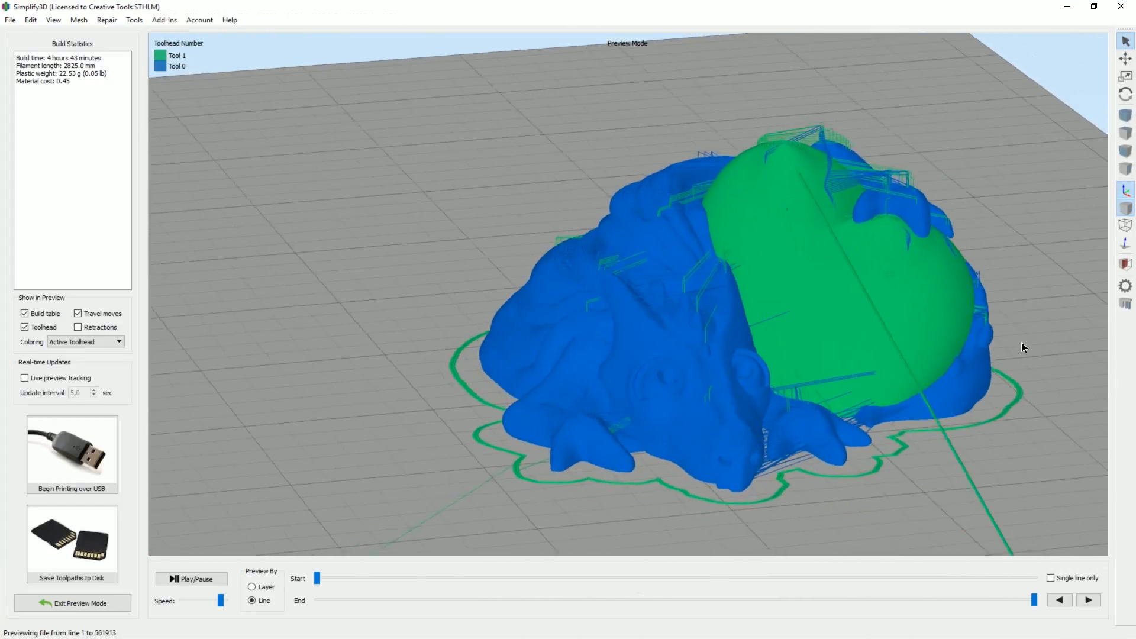
drag(725, 290, 616, 326)
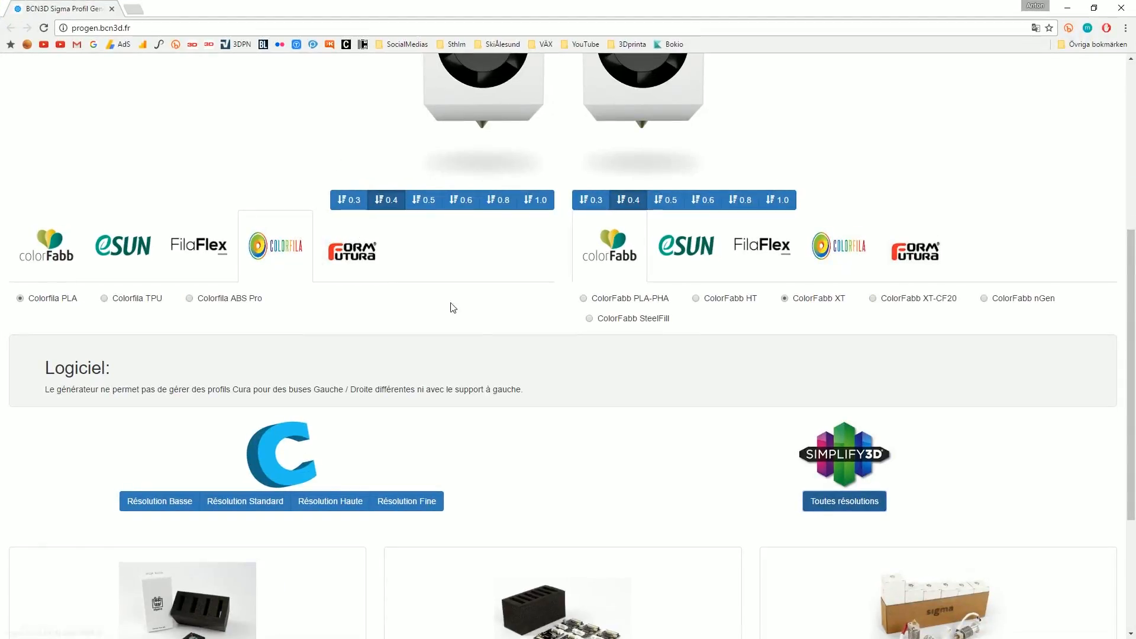
Review the generator page's extruder materials and import the downloaded PLA/XT .fff profile into Simplify3D
scroll(down, 3)
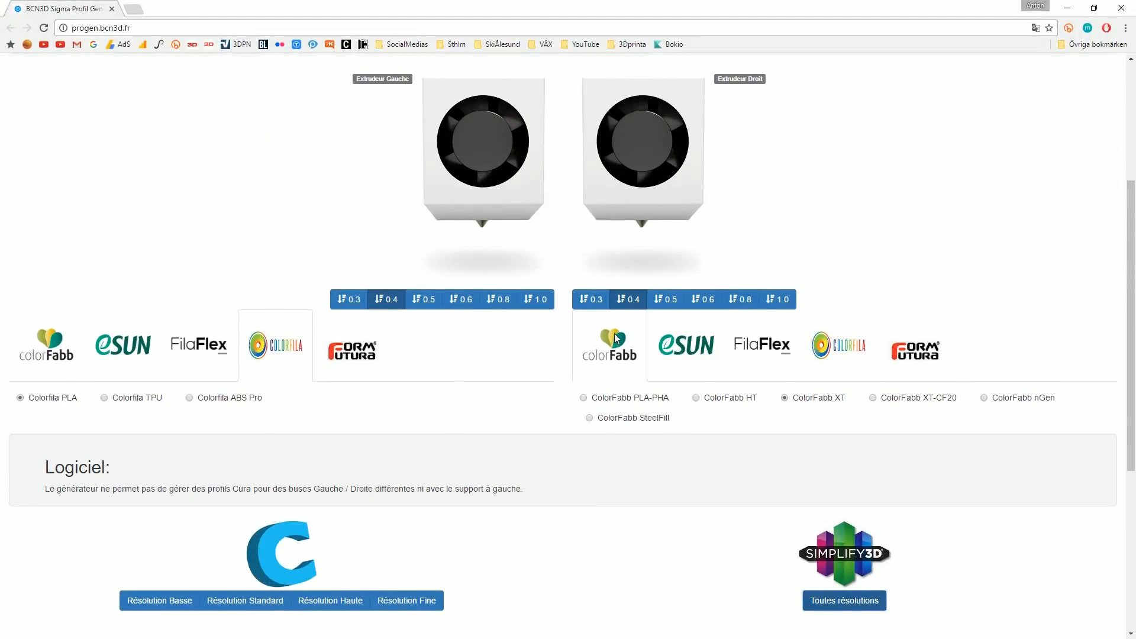
scroll(up, 3)
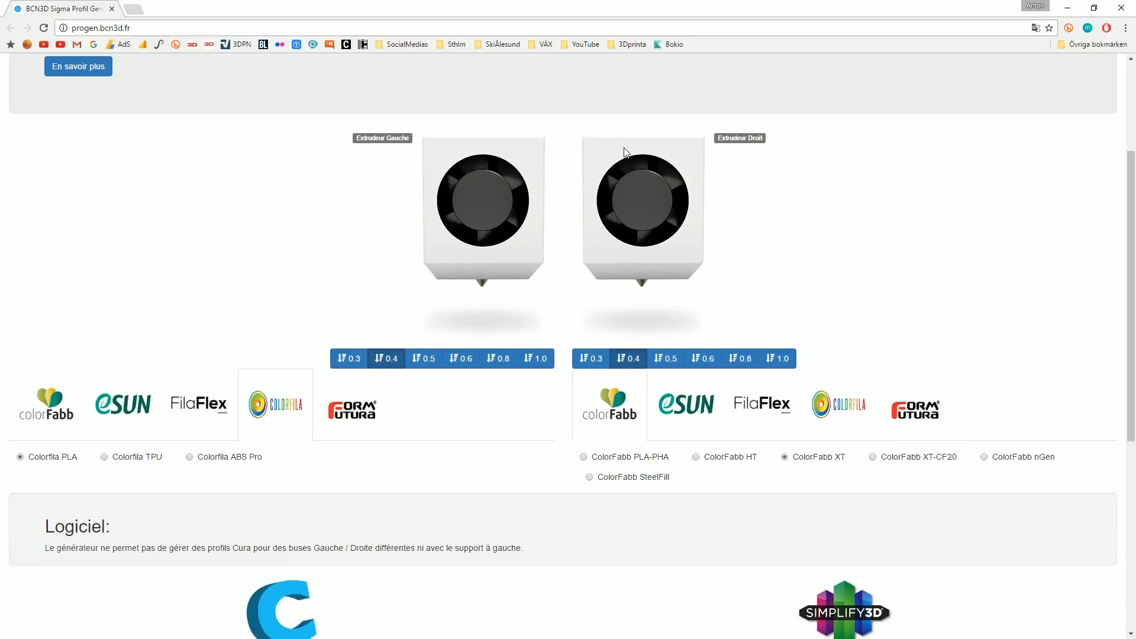
scroll(down, 3)
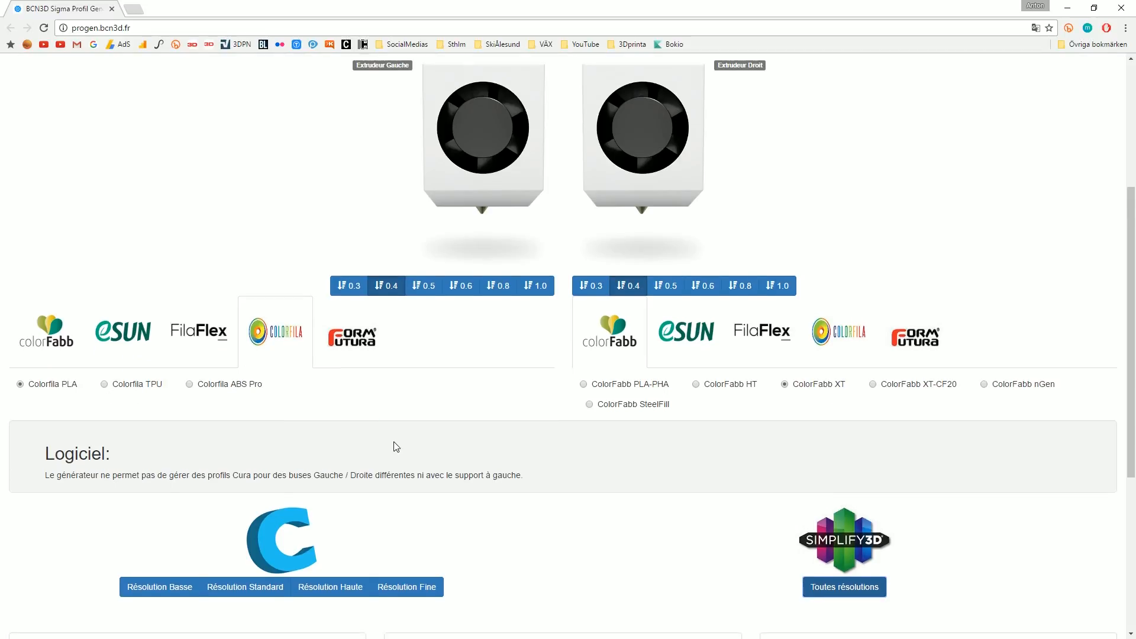
scroll(down, 3)
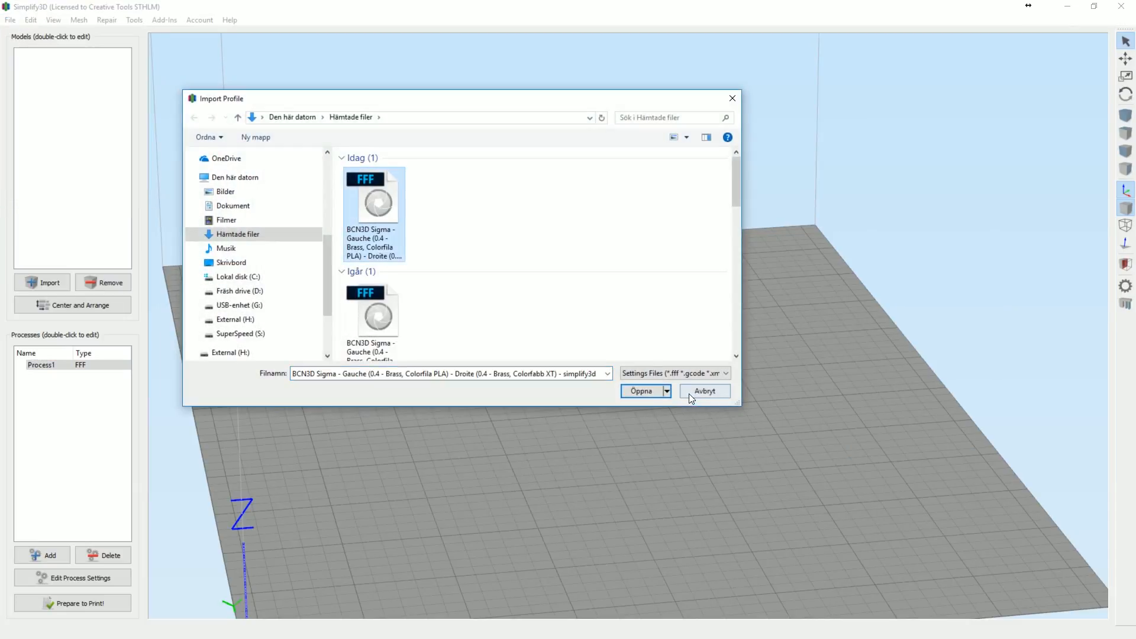
click(704, 391)
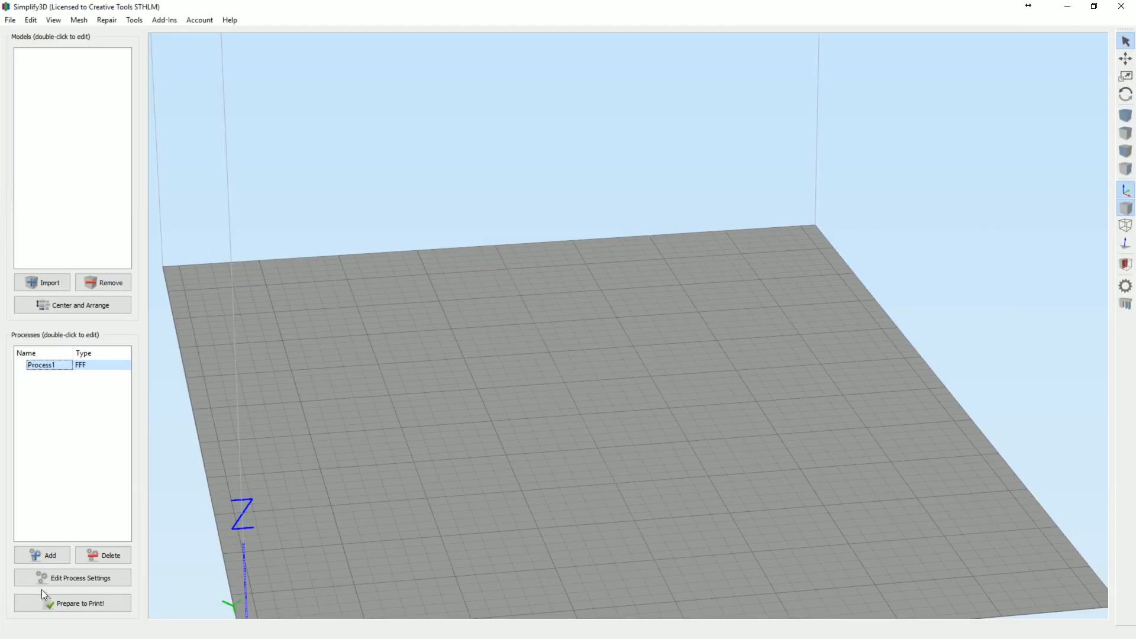
Choose the 0.4 Left (Colorfila PLA), 0.4 Right (Colorfabb XT) profile for Process1
click(72, 578)
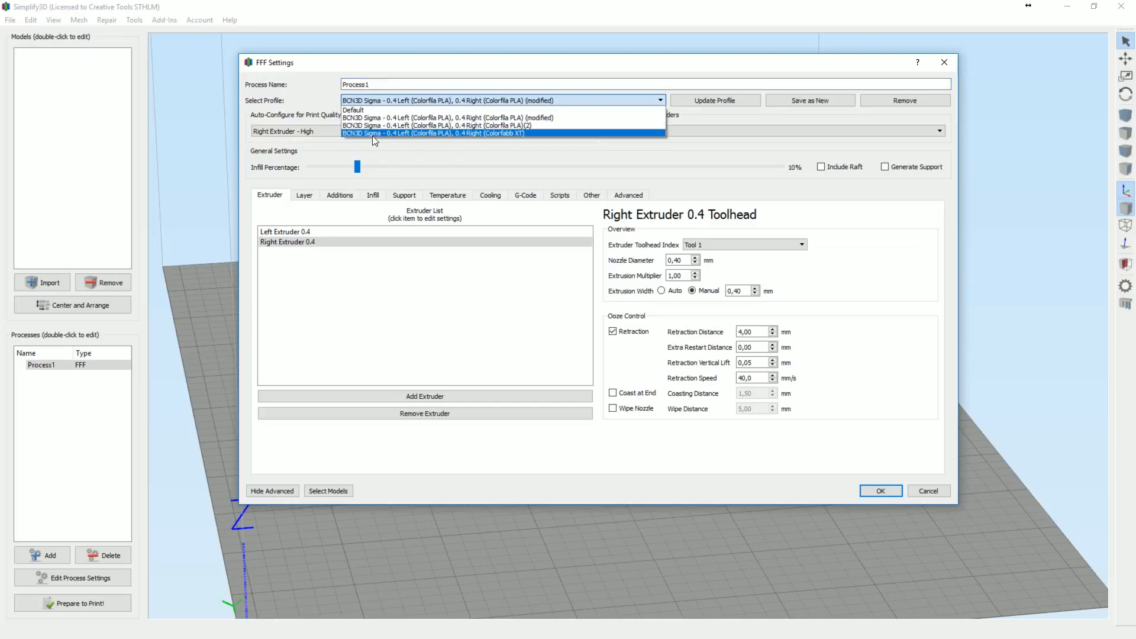
mouse_move(494, 137)
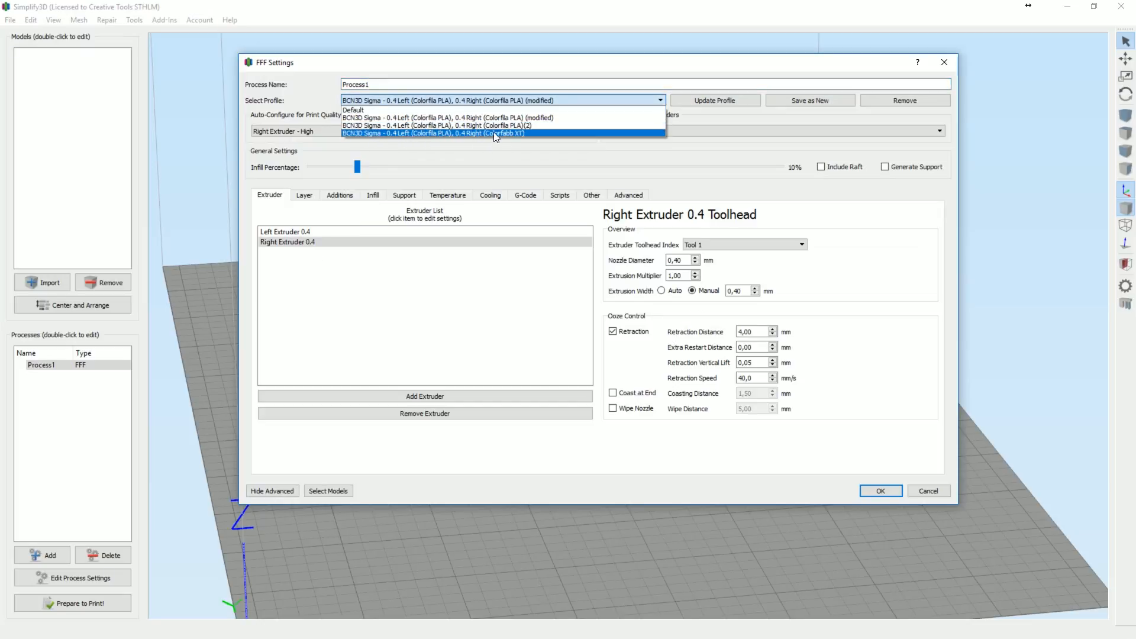
click(431, 132)
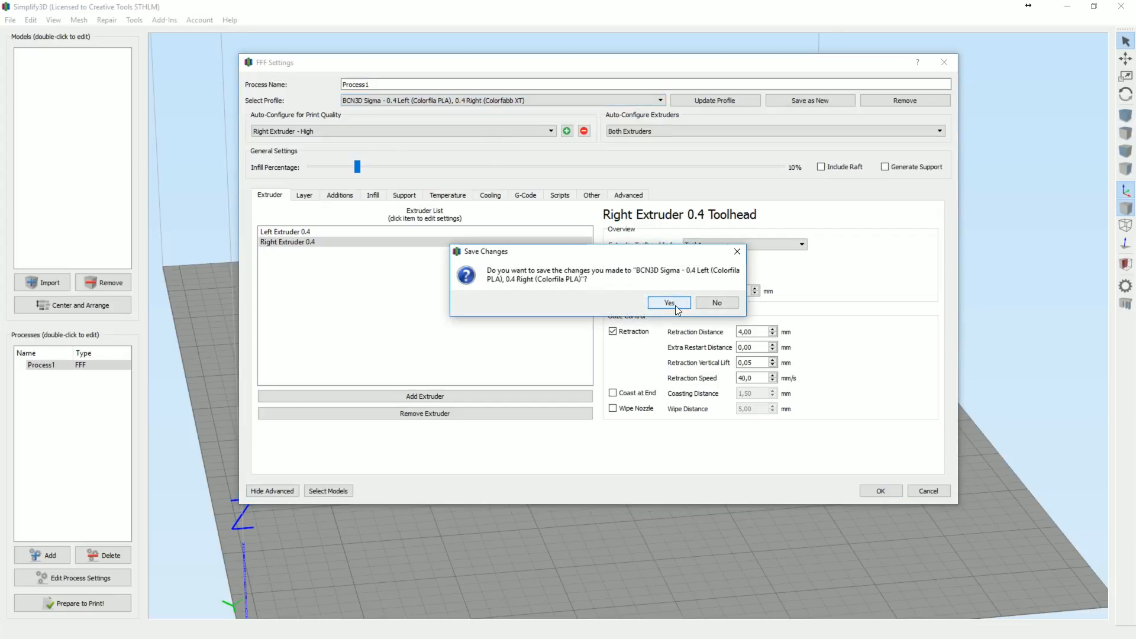
Keep the old profile's edits and apply the Both Extruders (Right Ext. for infill) Draft preset at 15% infill
click(668, 303)
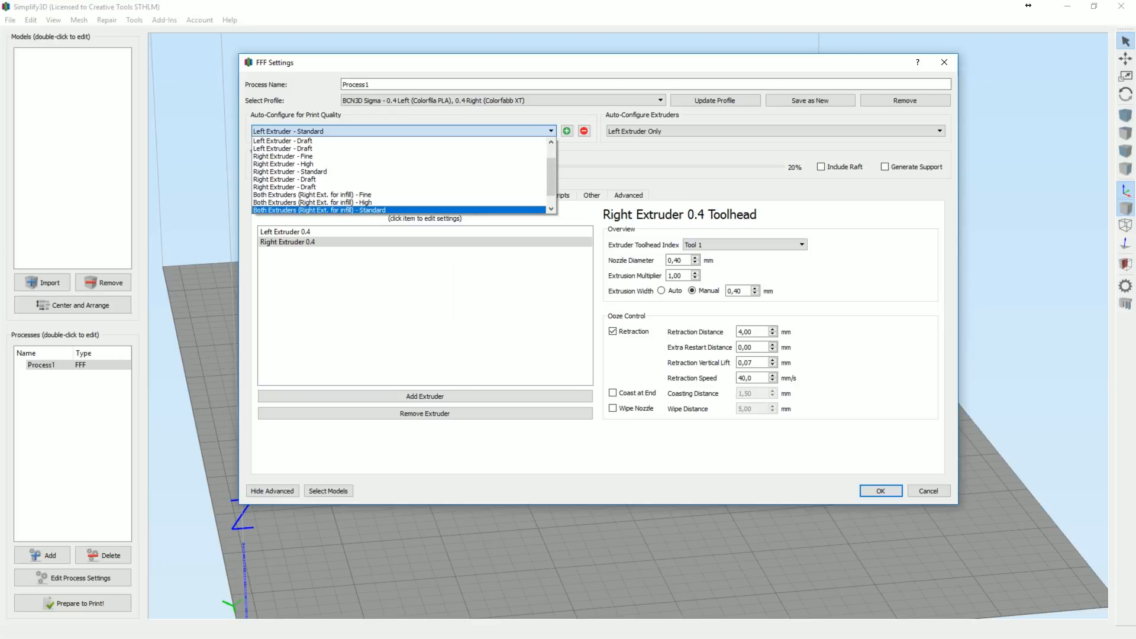
click(288, 131)
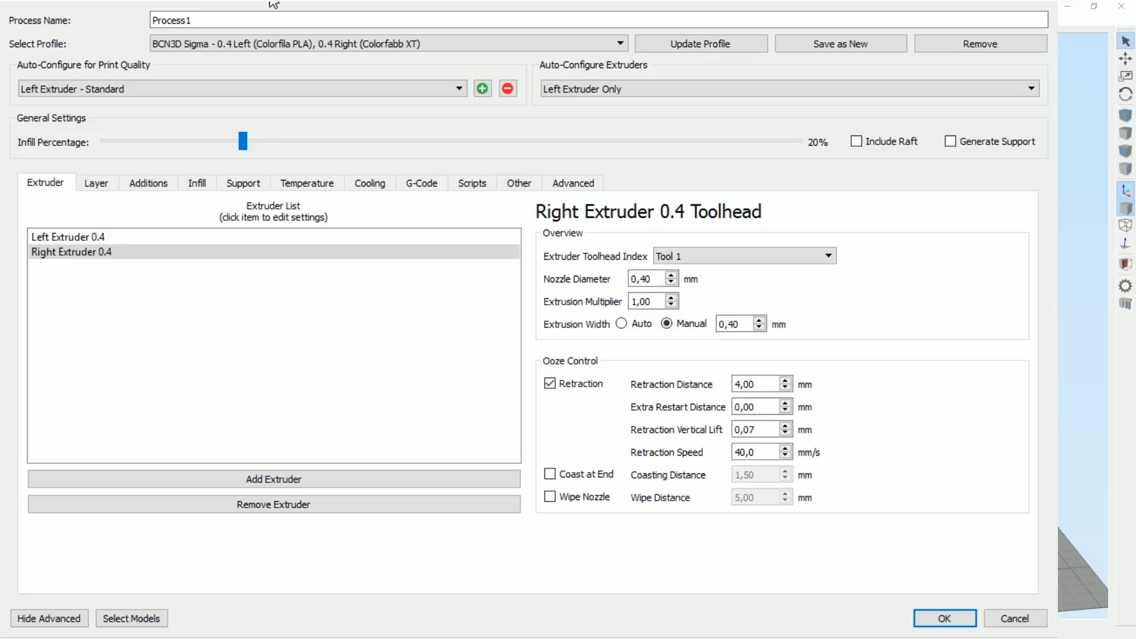
click(243, 89)
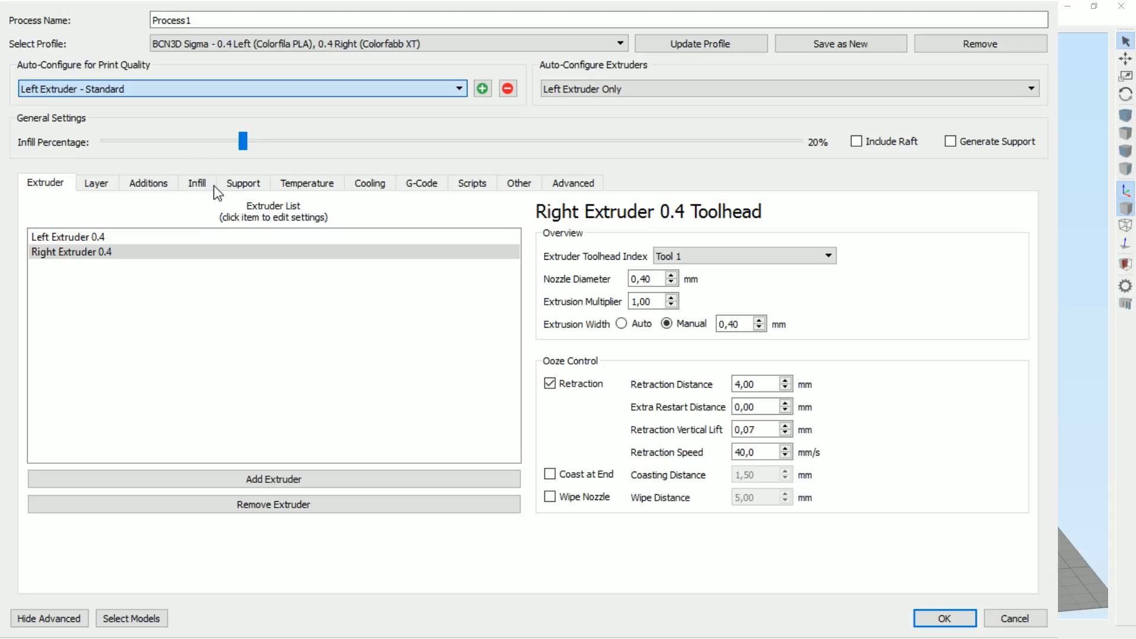
mouse_move(221, 187)
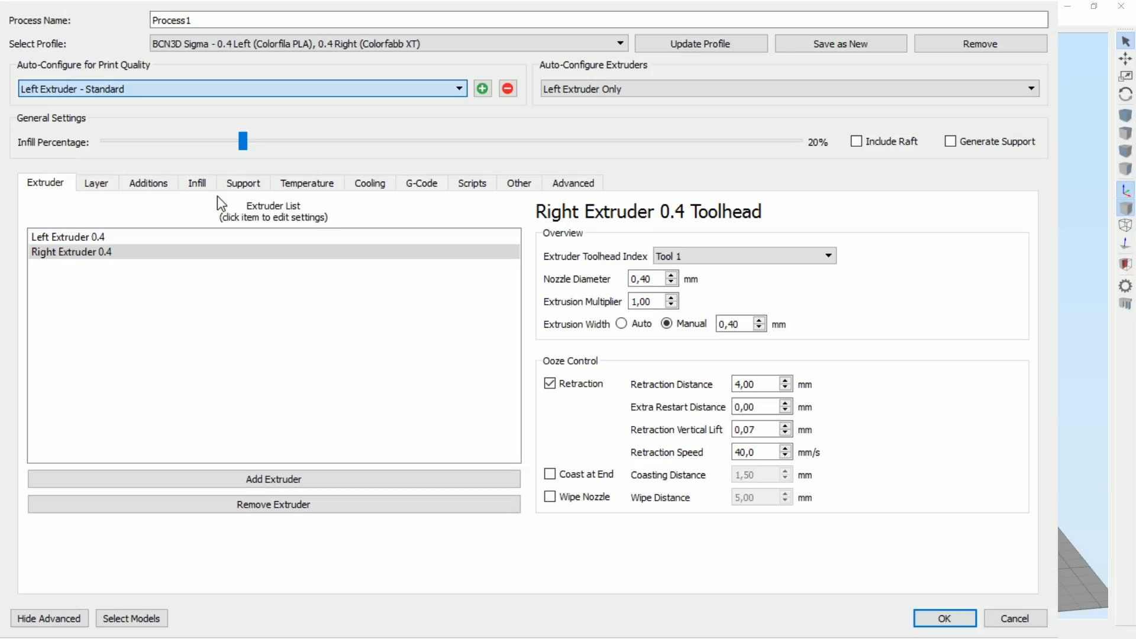
click(243, 89)
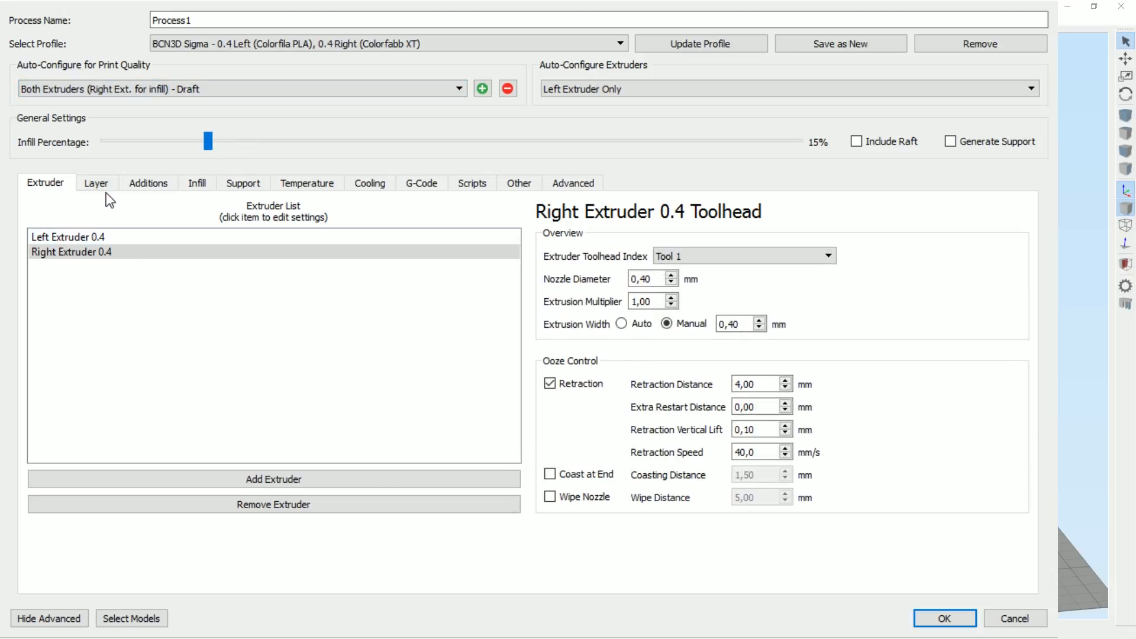
click(786, 89)
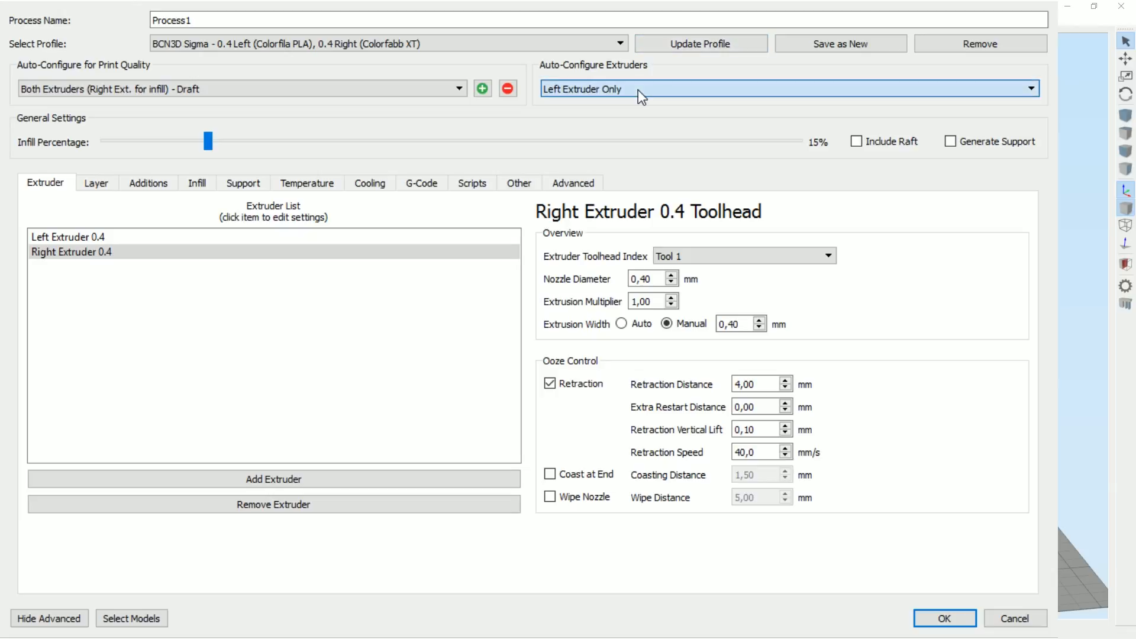
click(67, 237)
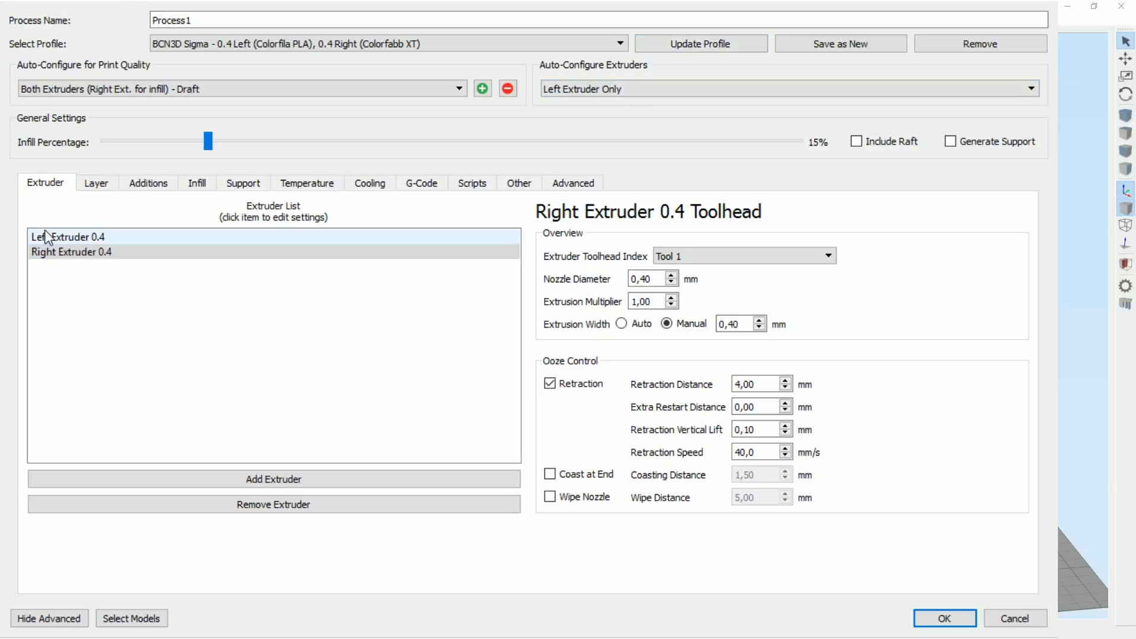
click(96, 183)
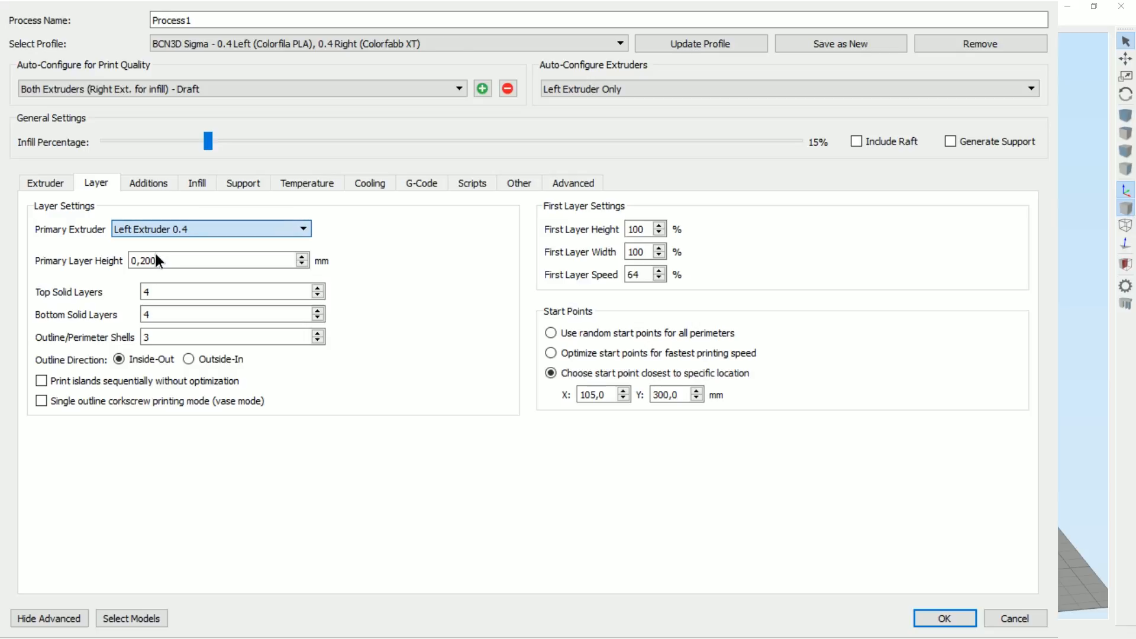
Set both the primary extruder and the skirt extruder to Right Extruder 0.4
click(210, 228)
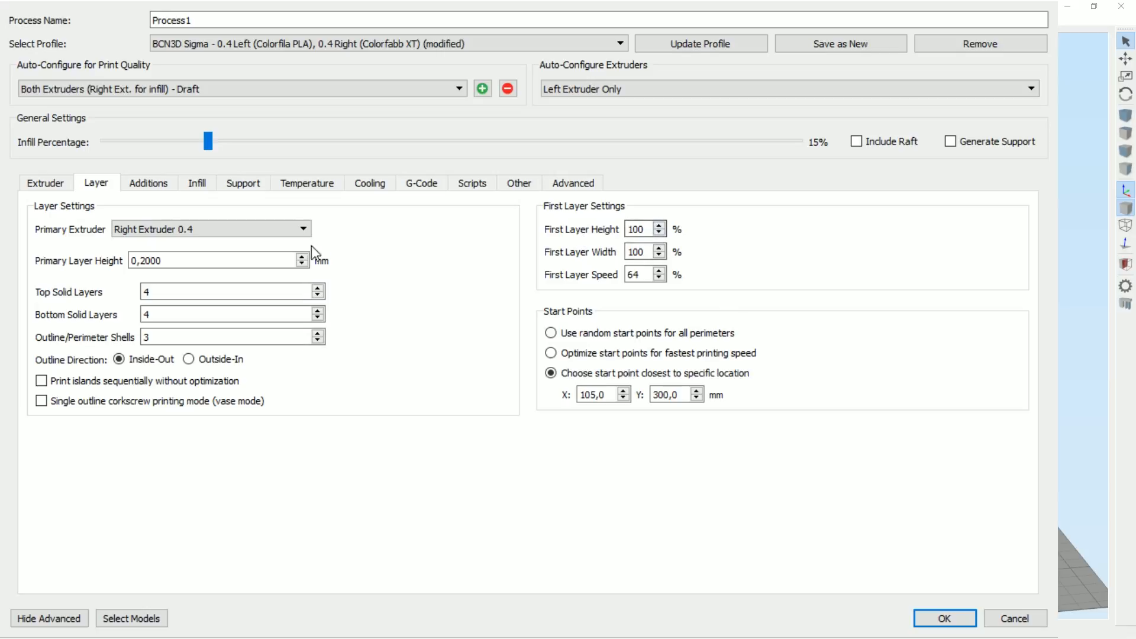
click(148, 182)
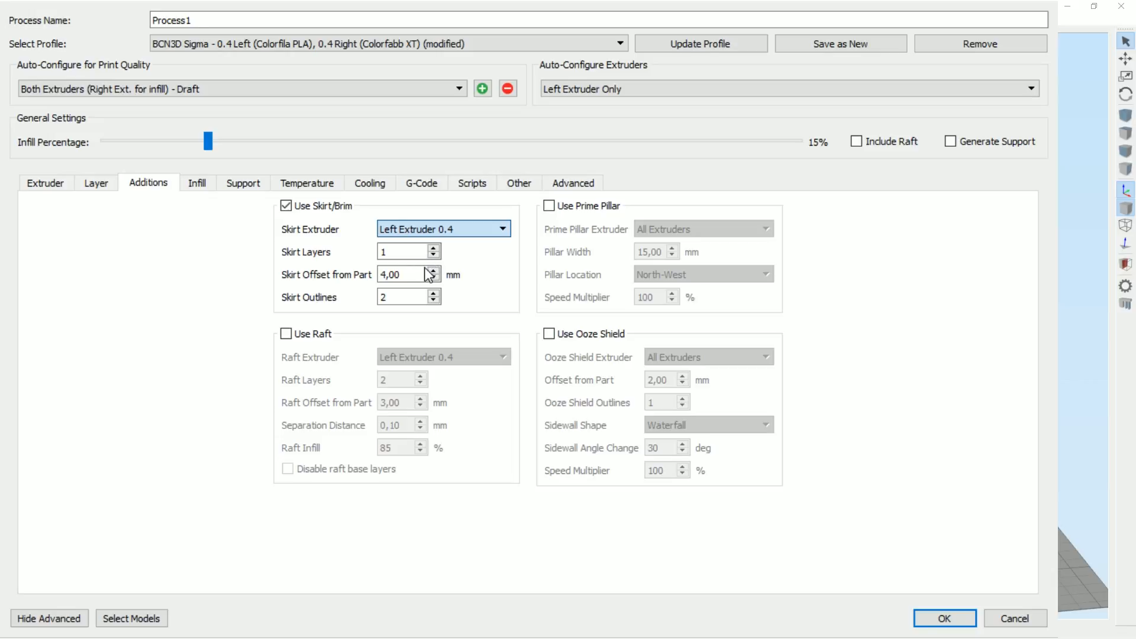
click(441, 228)
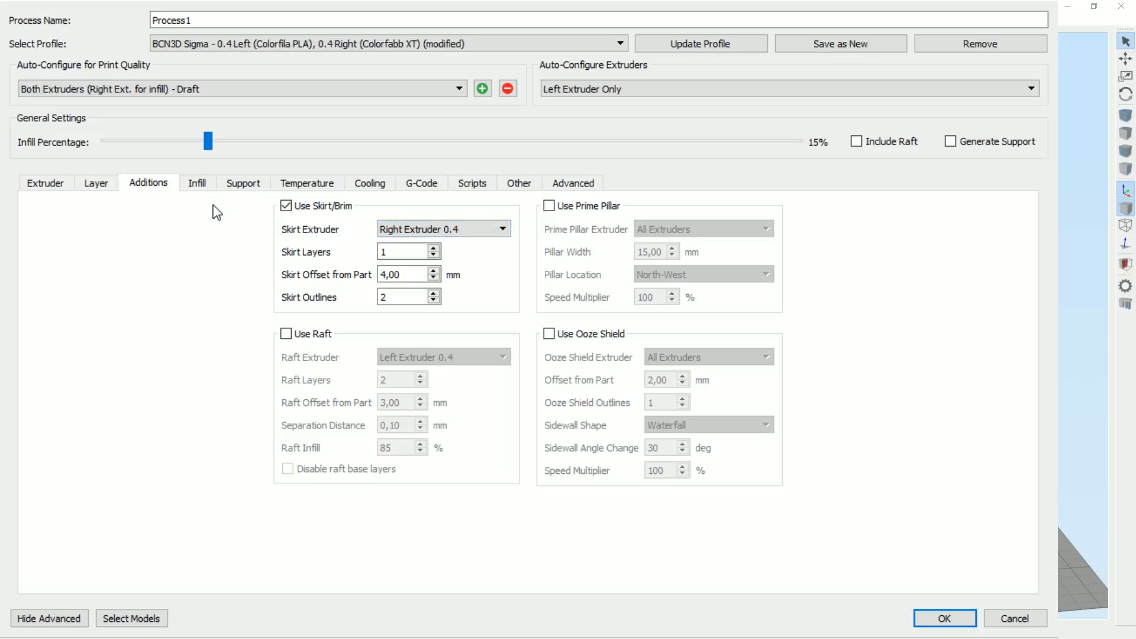
Set the internal fill pattern to Fast Honeycomb with 5% interior fill
click(198, 182)
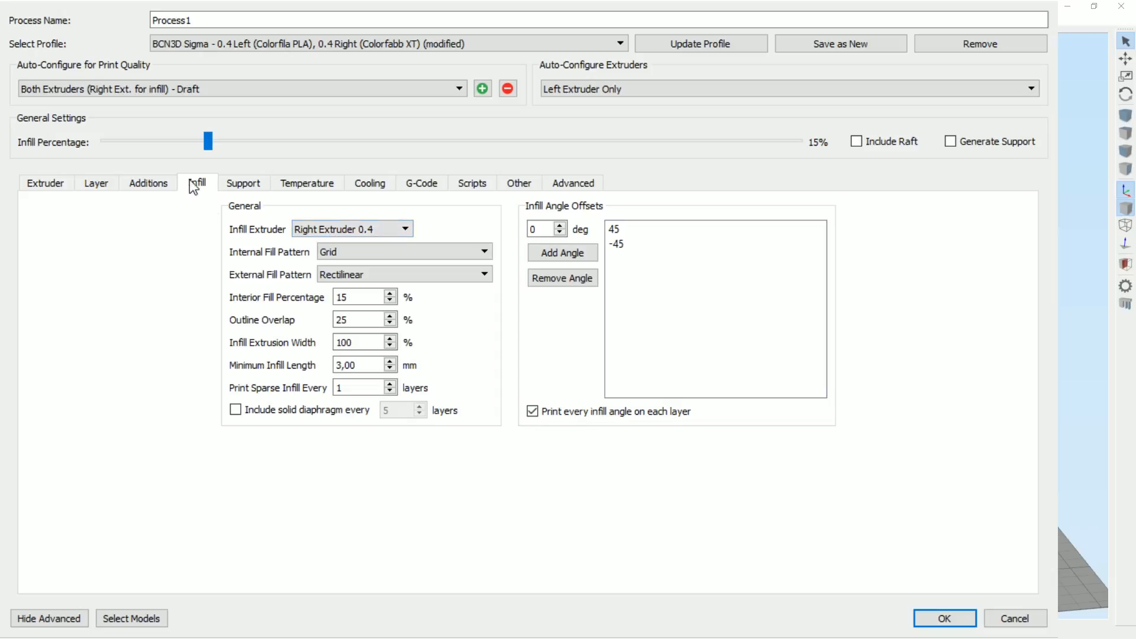
click(352, 228)
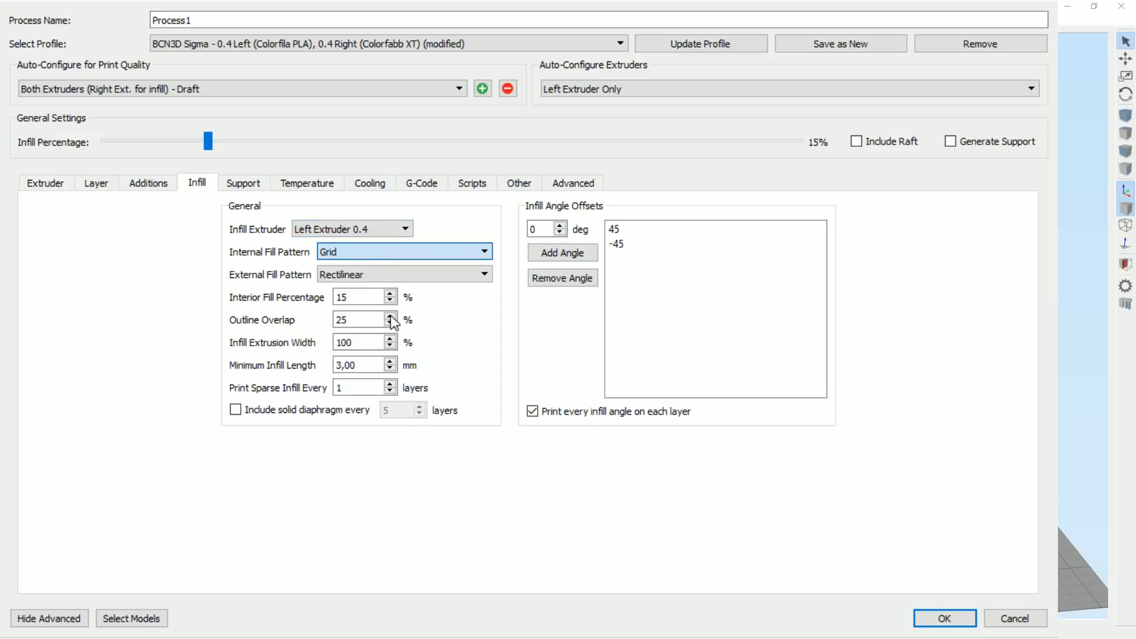
click(403, 251)
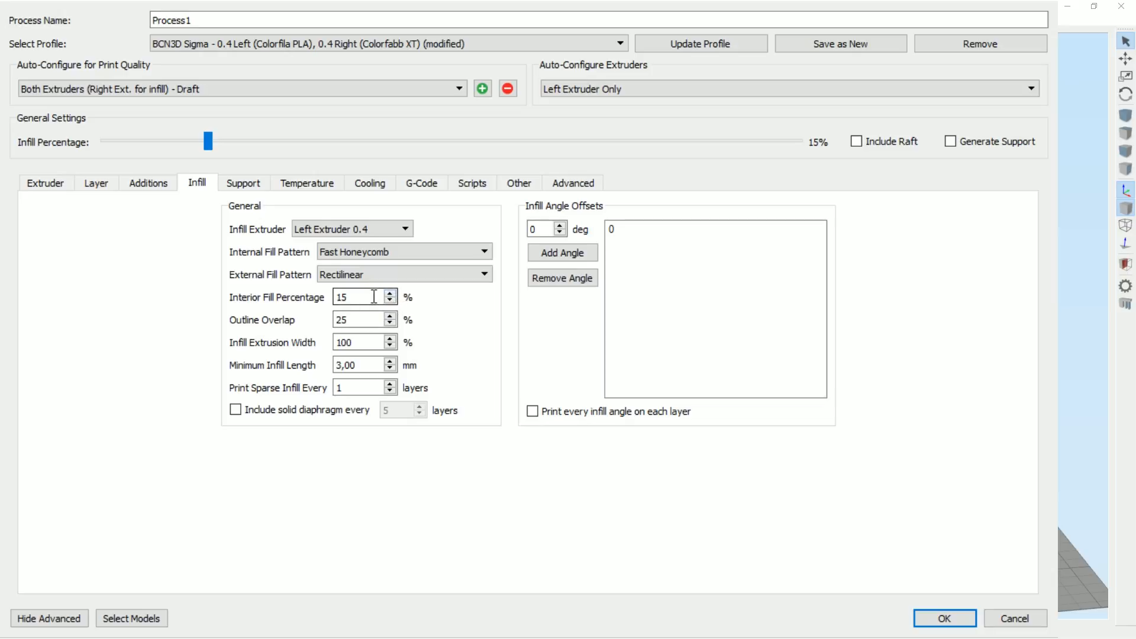
text(5)
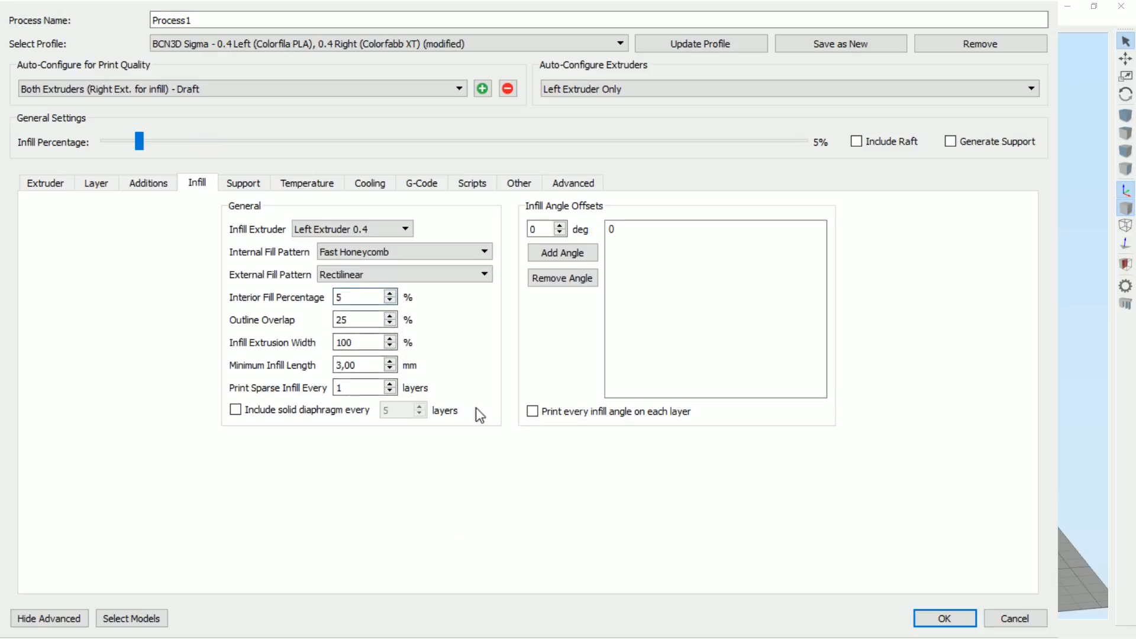
click(307, 183)
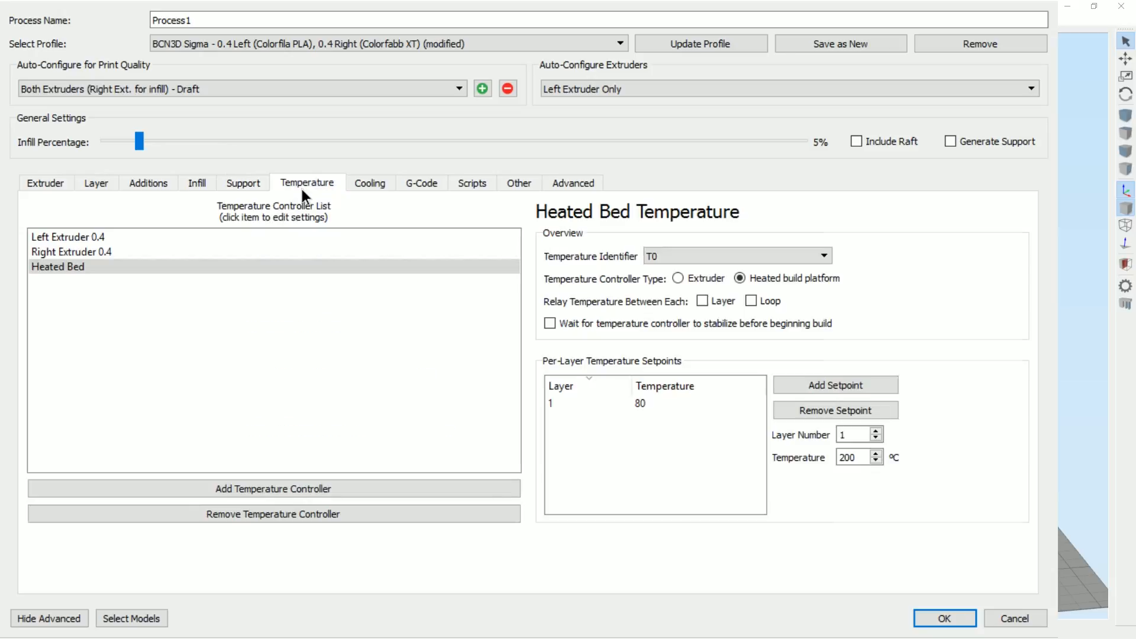
Confirm the left extruder runs at 200 °C and the right at 250 °C
click(66, 237)
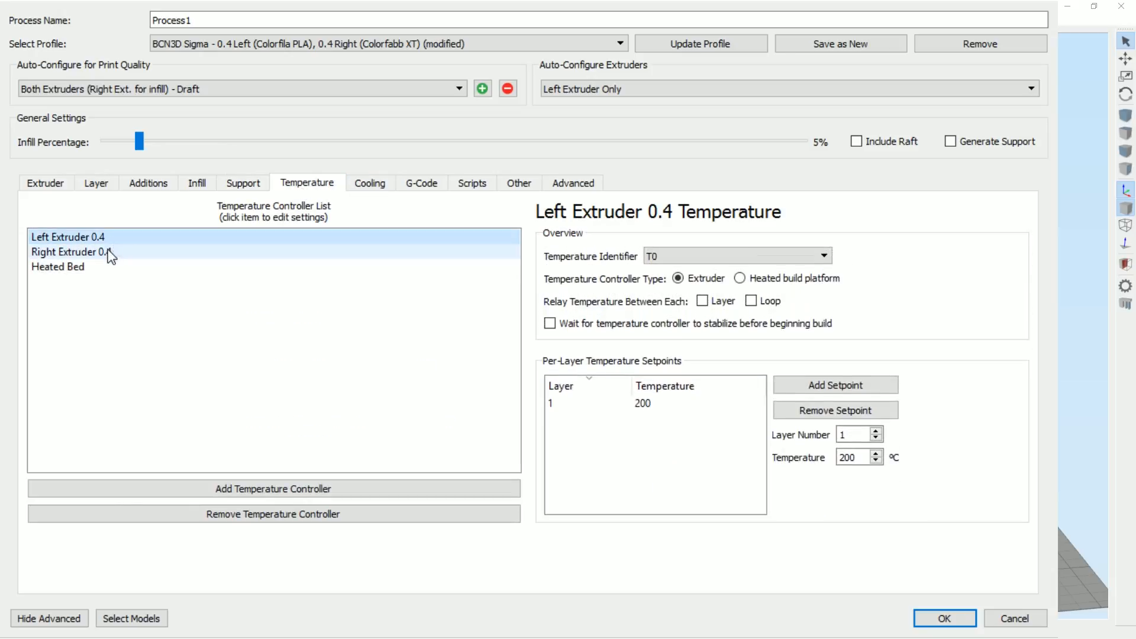
click(70, 250)
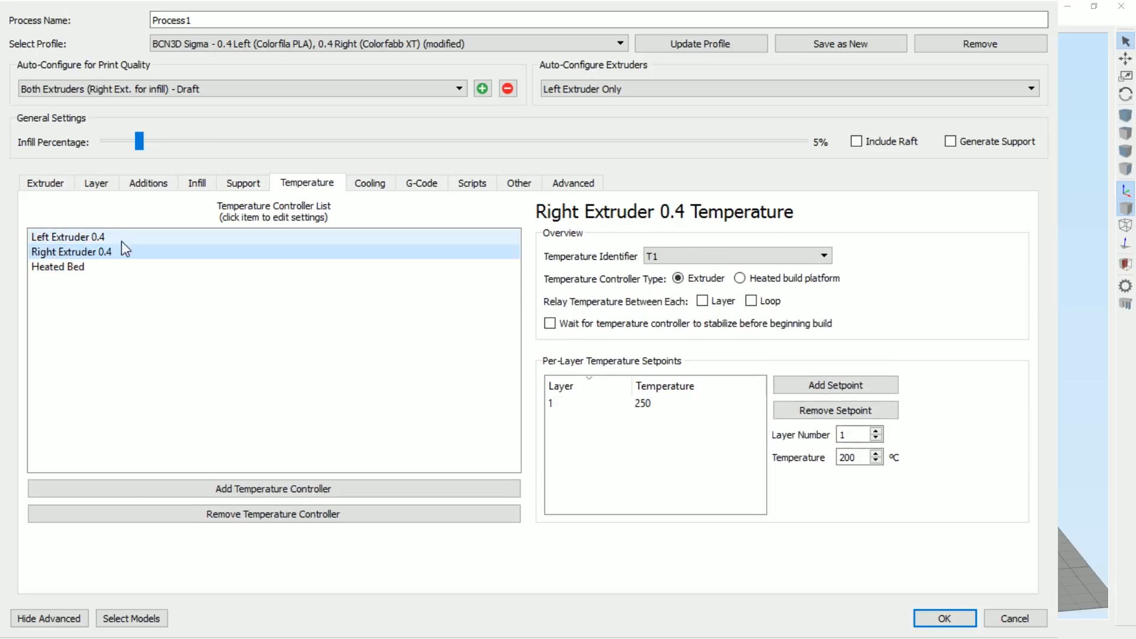
click(645, 402)
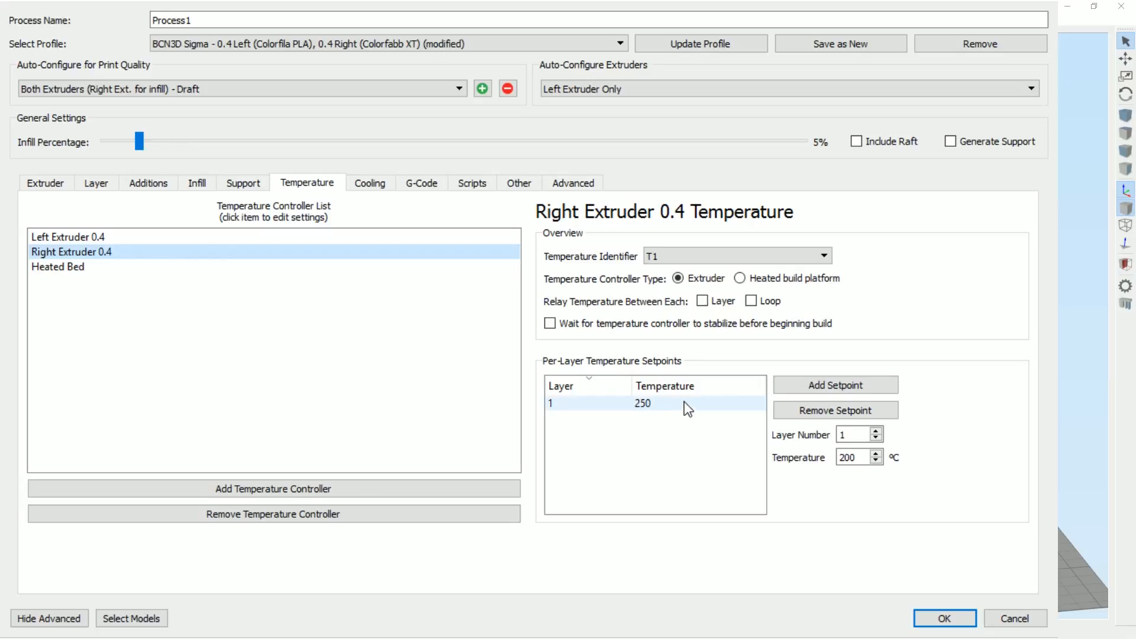
click(421, 182)
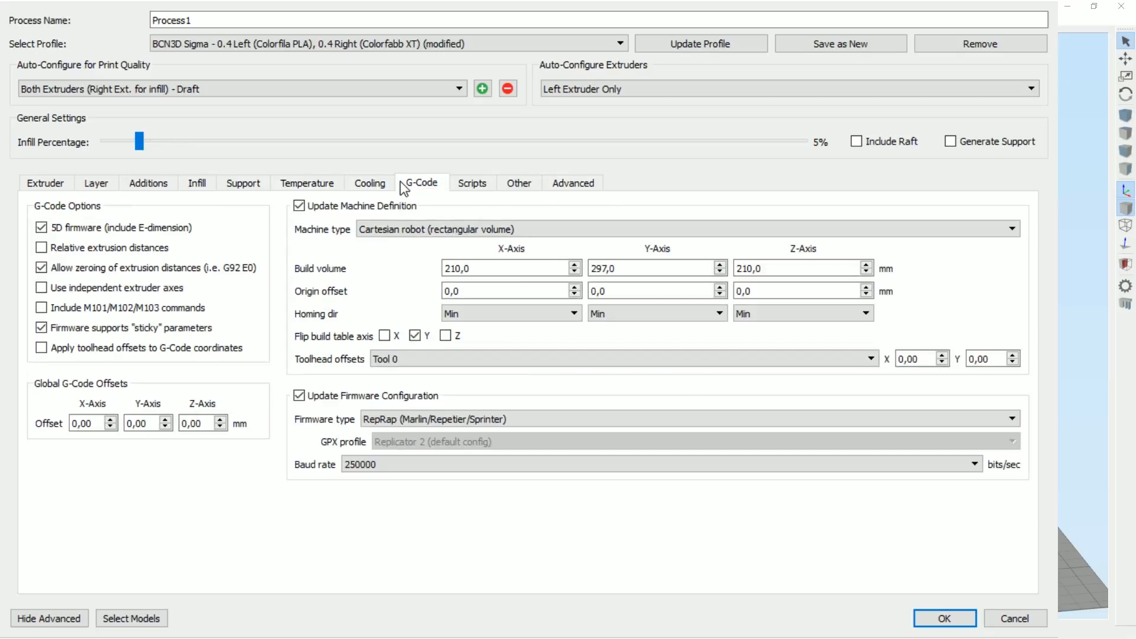
Set default printing speed to 50,0 mm/s and X/Y movement speed to 150 mm/s, then accept the settings
click(518, 182)
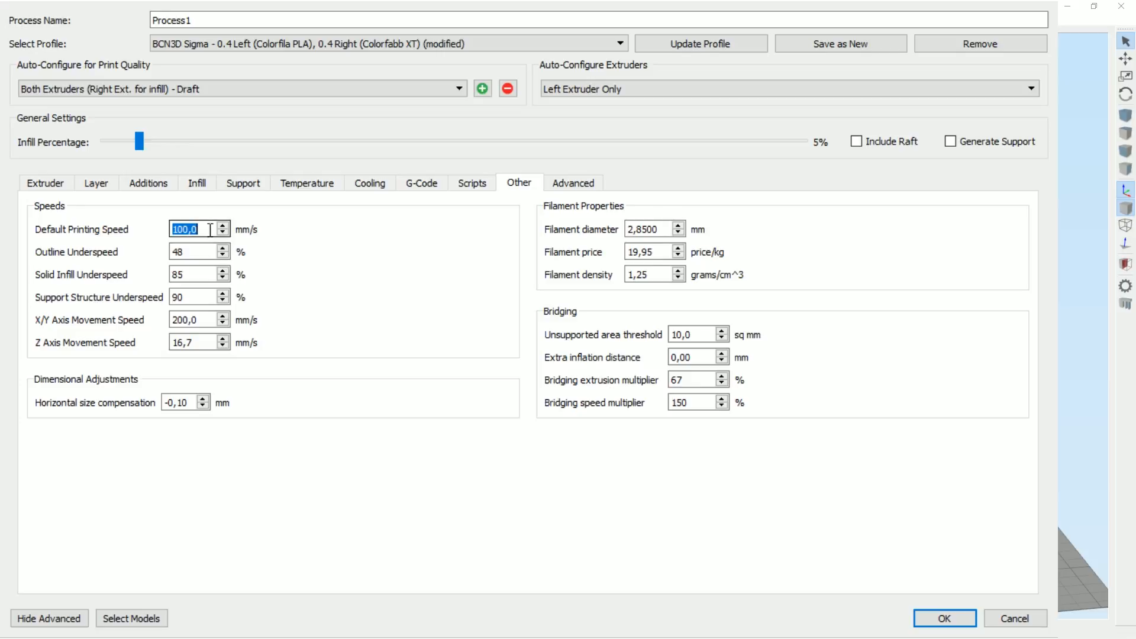
text(50,0)
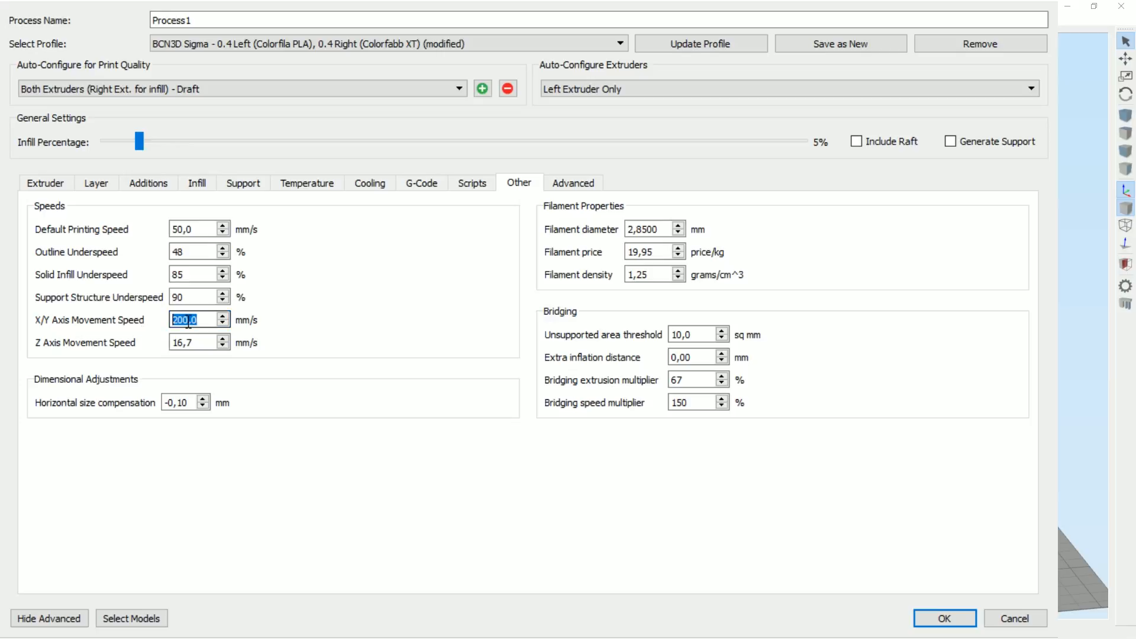
text(90)
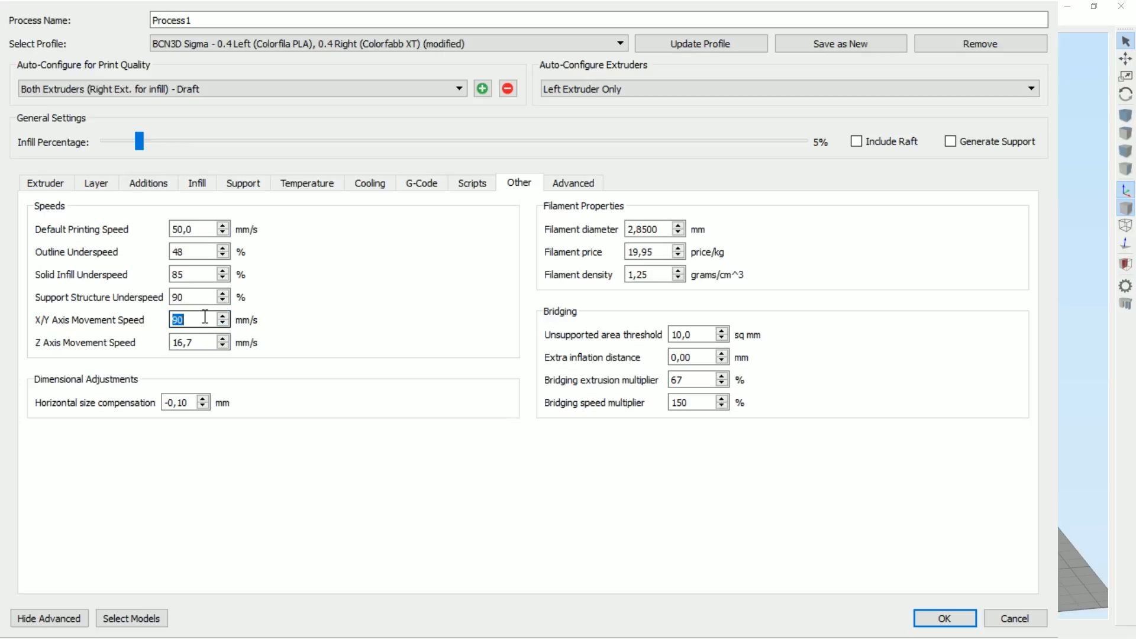
text(150)
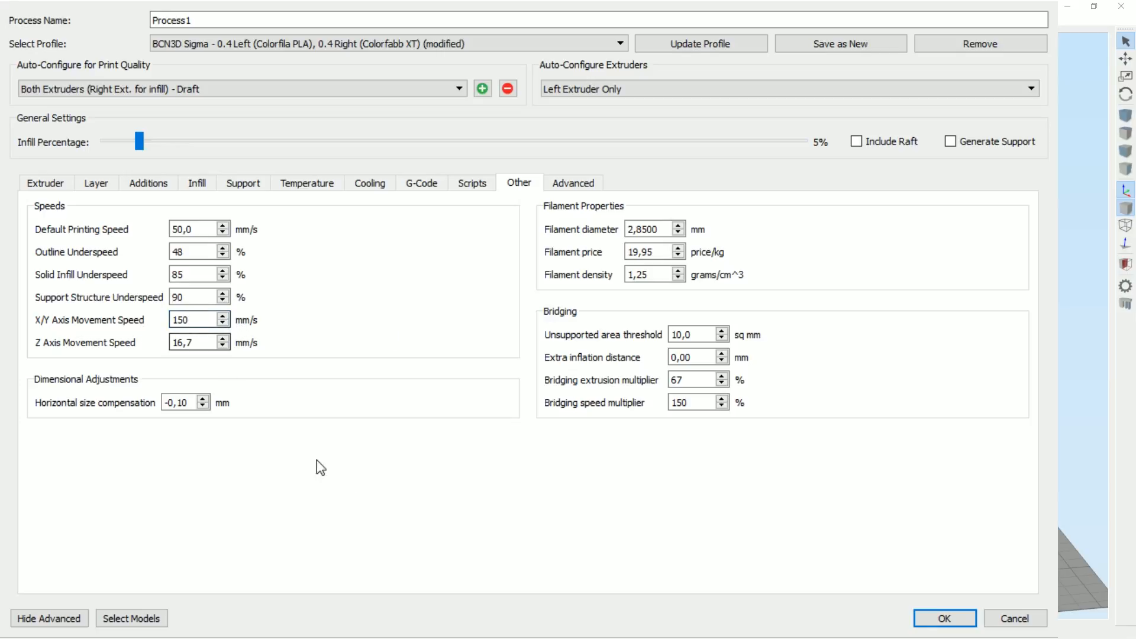
click(573, 182)
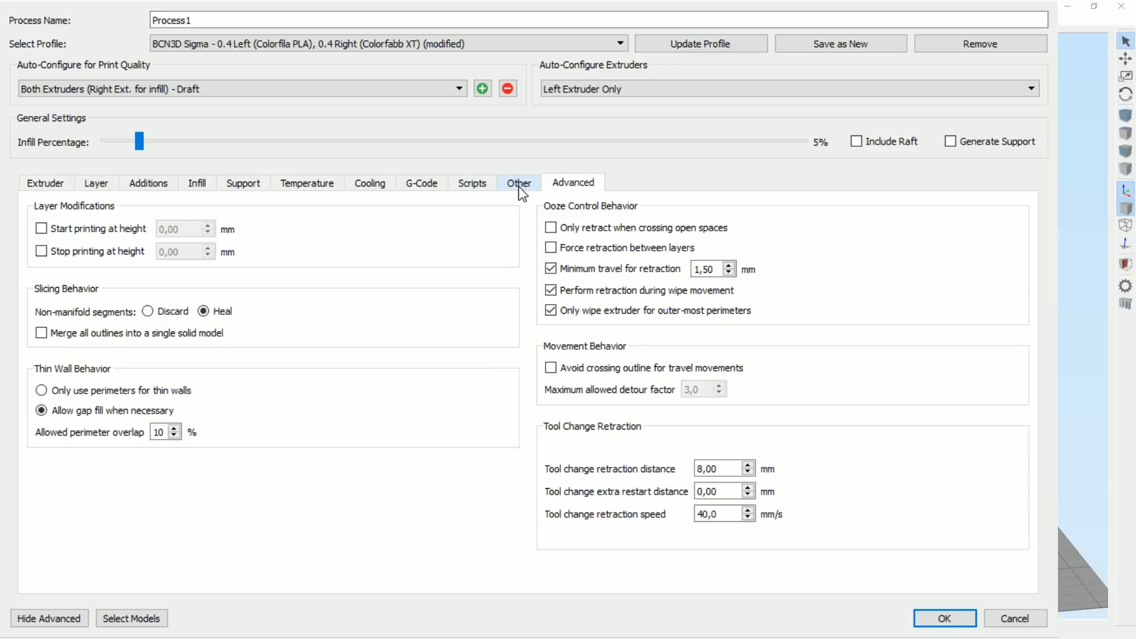
click(944, 618)
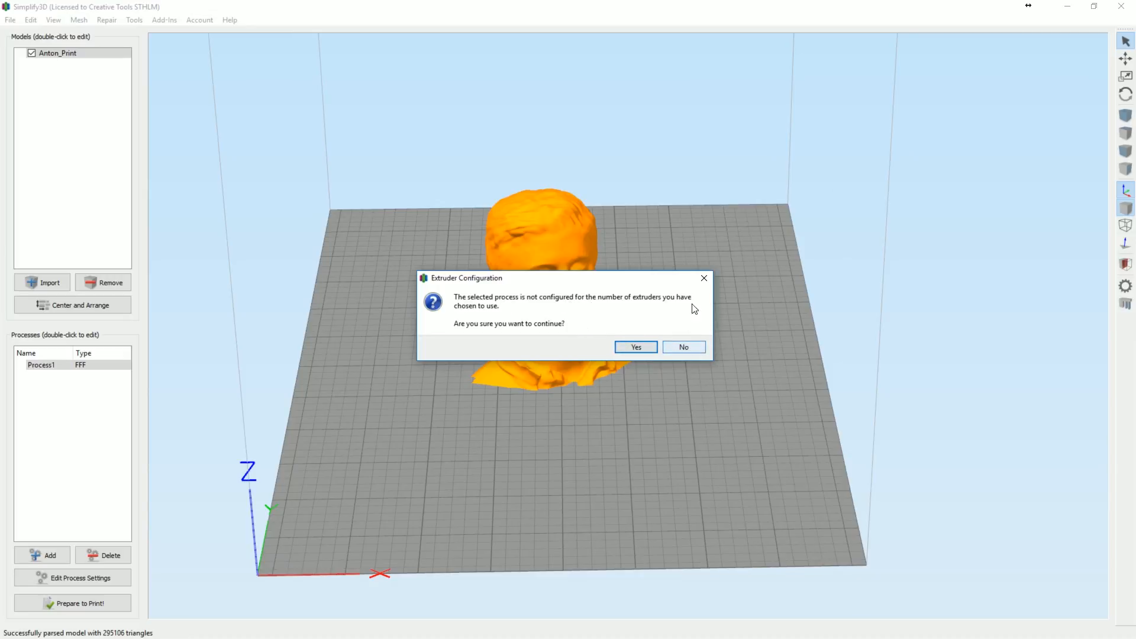
Decline the extruder warning, set Auto-Configure Extruders to Both Extruders and slice the head model
click(635, 347)
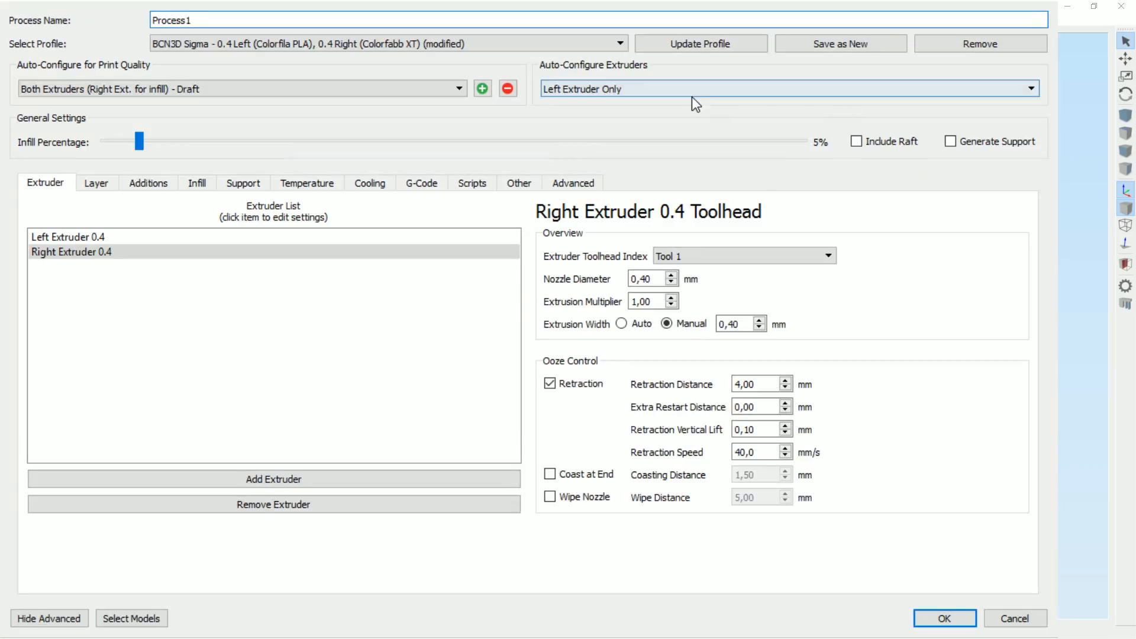
click(786, 88)
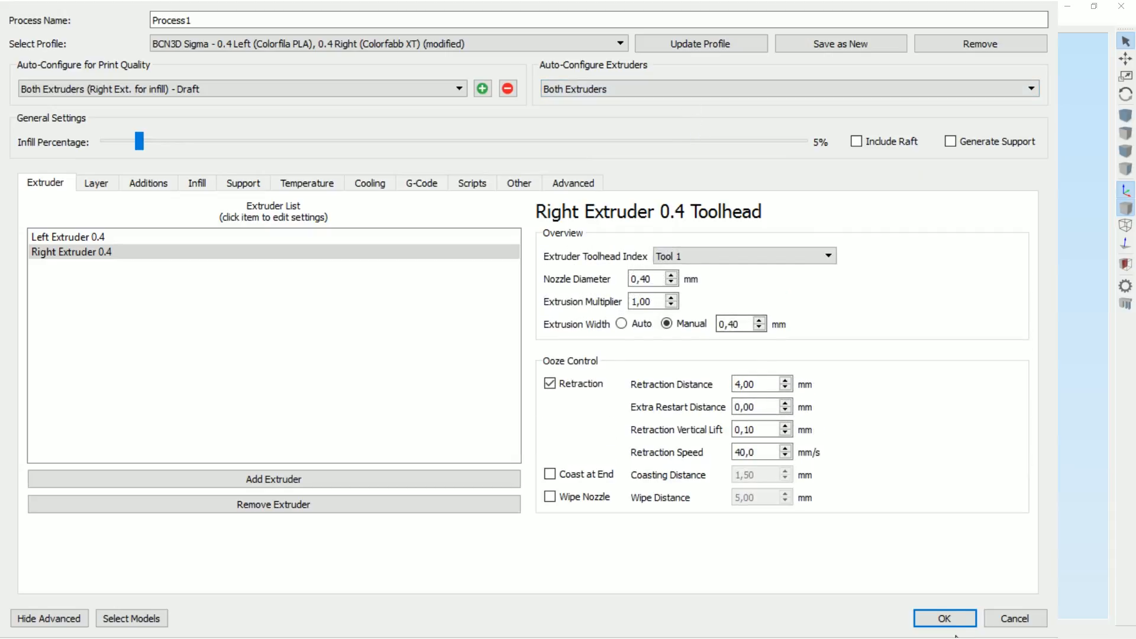
click(944, 618)
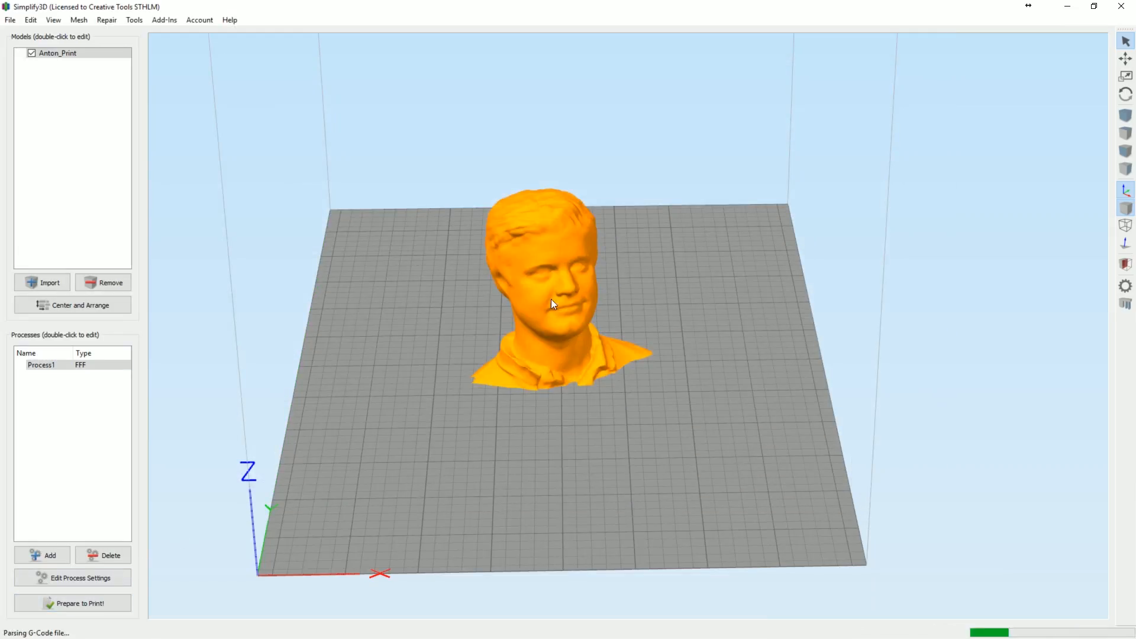
click(72, 602)
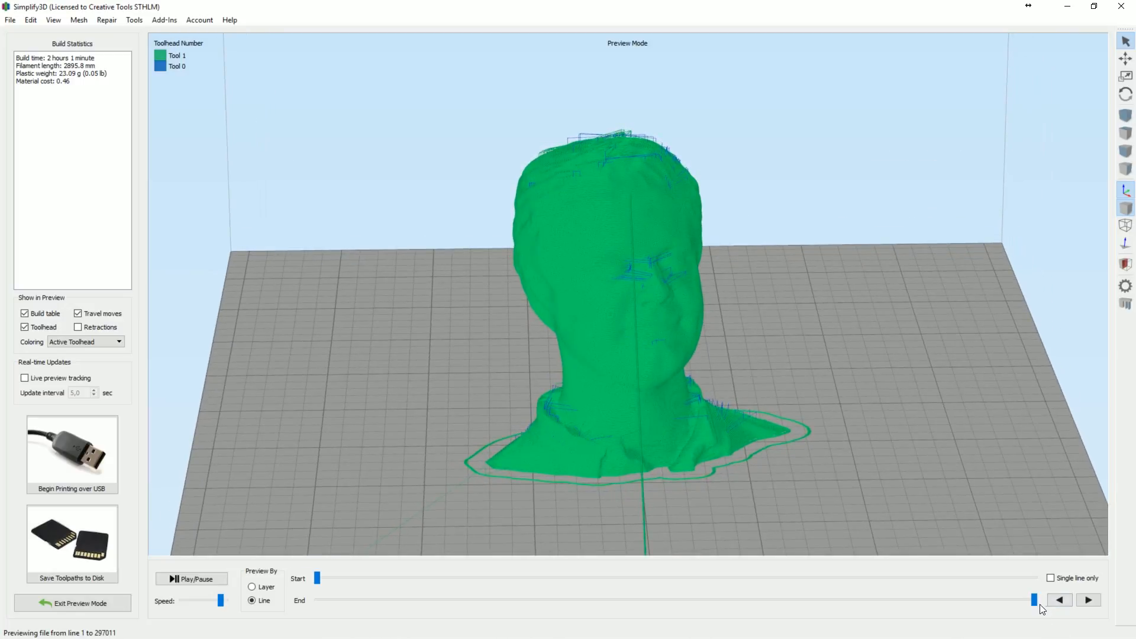
Scrub the End slider through the layers to inspect the green shell and blue honeycomb infill
drag(1033, 599, 458, 599)
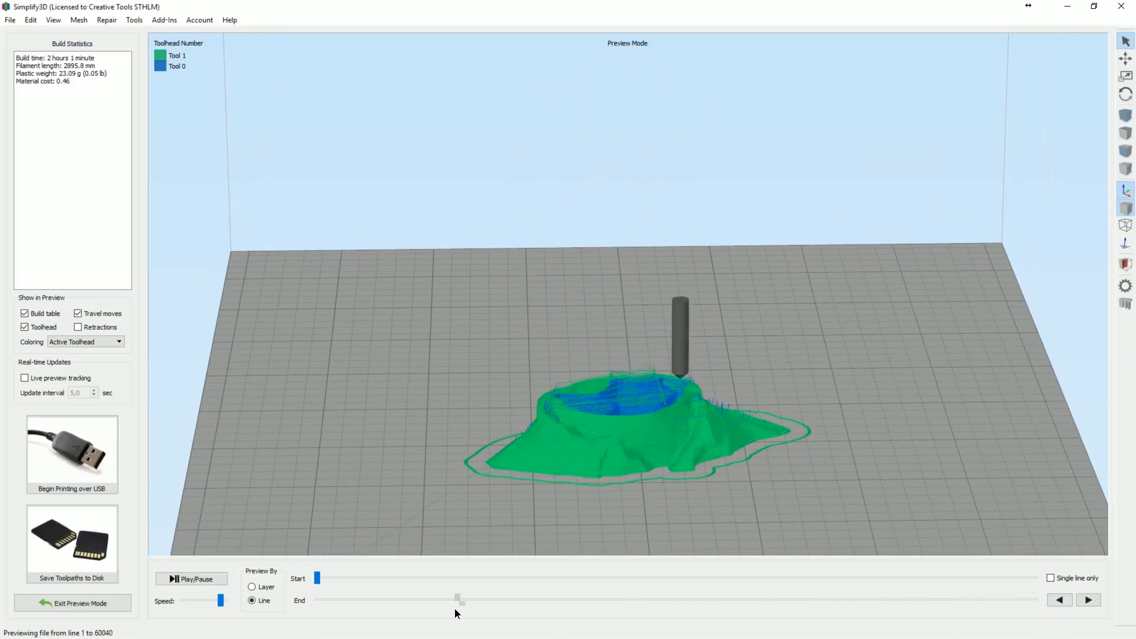
drag(457, 599, 584, 599)
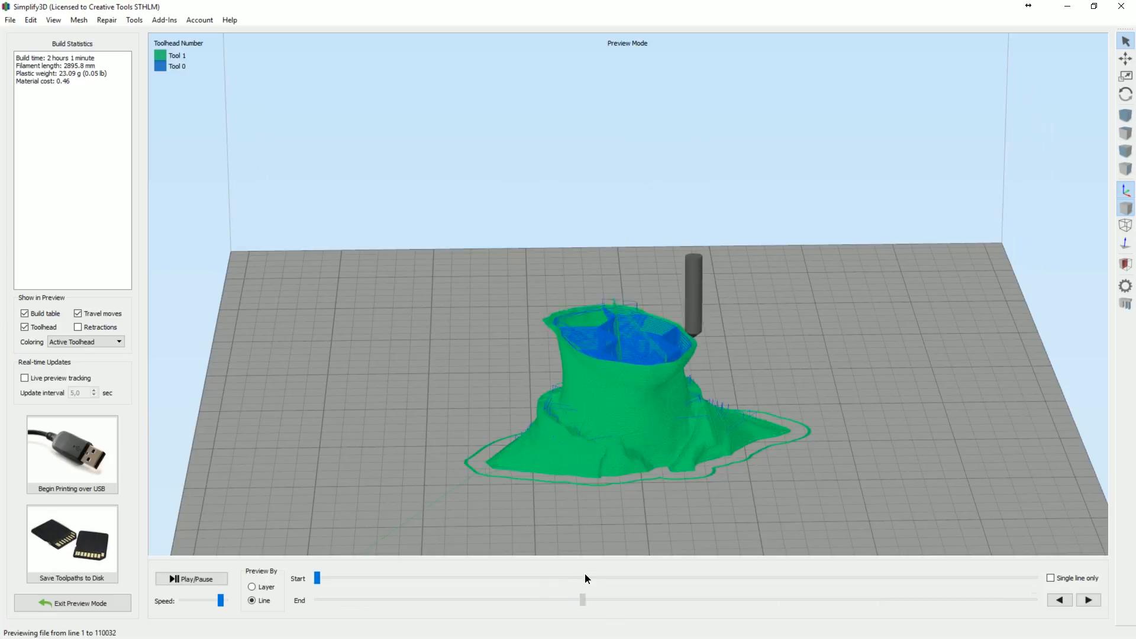
drag(584, 601, 574, 600)
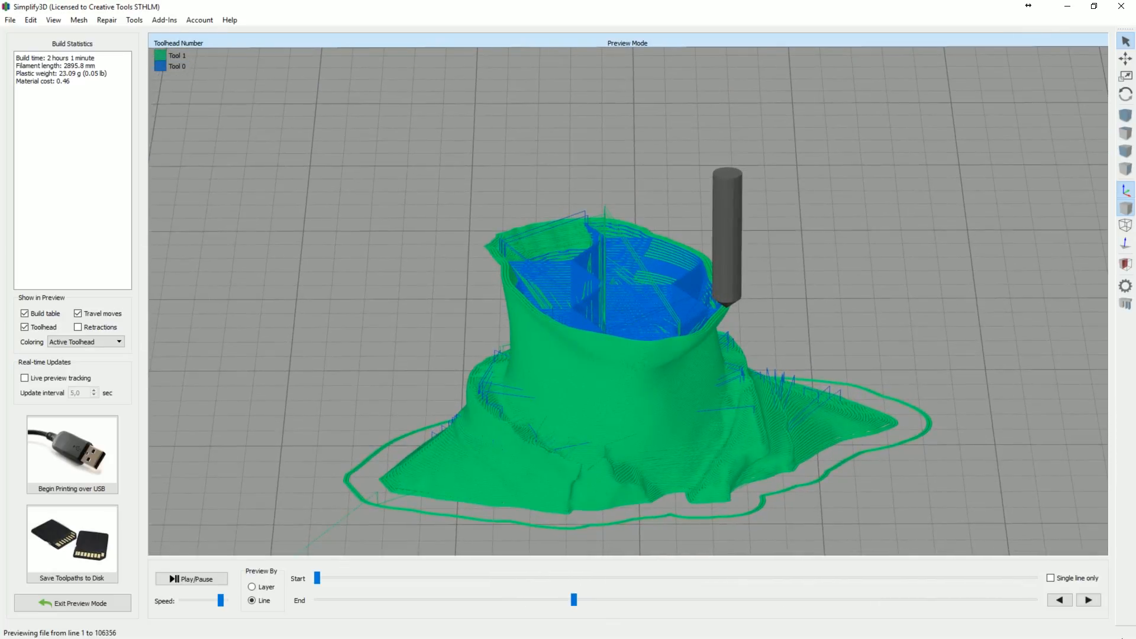
drag(573, 600, 425, 600)
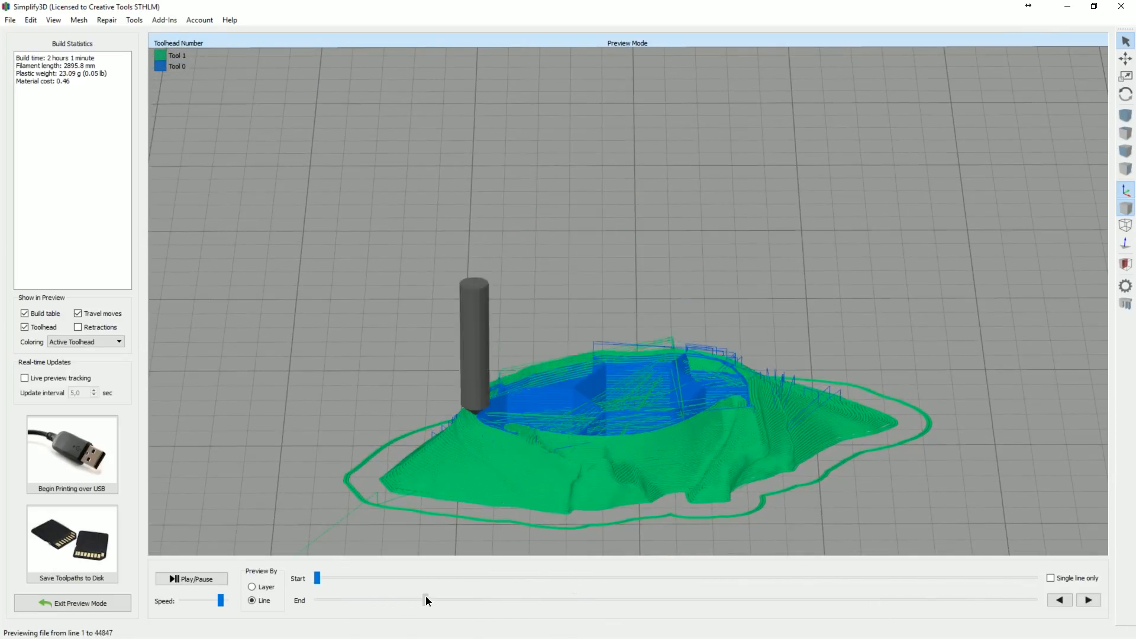
drag(427, 599, 373, 599)
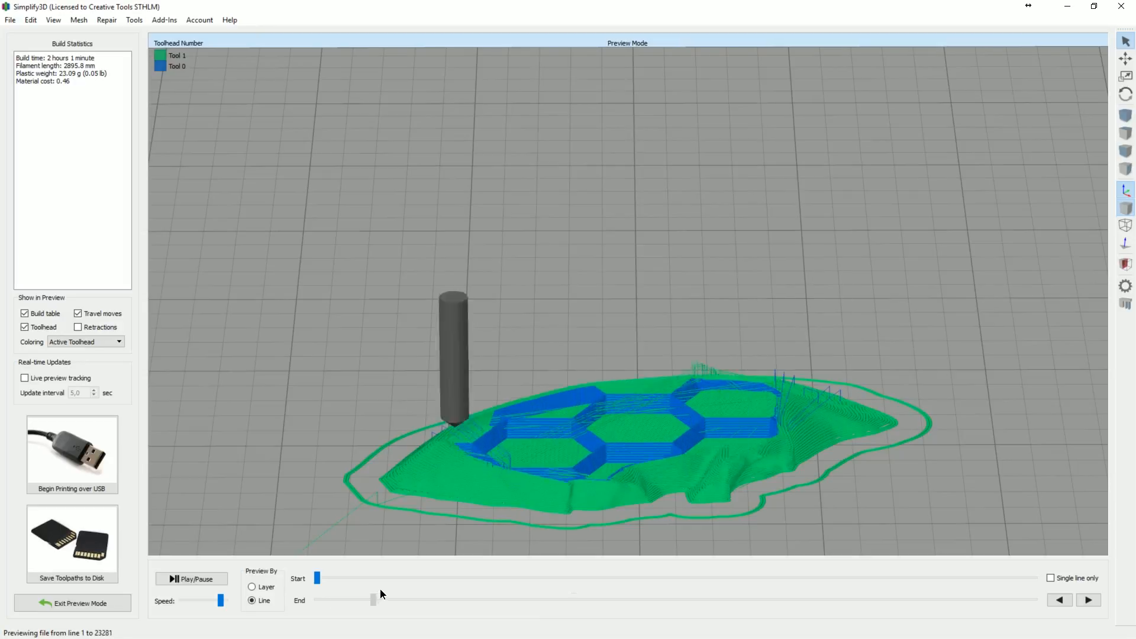
drag(373, 599, 952, 599)
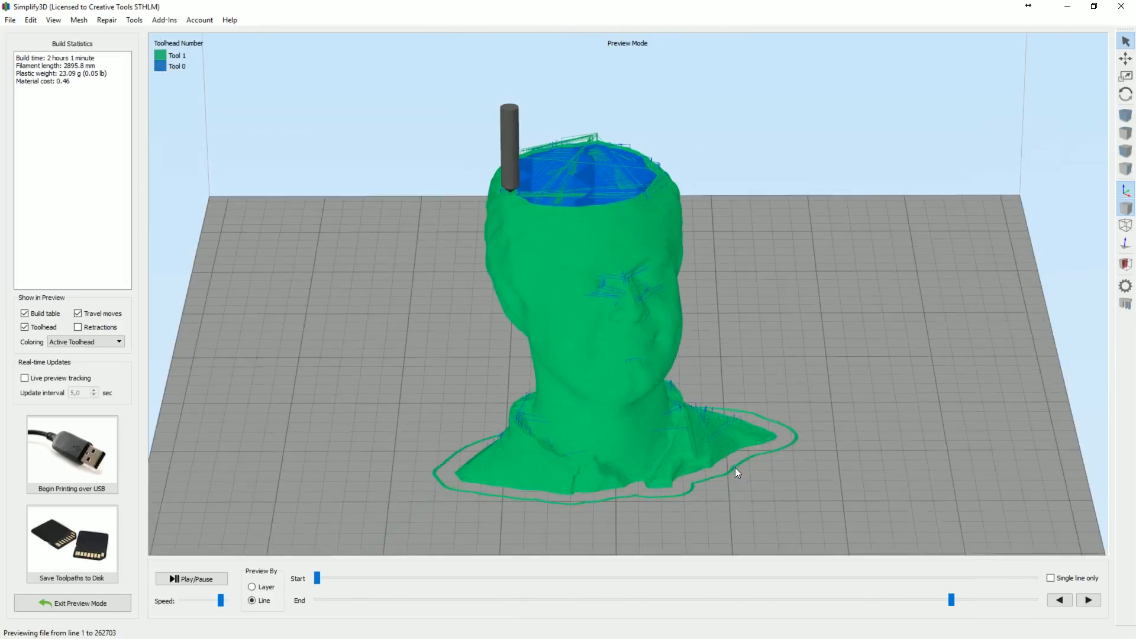